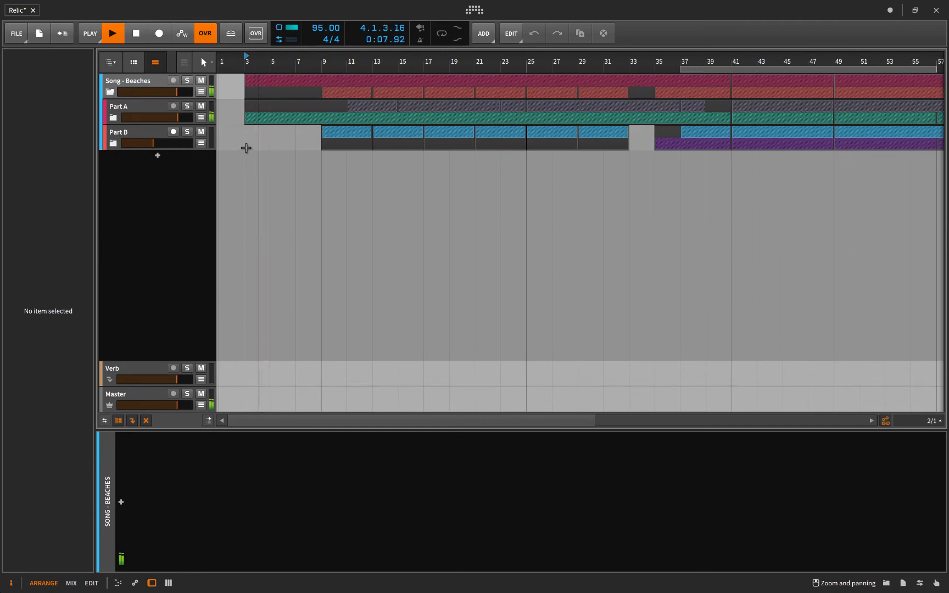
Step: Stop the song's playback from the transport
{"action": "left_click", "coordinate": [113, 33]}
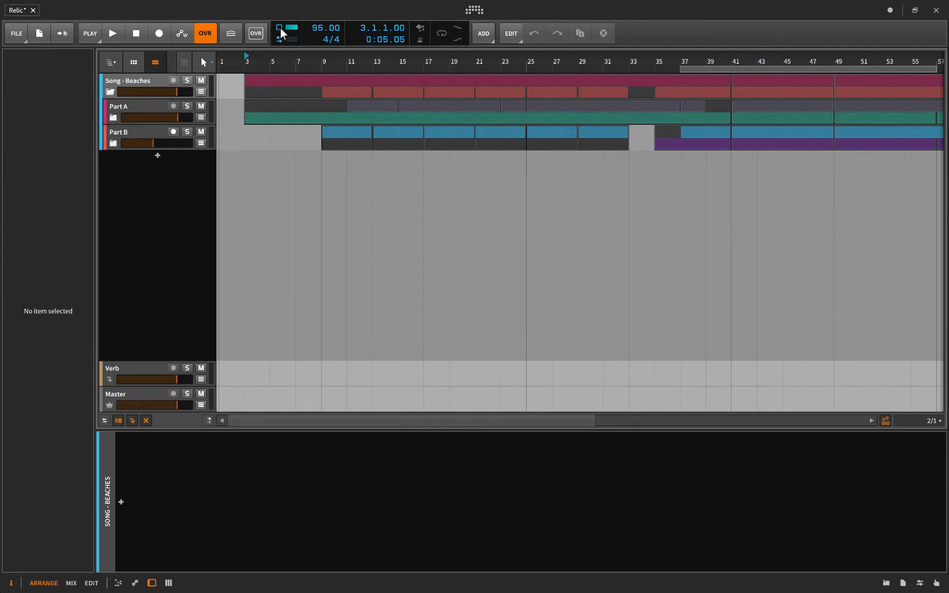
{"action": "mouse_move", "coordinate": [300, 37]}
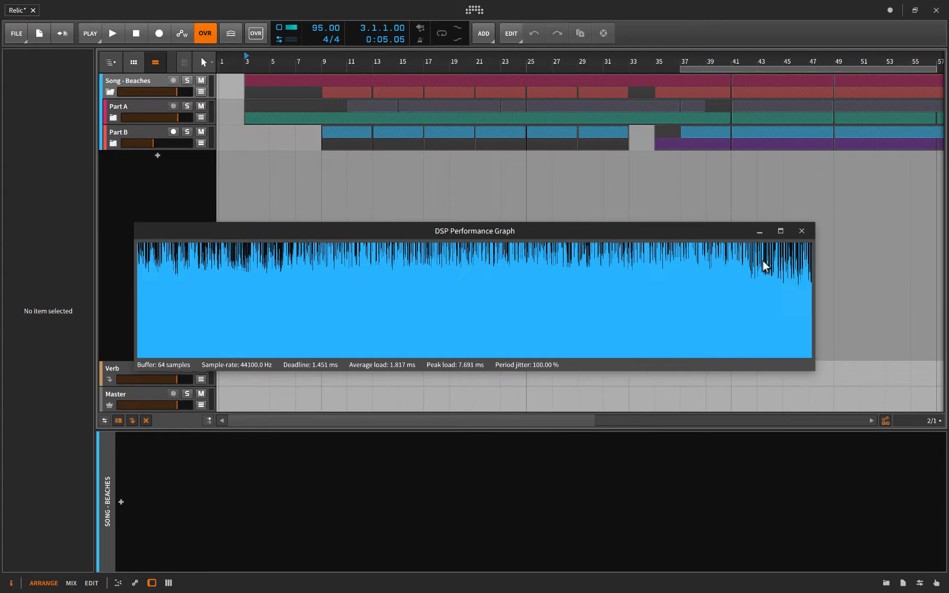
Step: Close the DSP performance graph and stop playback again
{"action": "left_click", "coordinate": [802, 230]}
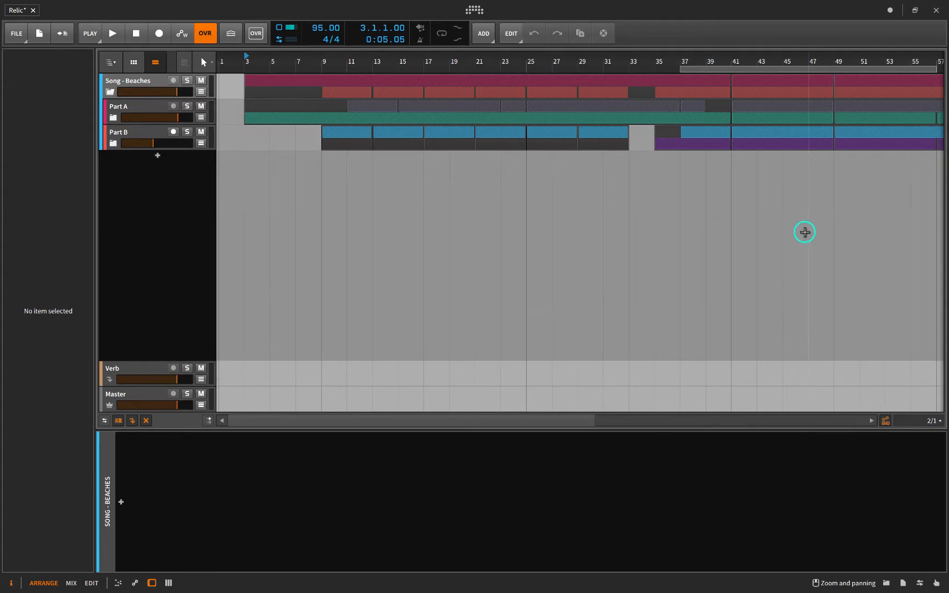
{"action": "mouse_move", "coordinate": [267, 182]}
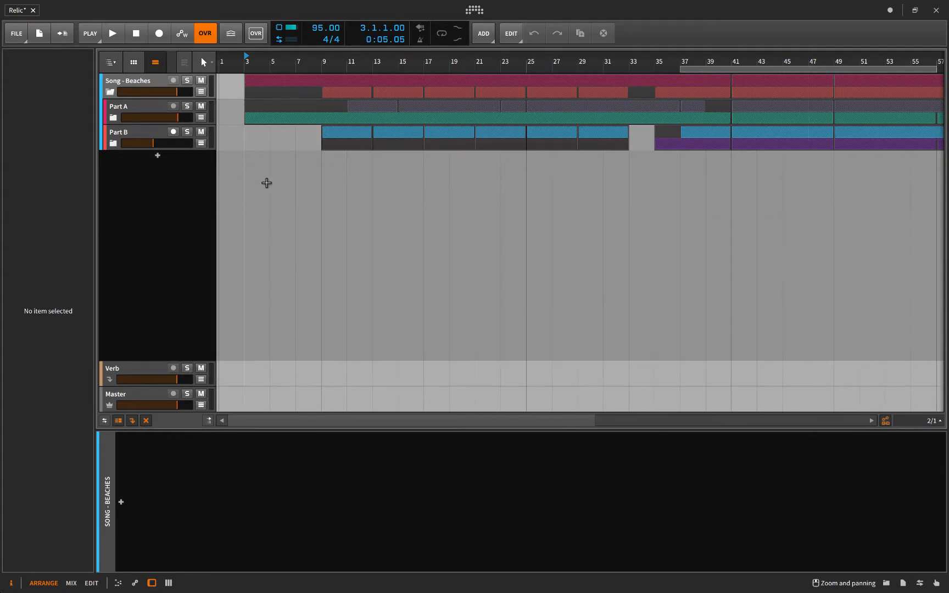
{"action": "left_click", "coordinate": [113, 33]}
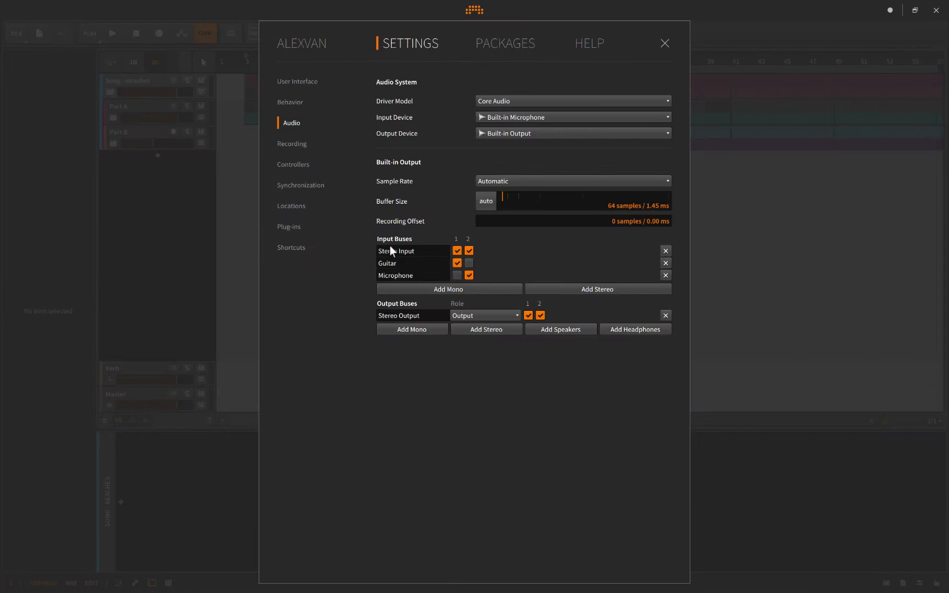
{"action": "mouse_move", "coordinate": [609, 216]}
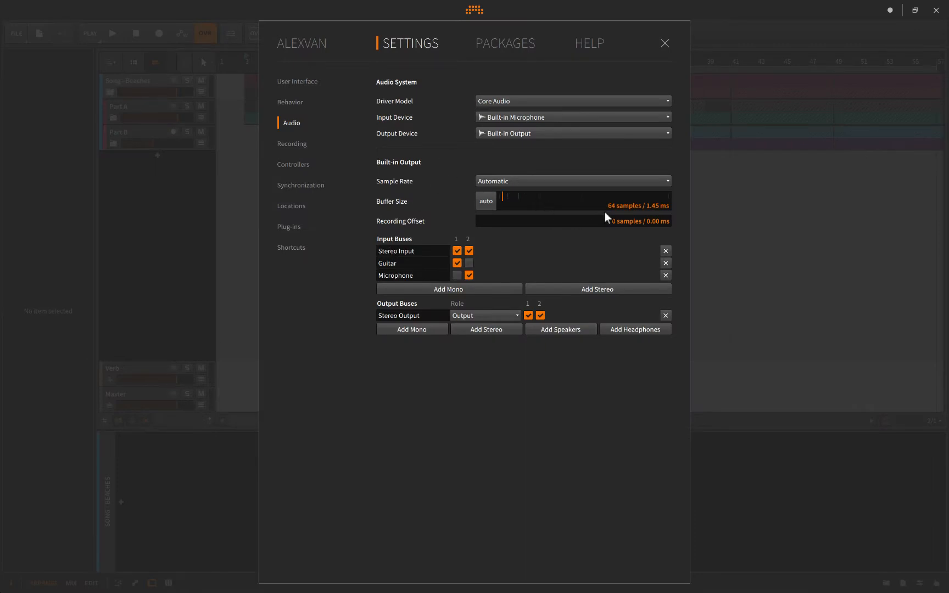
{"action": "mouse_move", "coordinate": [344, 200]}
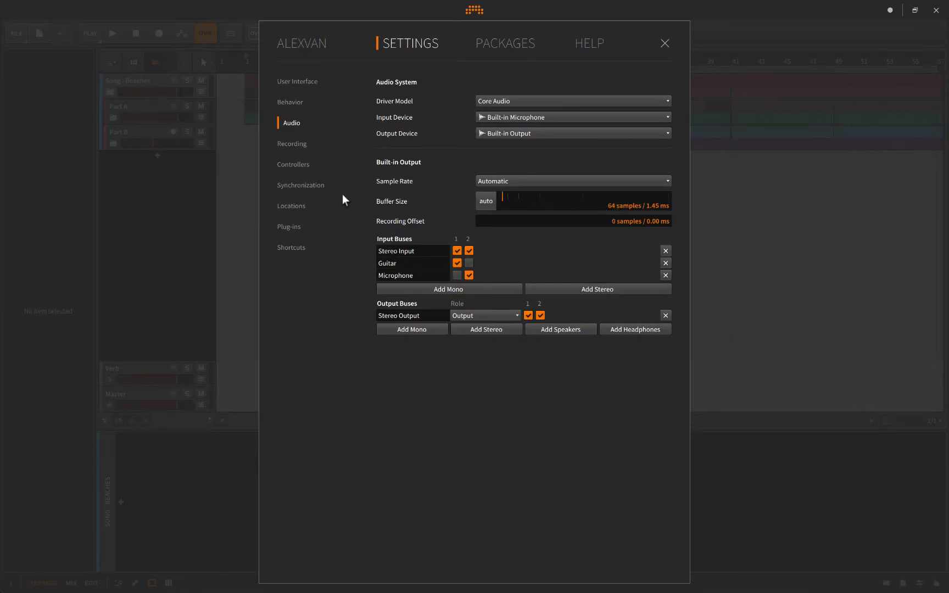
{"action": "mouse_move", "coordinate": [184, 233]}
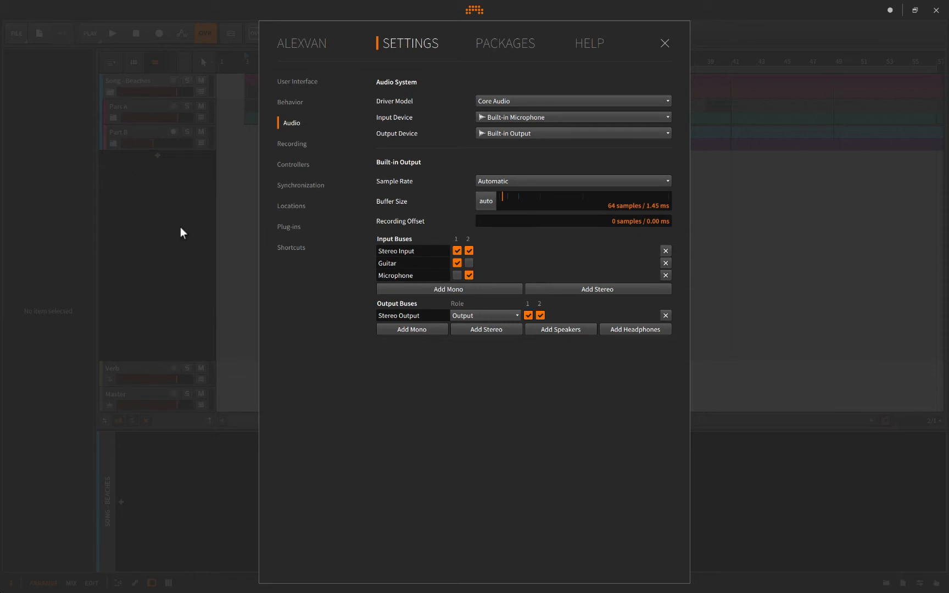
Step: Raise the audio buffer size from 64 to 2048 samples and close the Audio settings
{"action": "left_click_drag", "start_coordinate": [500, 201], "coordinate": [663, 201]}
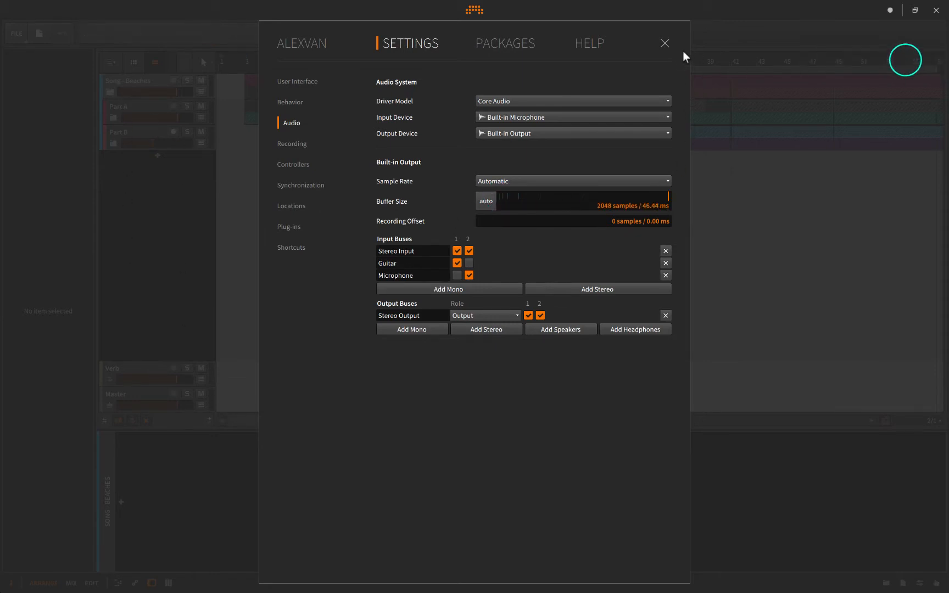
{"action": "left_click", "coordinate": [665, 43]}
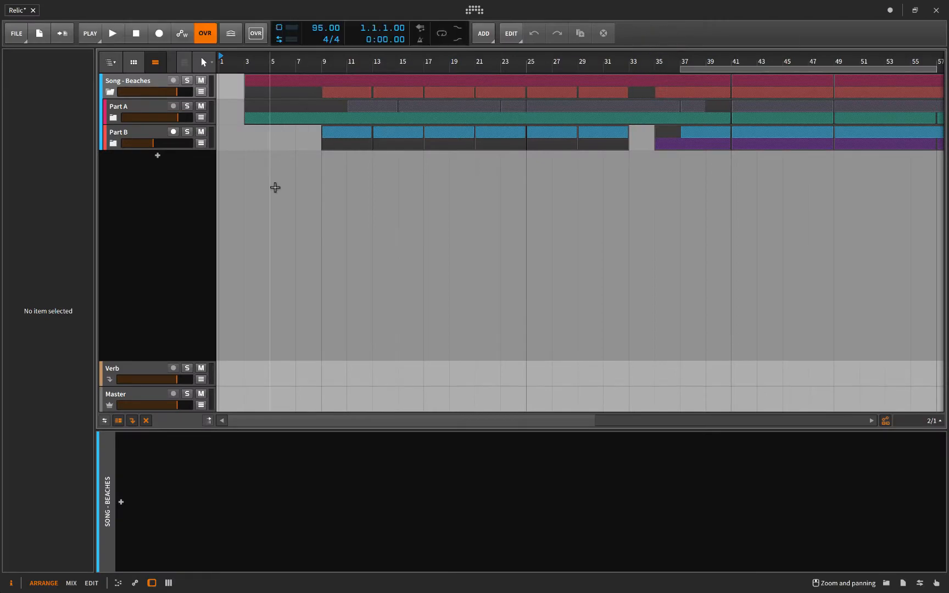
{"action": "left_click", "coordinate": [112, 33]}
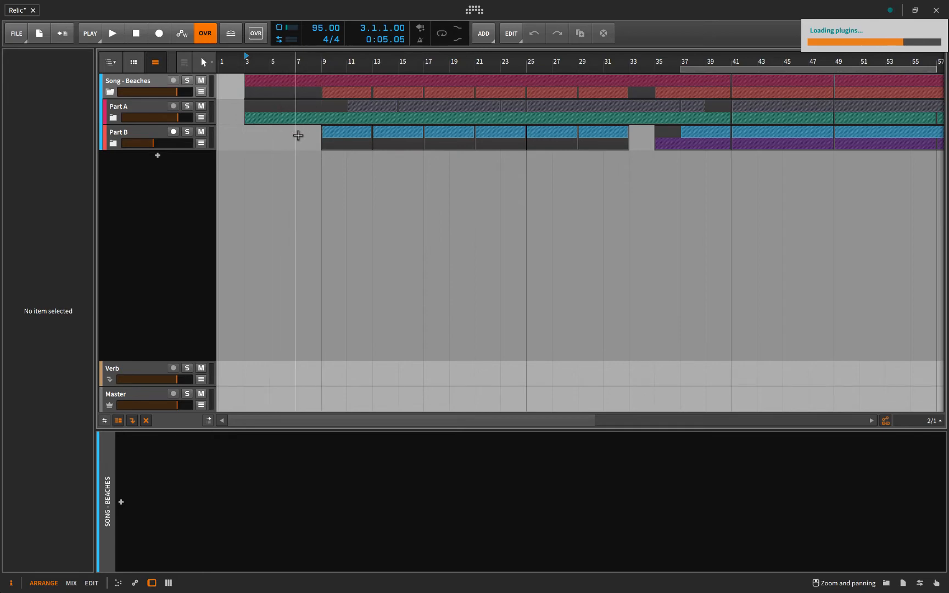
{"action": "mouse_move", "coordinate": [281, 177]}
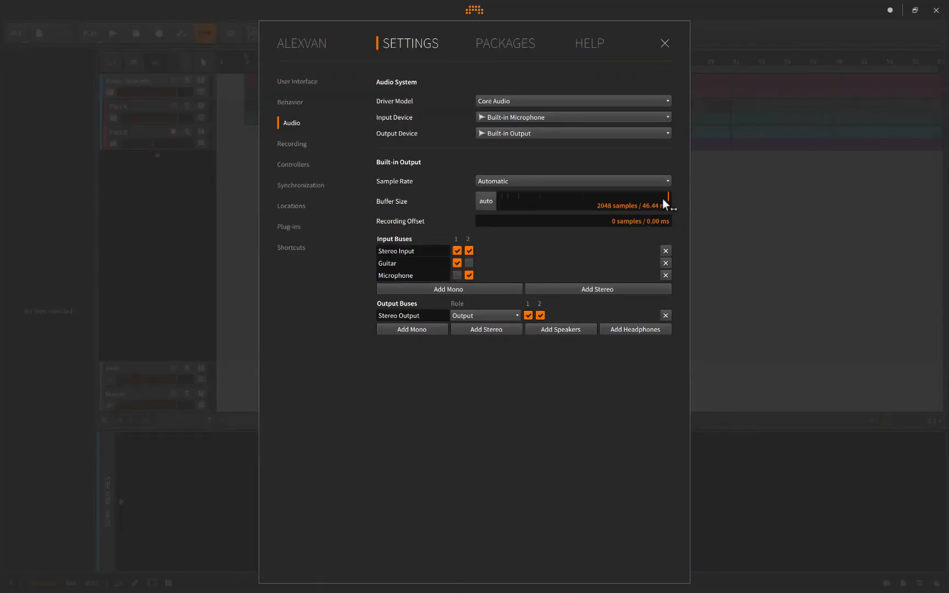
{"action": "left_click", "coordinate": [663, 43]}
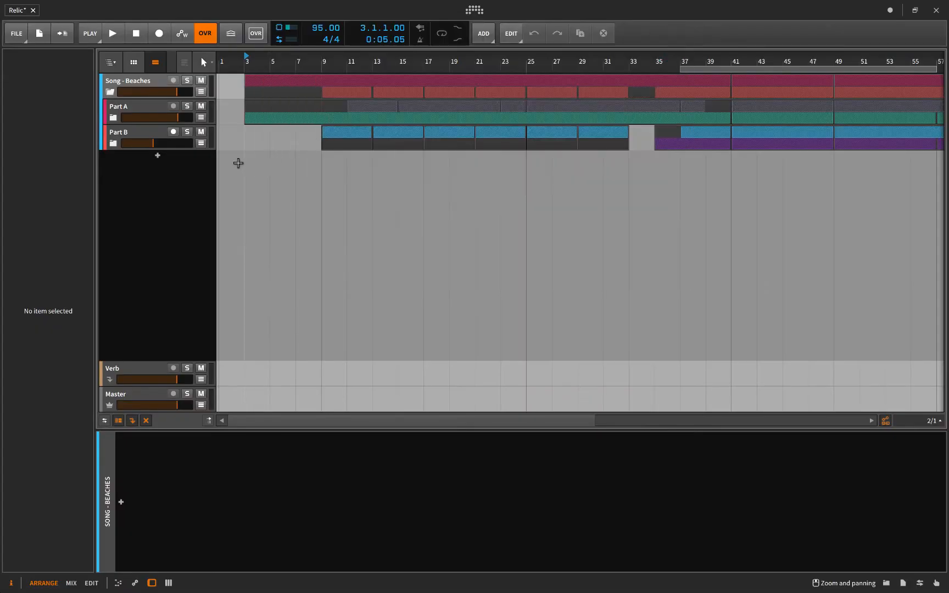
{"action": "left_click", "coordinate": [112, 33]}
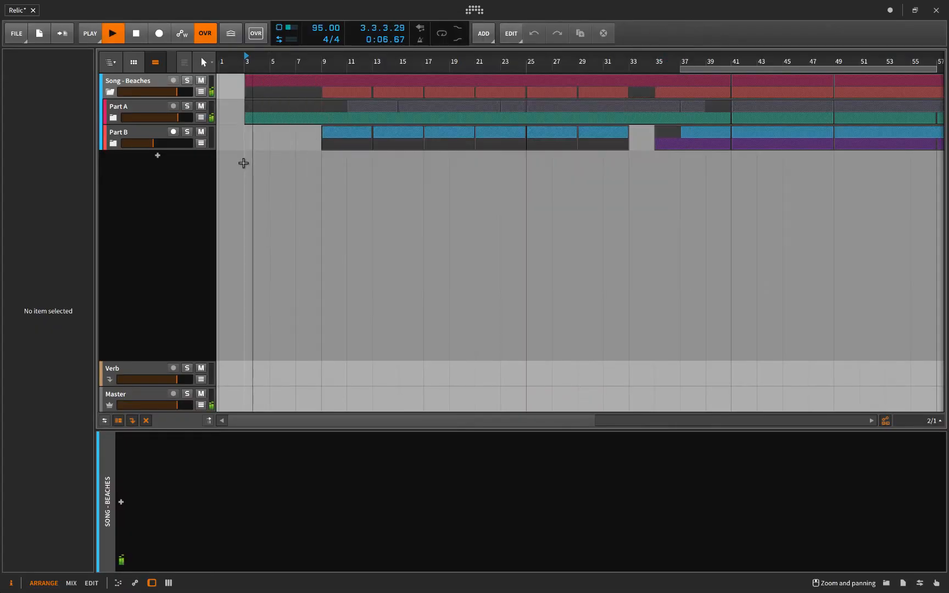
{"action": "left_click", "coordinate": [112, 33]}
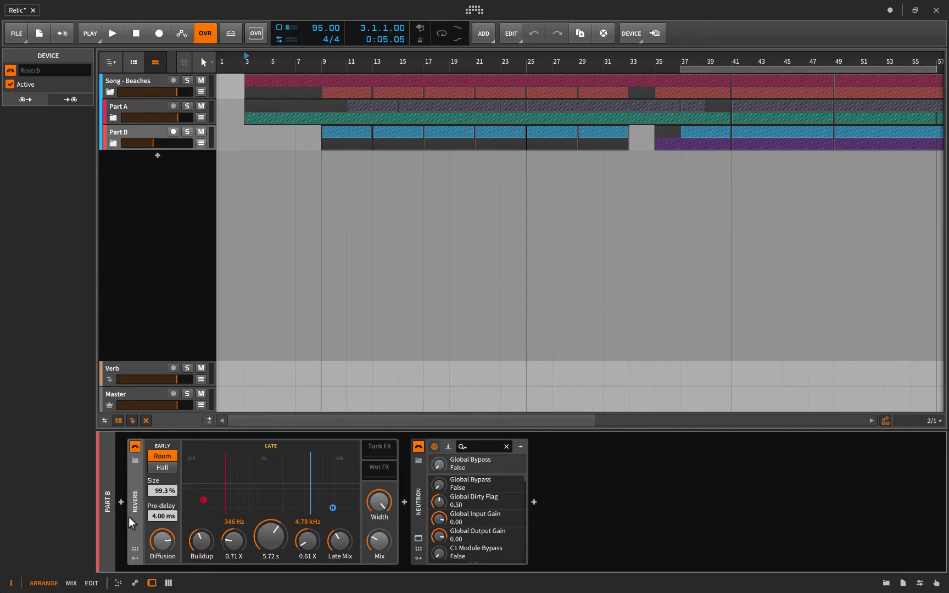
{"action": "mouse_move", "coordinate": [139, 497]}
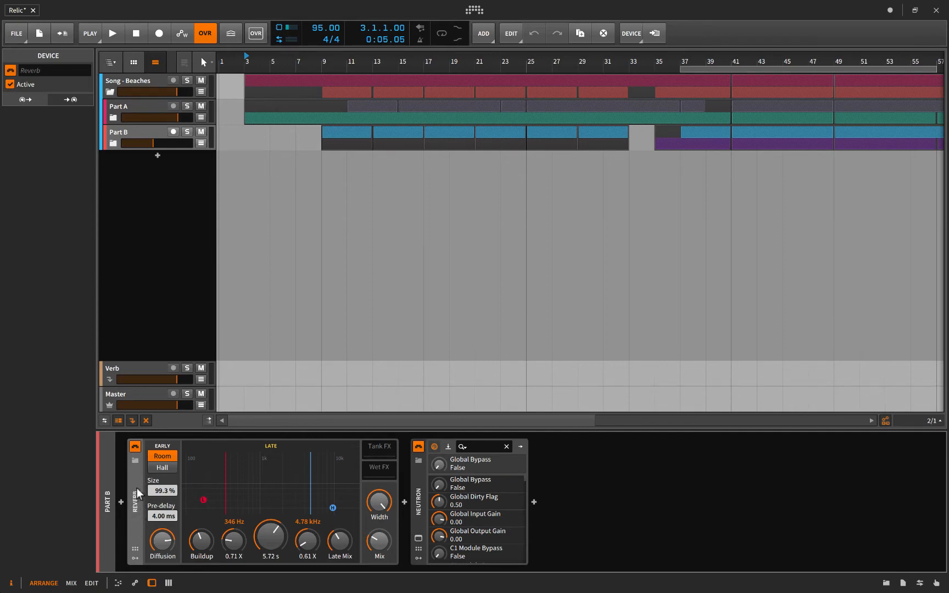
{"action": "mouse_move", "coordinate": [157, 527]}
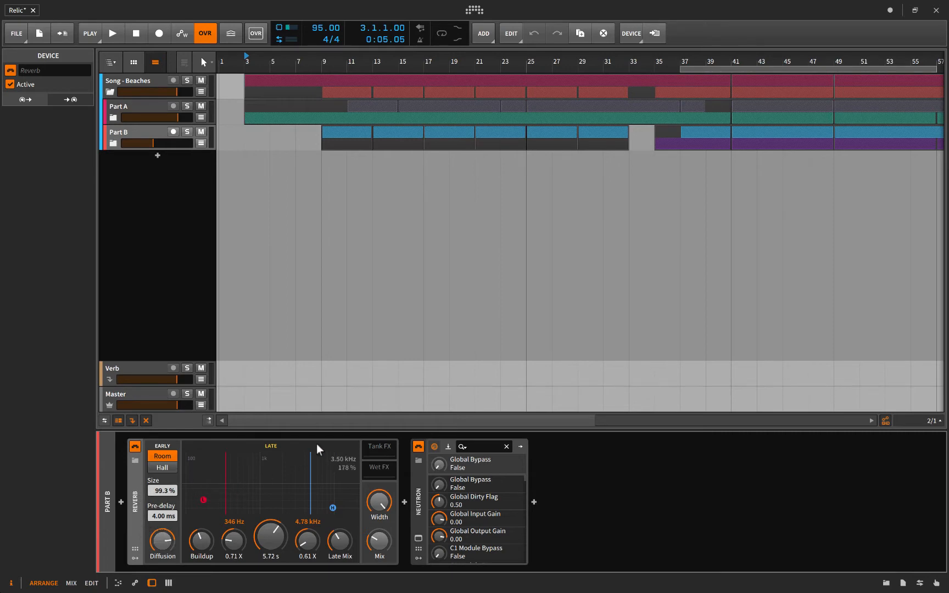
{"action": "mouse_move", "coordinate": [186, 488]}
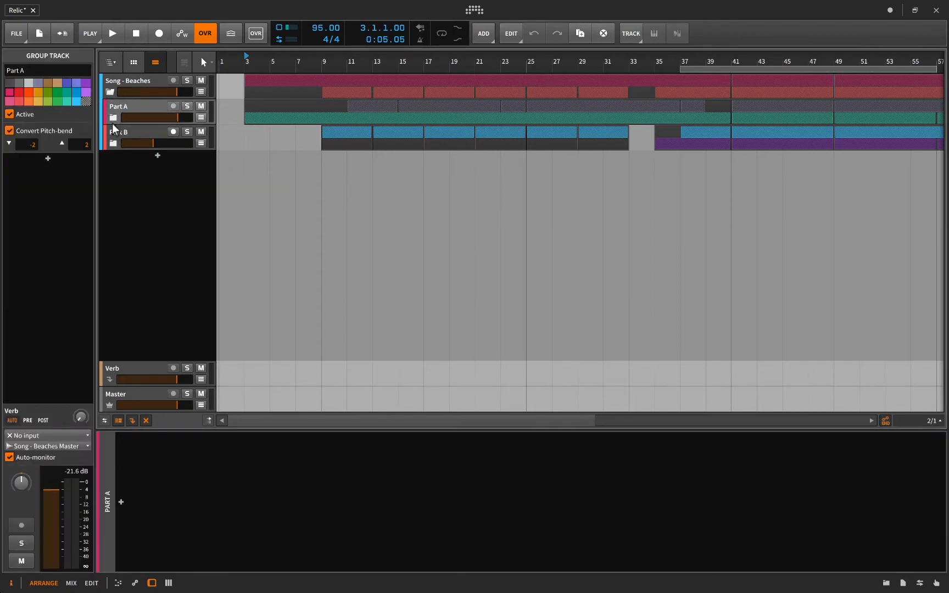
Step: Show the Part B track and inspect its Neutron device
{"action": "left_click", "coordinate": [111, 117]}
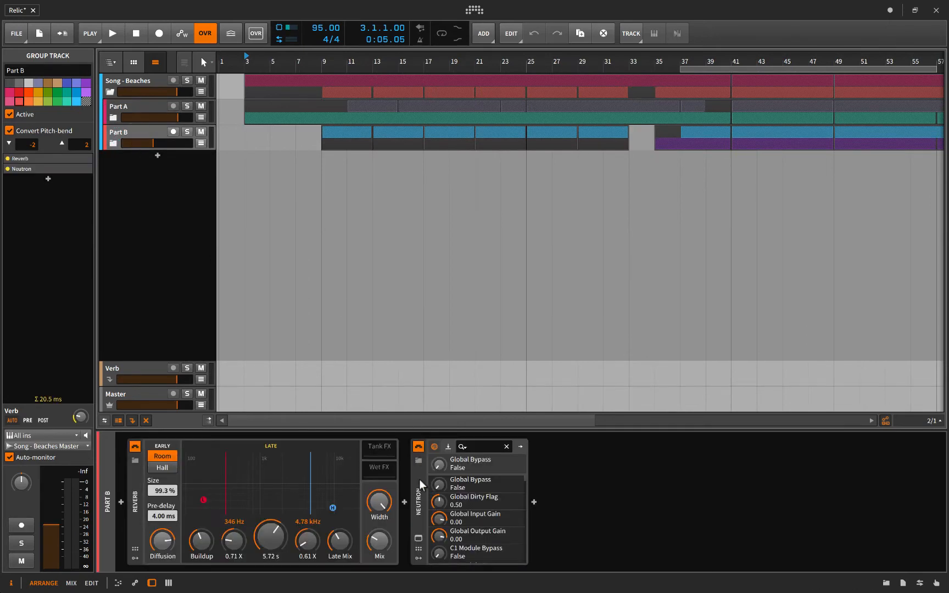
{"action": "right_click", "coordinate": [418, 447]}
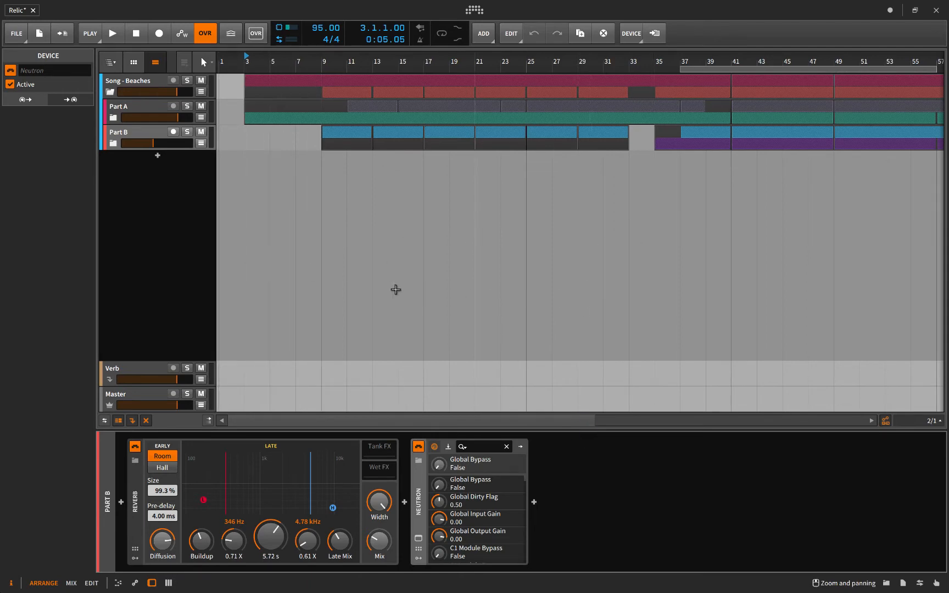
{"action": "mouse_move", "coordinate": [194, 175]}
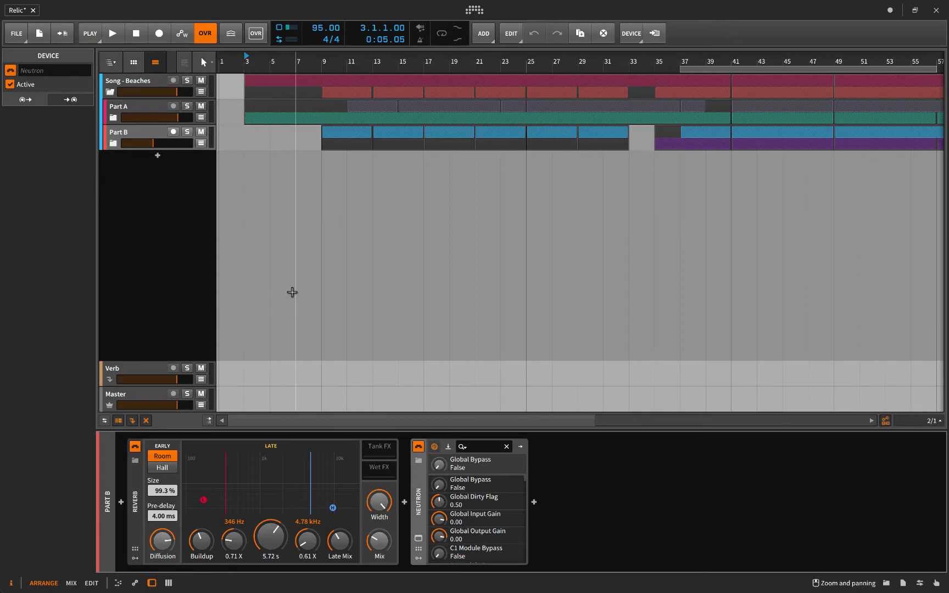
{"action": "mouse_move", "coordinate": [325, 245]}
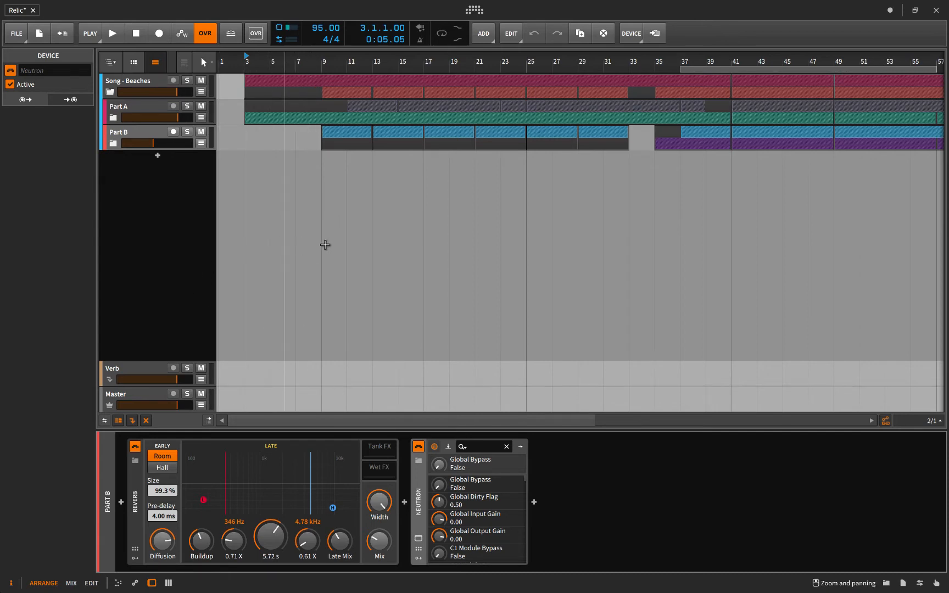
{"action": "mouse_move", "coordinate": [253, 258]}
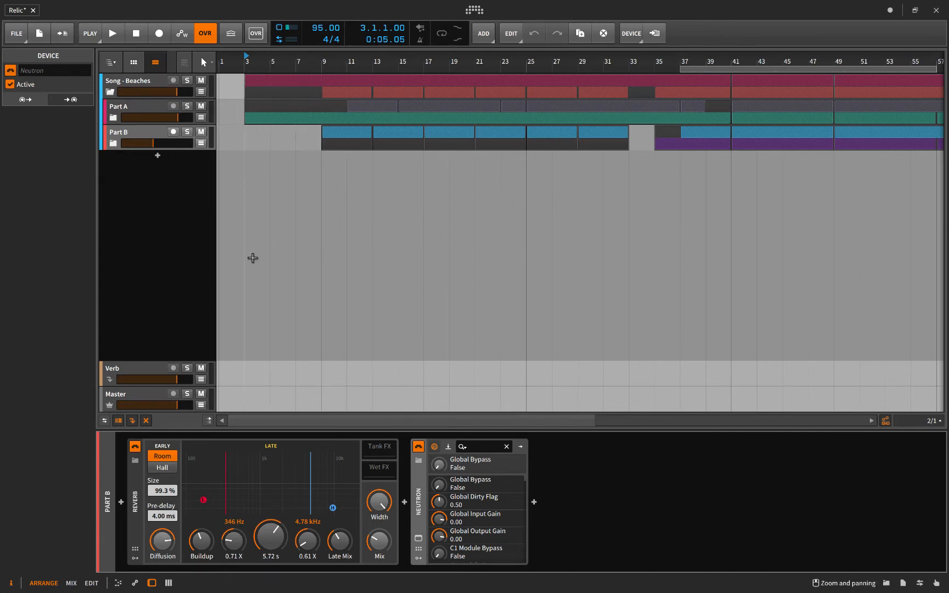
{"action": "mouse_move", "coordinate": [277, 259]}
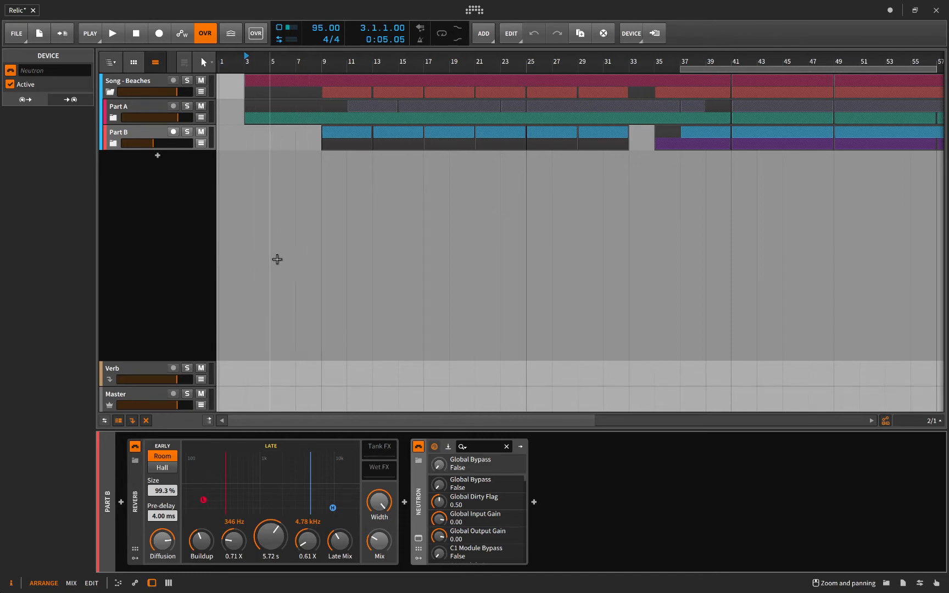
{"action": "mouse_move", "coordinate": [319, 314]}
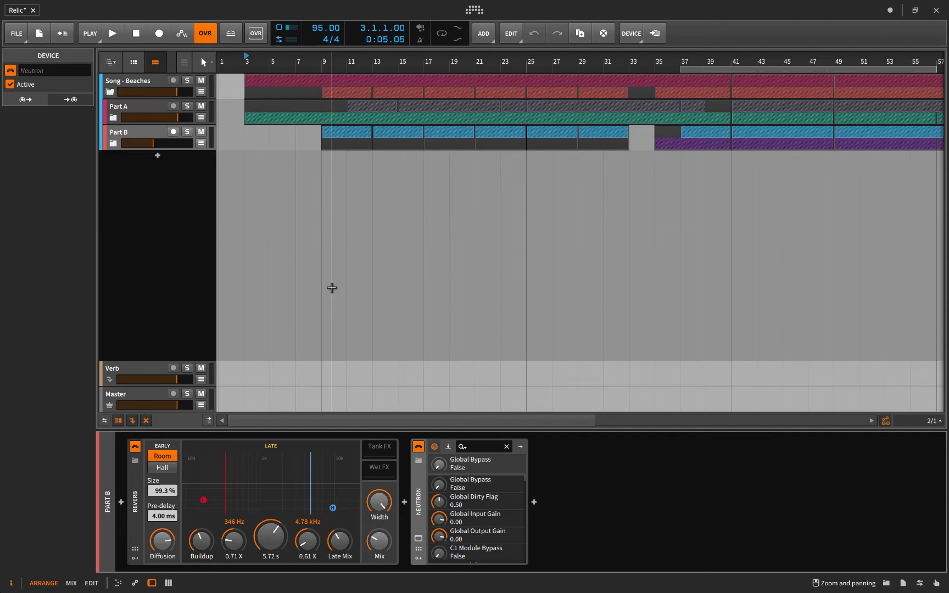
{"action": "mouse_move", "coordinate": [252, 210]}
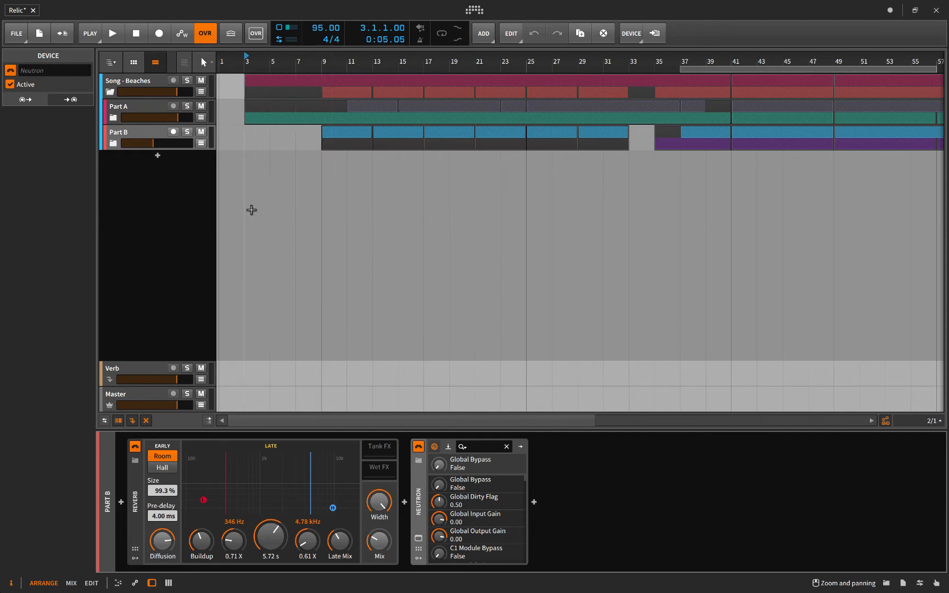
{"action": "mouse_move", "coordinate": [244, 189]}
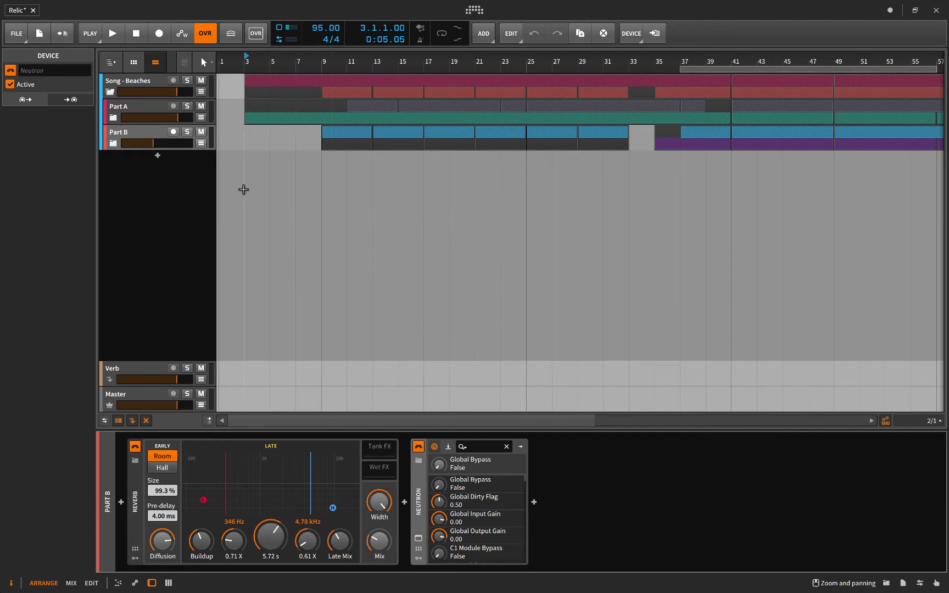
{"action": "mouse_move", "coordinate": [229, 259]}
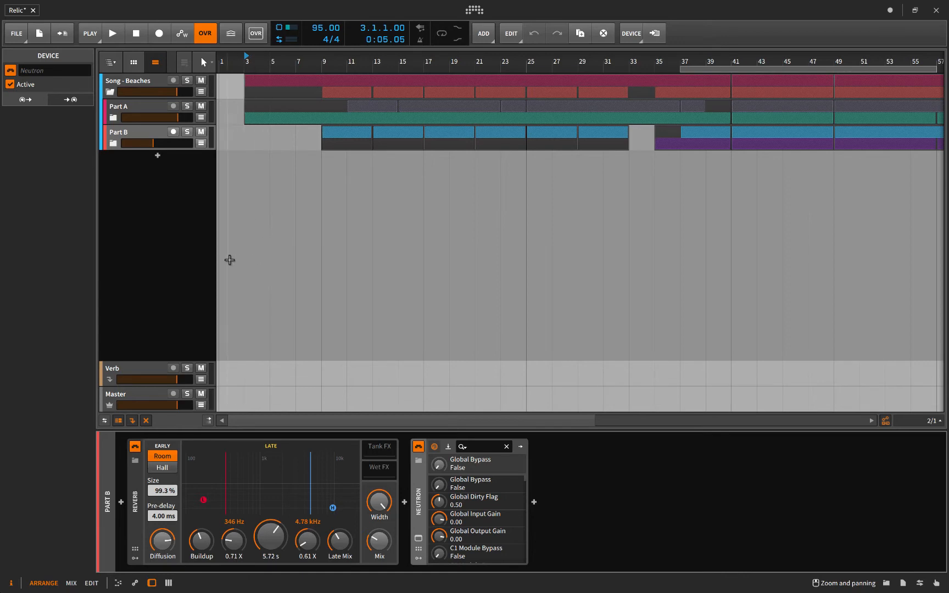
{"action": "mouse_move", "coordinate": [240, 236]}
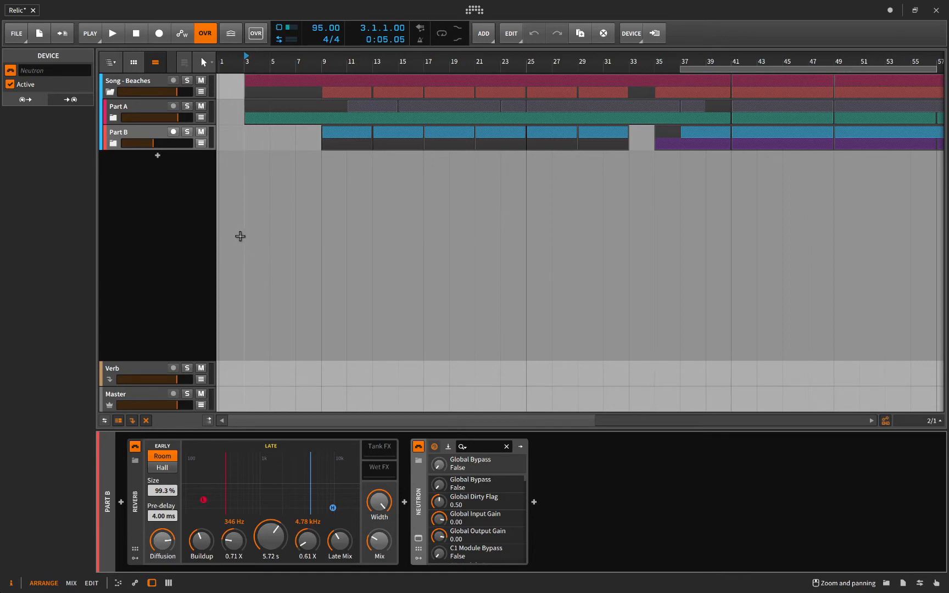
{"action": "mouse_move", "coordinate": [269, 241]}
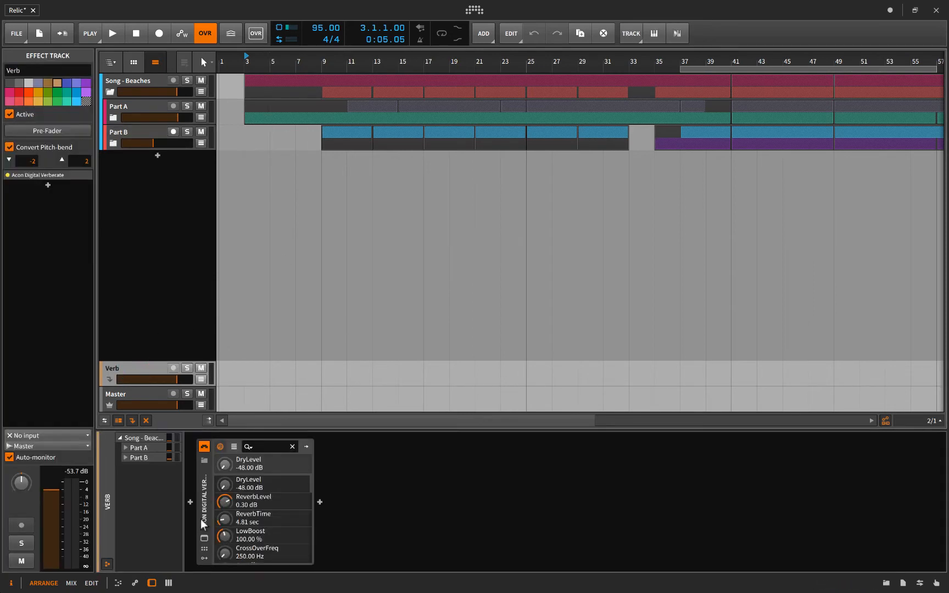
Step: Bring up the Verb track's Verberate reverb in its own plugin window
{"action": "left_click", "coordinate": [203, 538]}
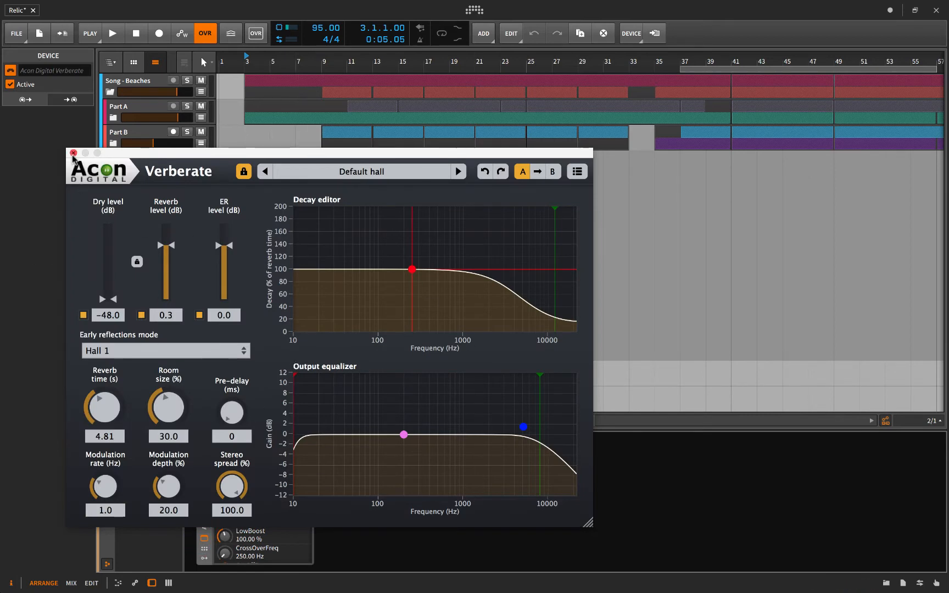
{"action": "left_click", "coordinate": [73, 153]}
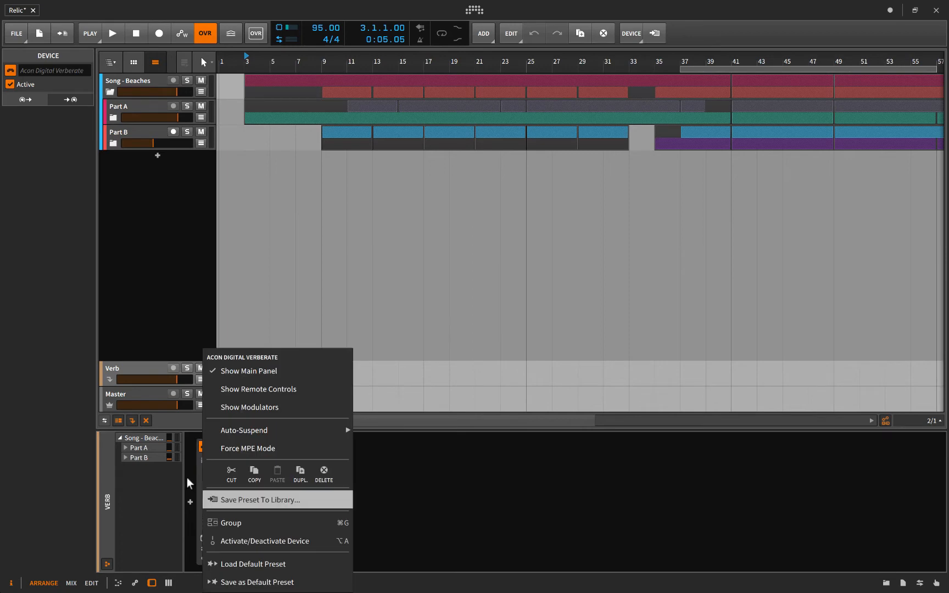
{"action": "mouse_move", "coordinate": [244, 431]}
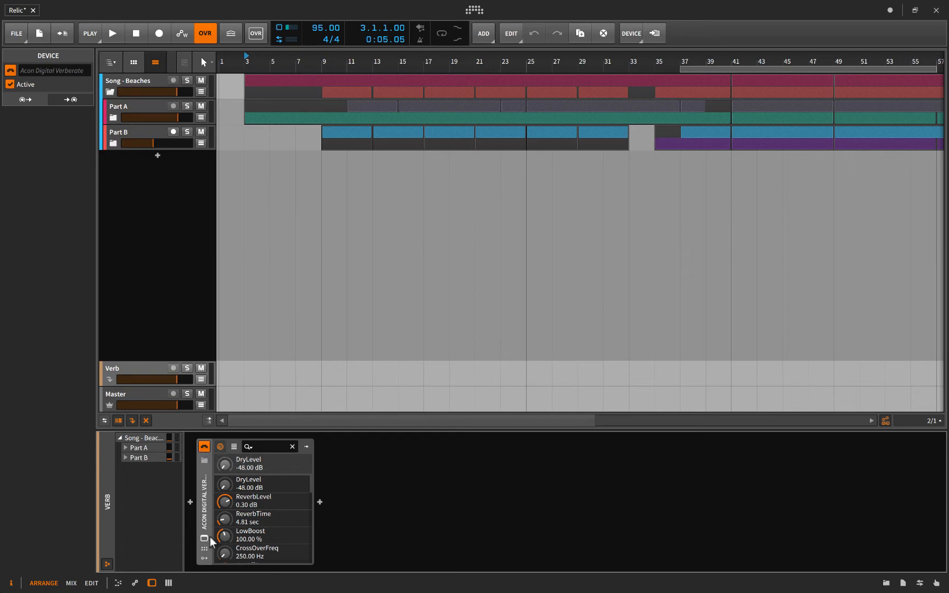
{"action": "mouse_move", "coordinate": [278, 523]}
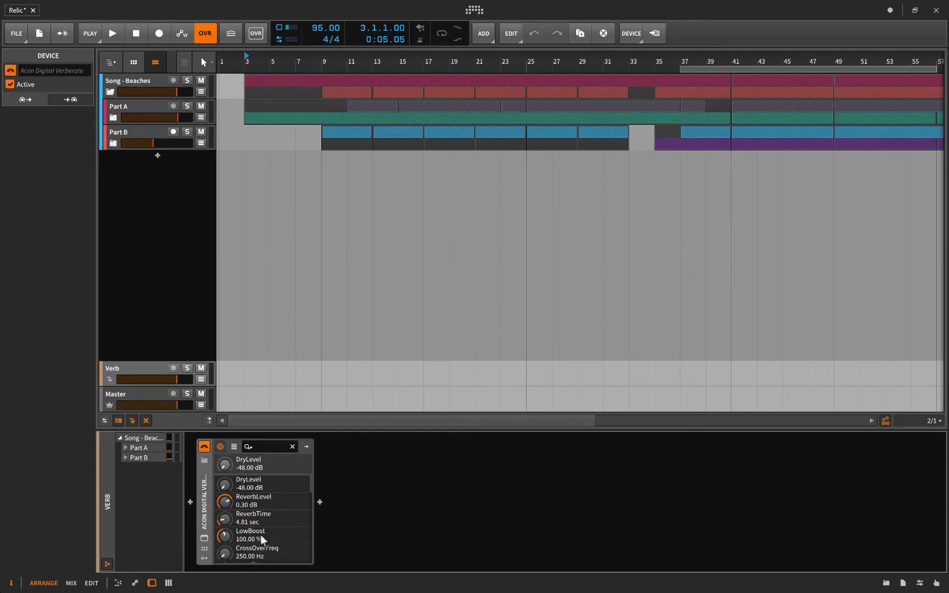
{"action": "mouse_move", "coordinate": [240, 513]}
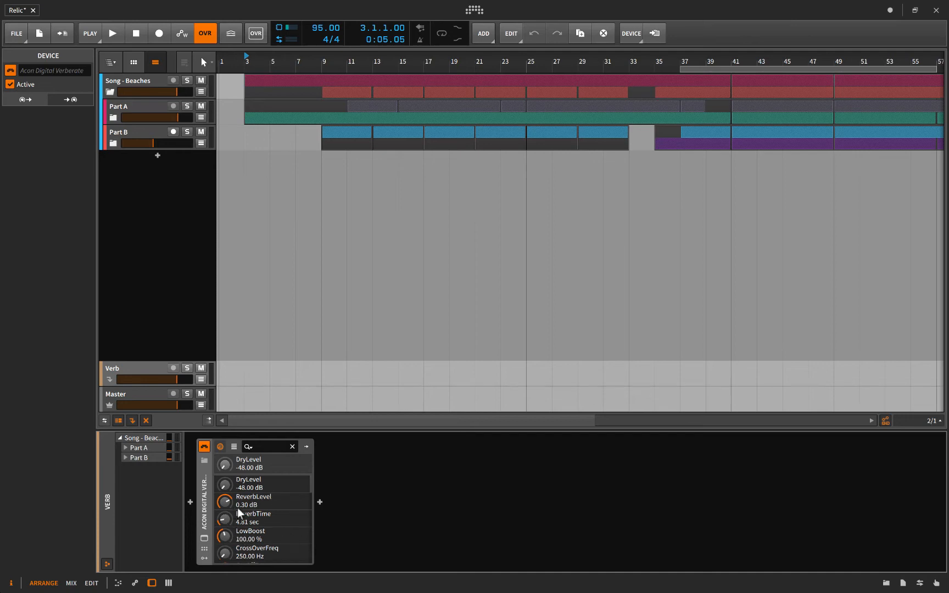
{"action": "mouse_move", "coordinate": [262, 519]}
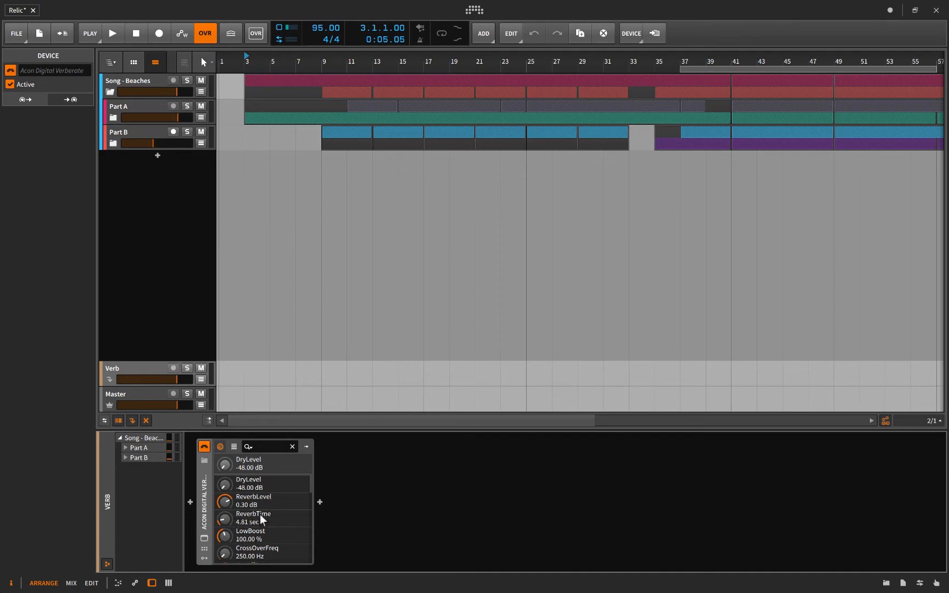
{"action": "mouse_move", "coordinate": [228, 513]}
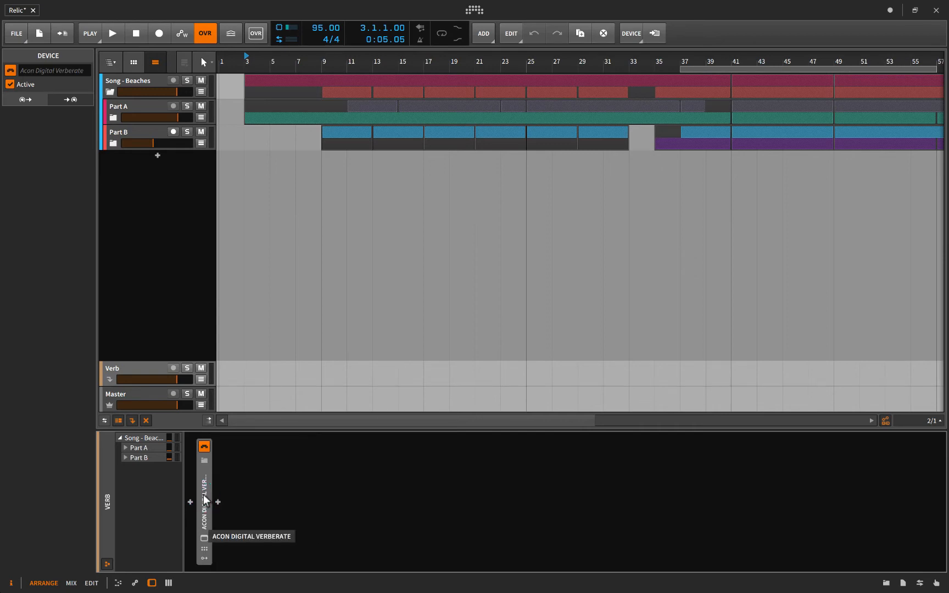
{"action": "mouse_move", "coordinate": [211, 537]}
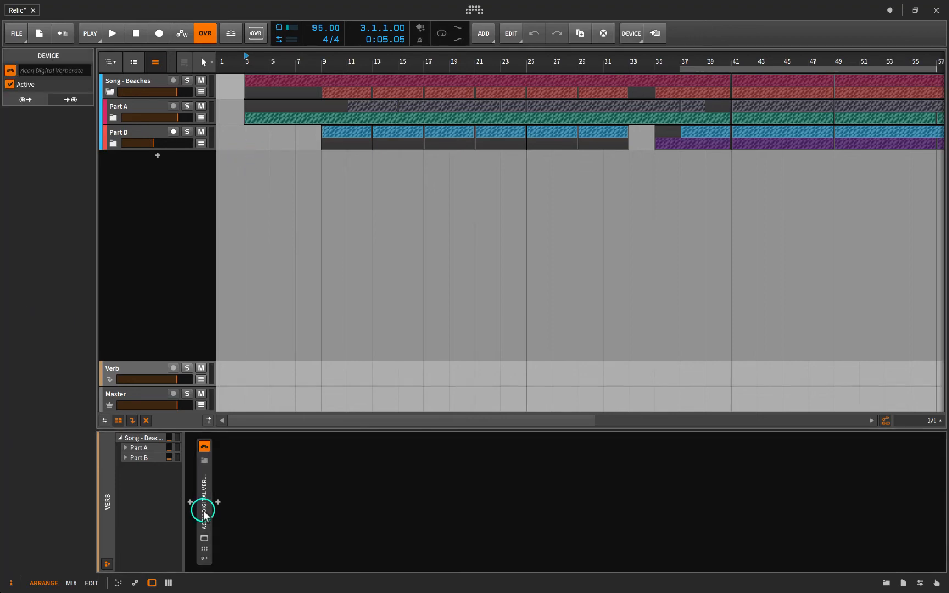
Step: Fold the Verberate device away, then launch Audio MIDI Setup from the desktop search with 'm'
{"action": "right_click", "coordinate": [204, 512]}
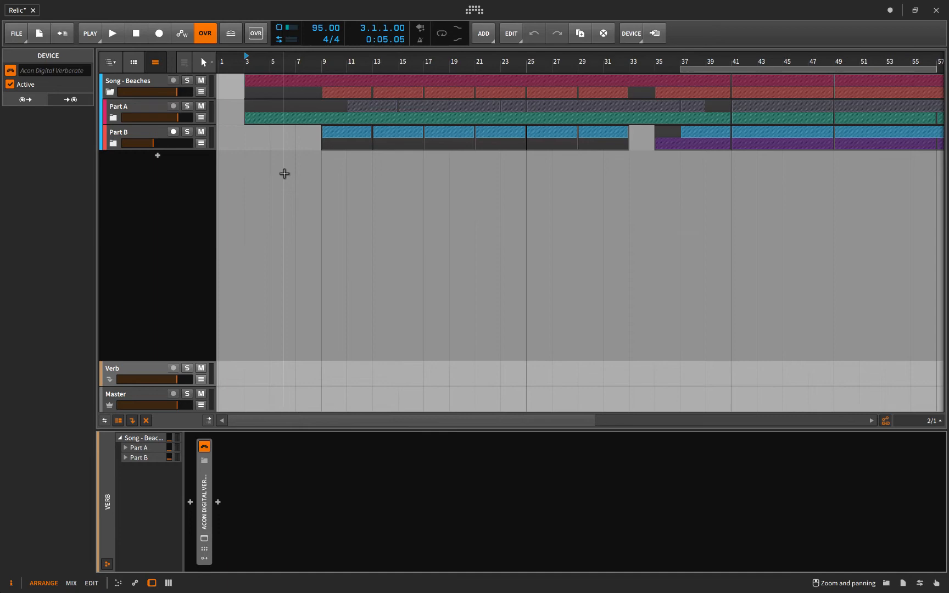
{"action": "mouse_move", "coordinate": [366, 249]}
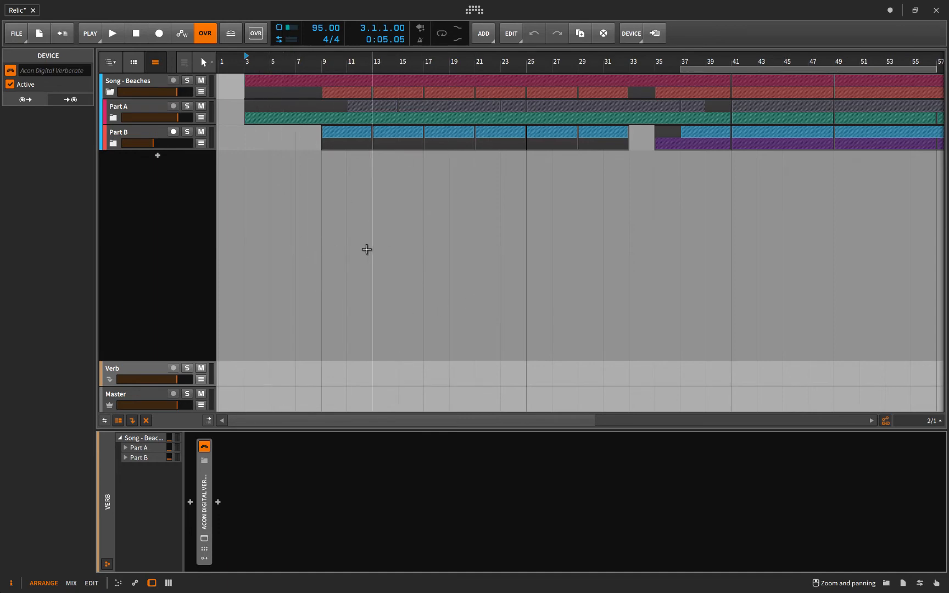
{"action": "mouse_move", "coordinate": [370, 254]}
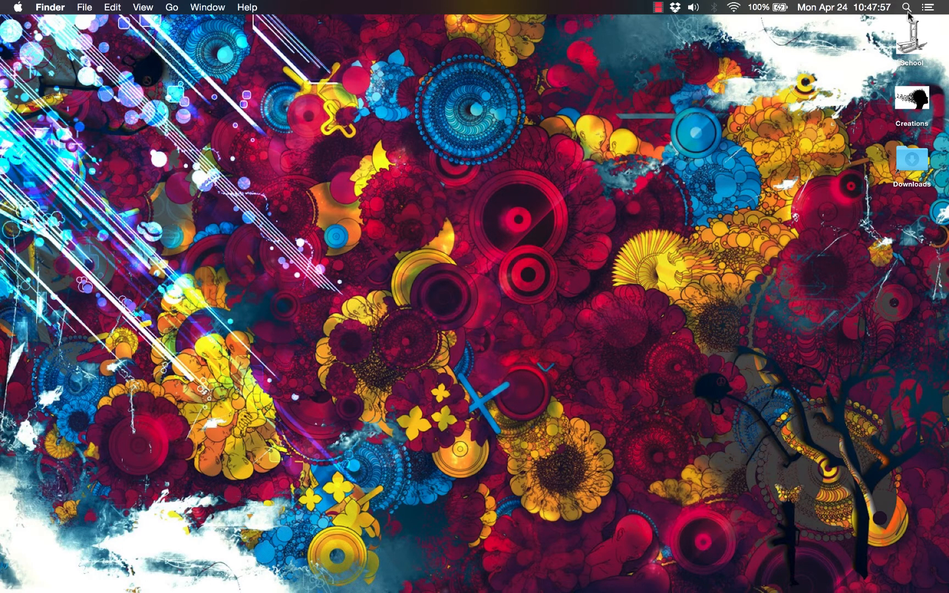
{"action": "type", "text": "m"}
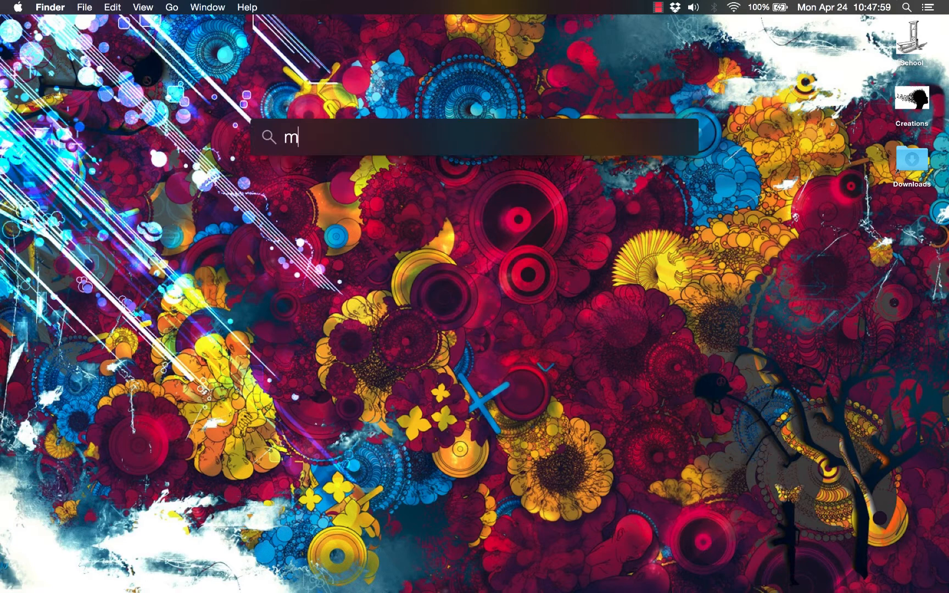
{"action": "key", "text": "enter"}
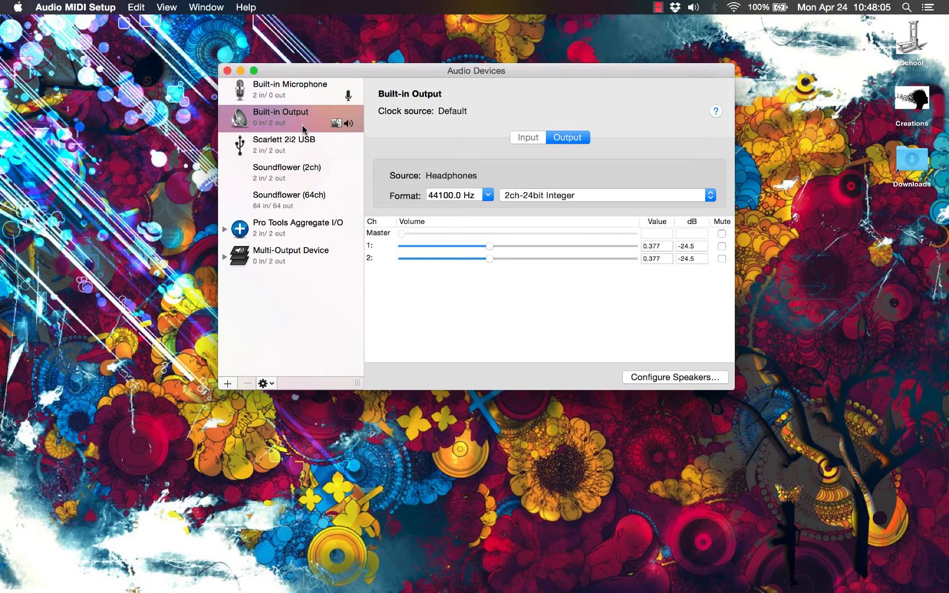
{"action": "mouse_move", "coordinate": [292, 233]}
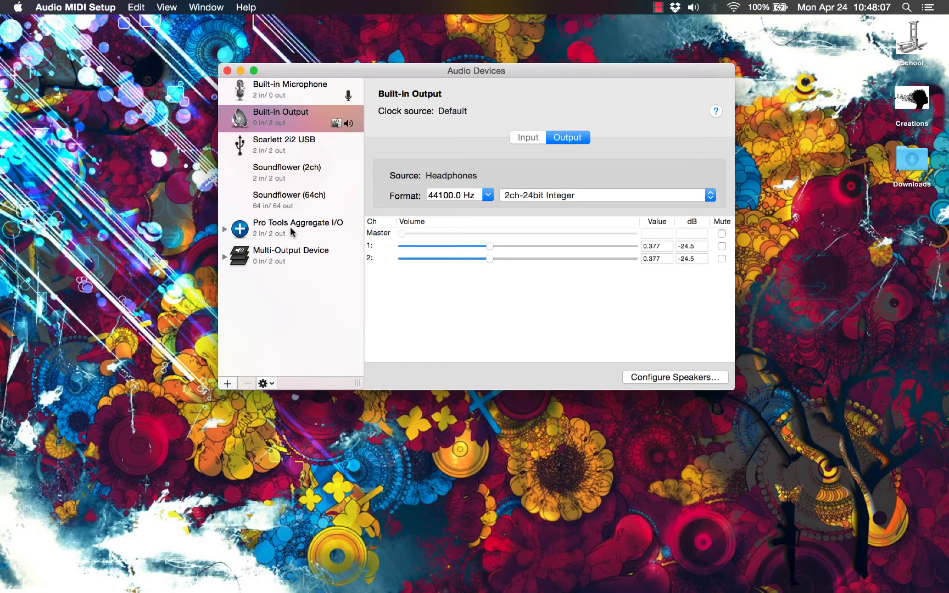
{"action": "mouse_move", "coordinate": [303, 102]}
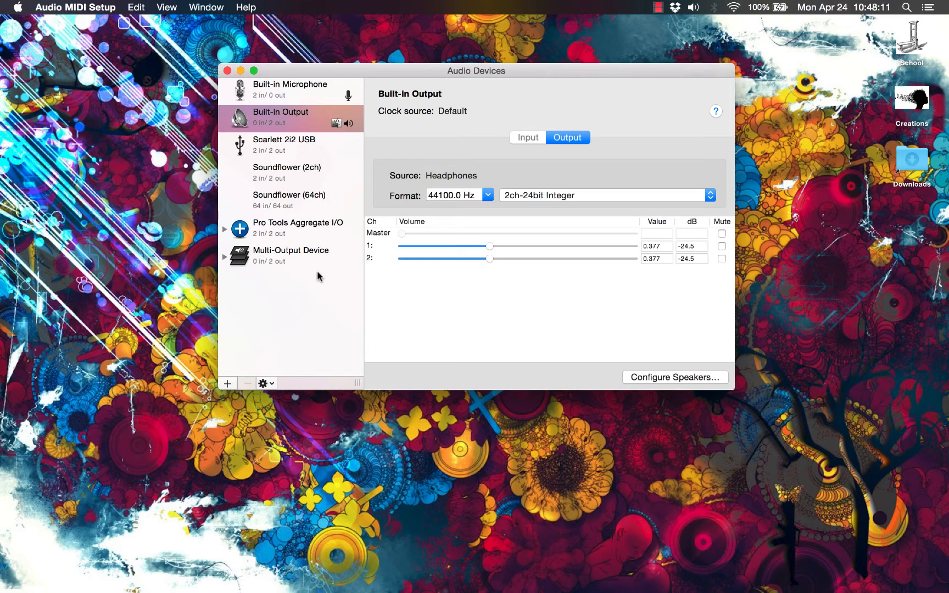
{"action": "mouse_move", "coordinate": [290, 198]}
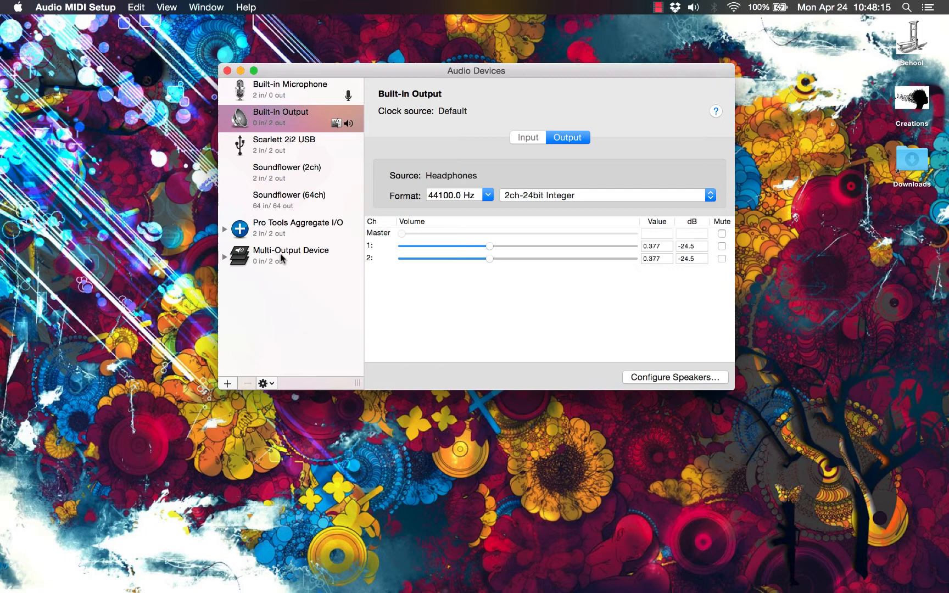
{"action": "left_click", "coordinate": [285, 145]}
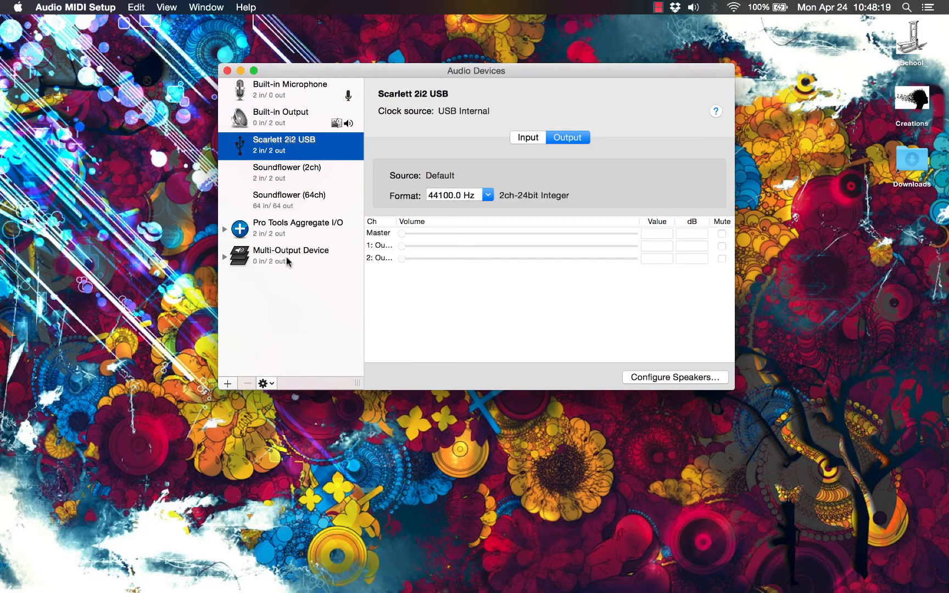
{"action": "left_click", "coordinate": [290, 255]}
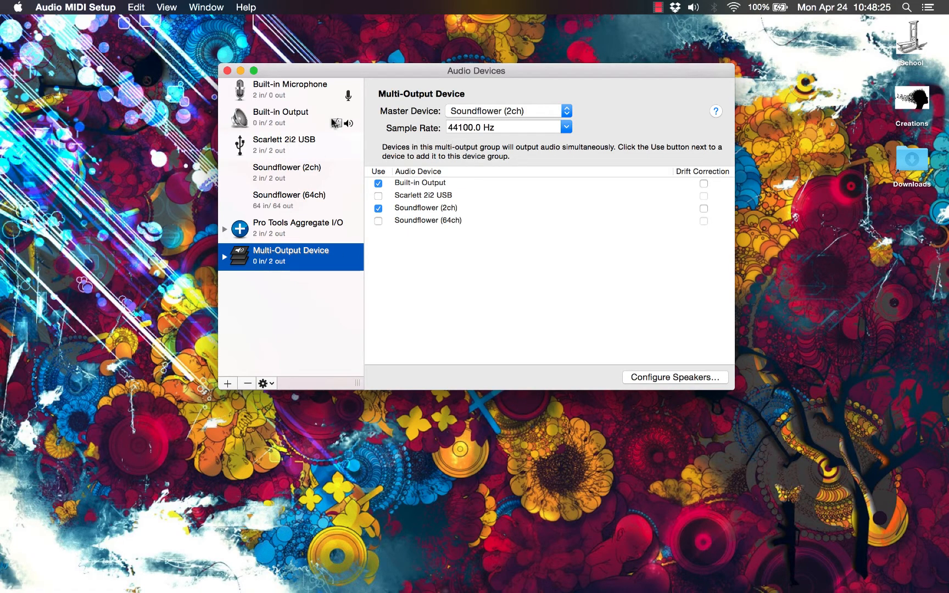
{"action": "left_click", "coordinate": [280, 117]}
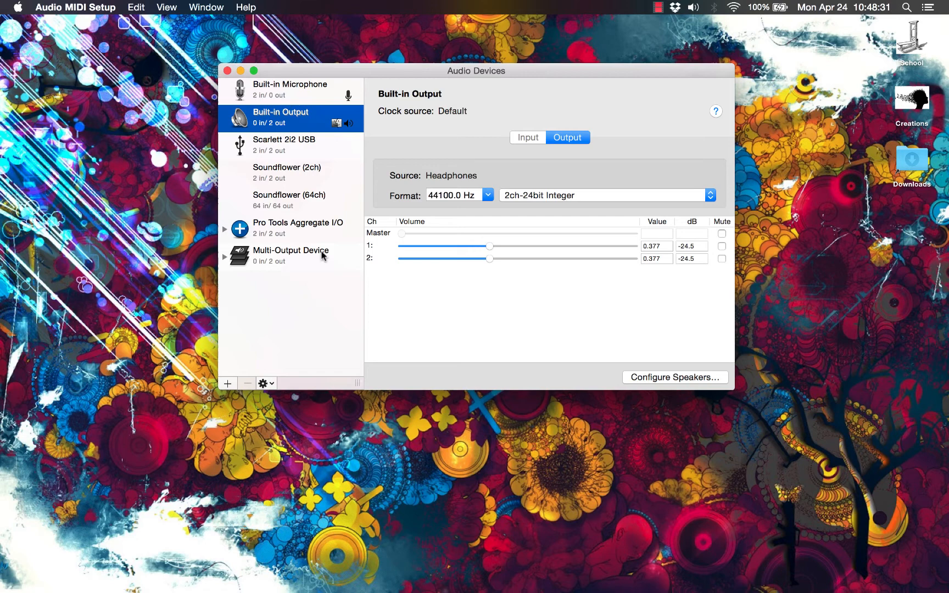
{"action": "mouse_move", "coordinate": [296, 224]}
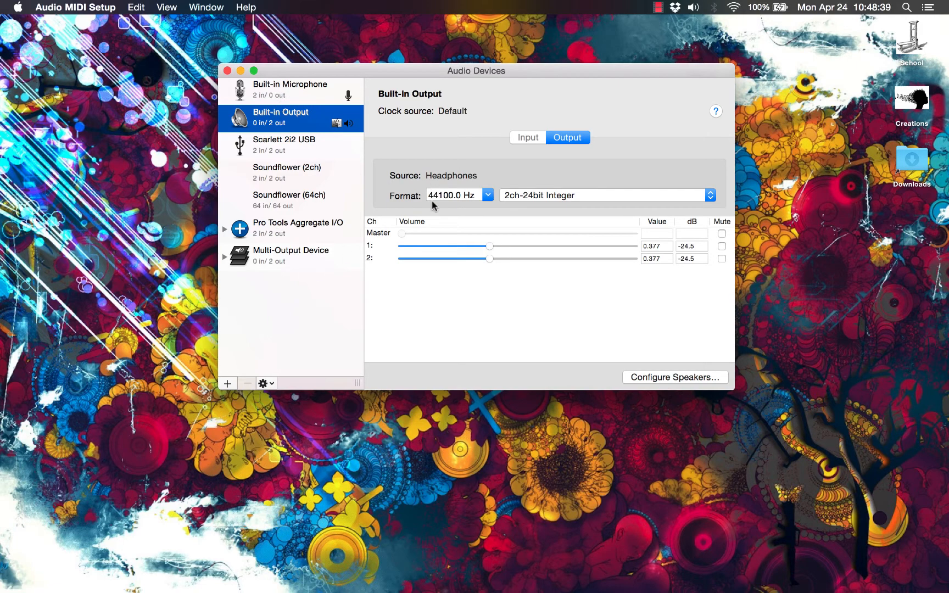
{"action": "mouse_move", "coordinate": [308, 99]}
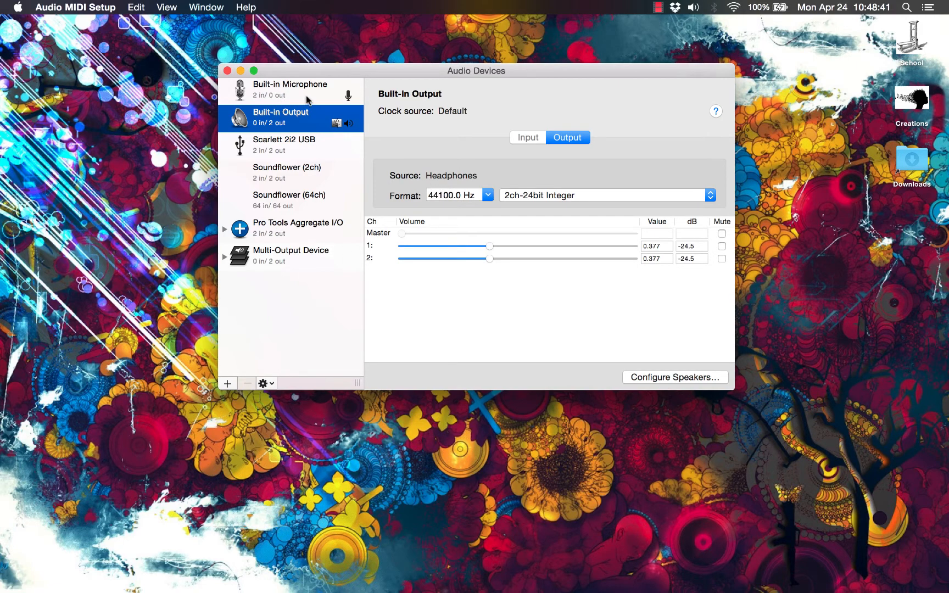
{"action": "mouse_move", "coordinate": [334, 257]}
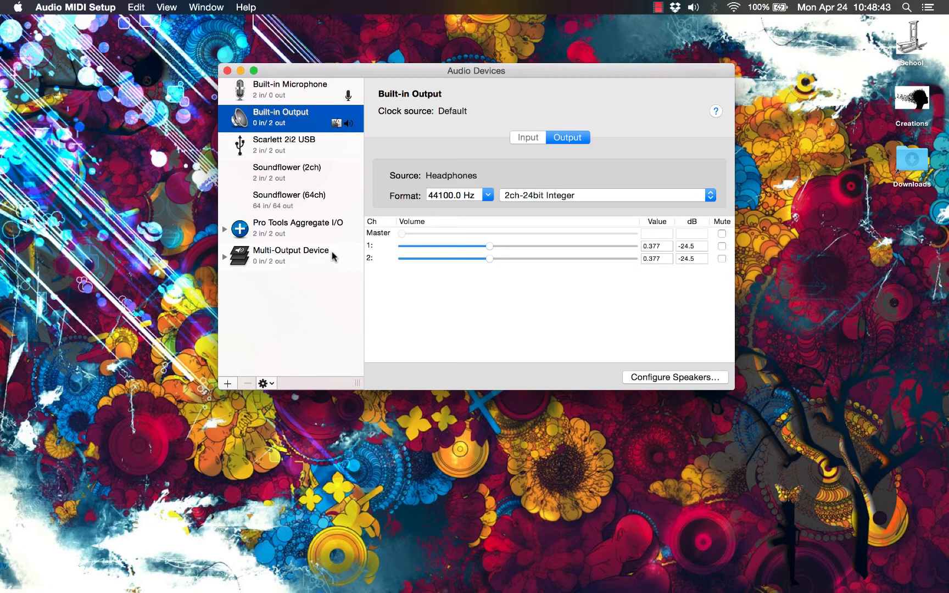
{"action": "mouse_move", "coordinate": [286, 183]}
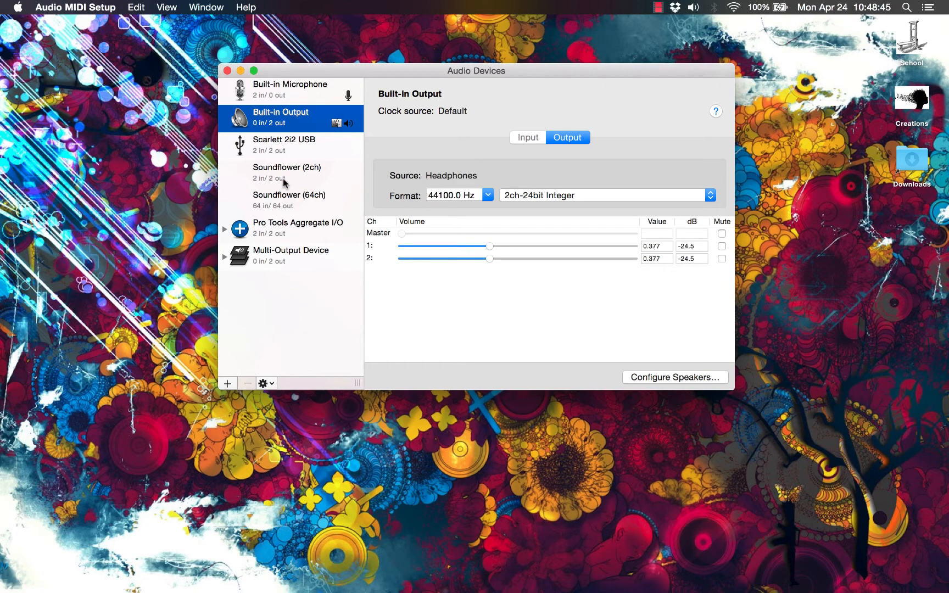
{"action": "mouse_move", "coordinate": [325, 102]}
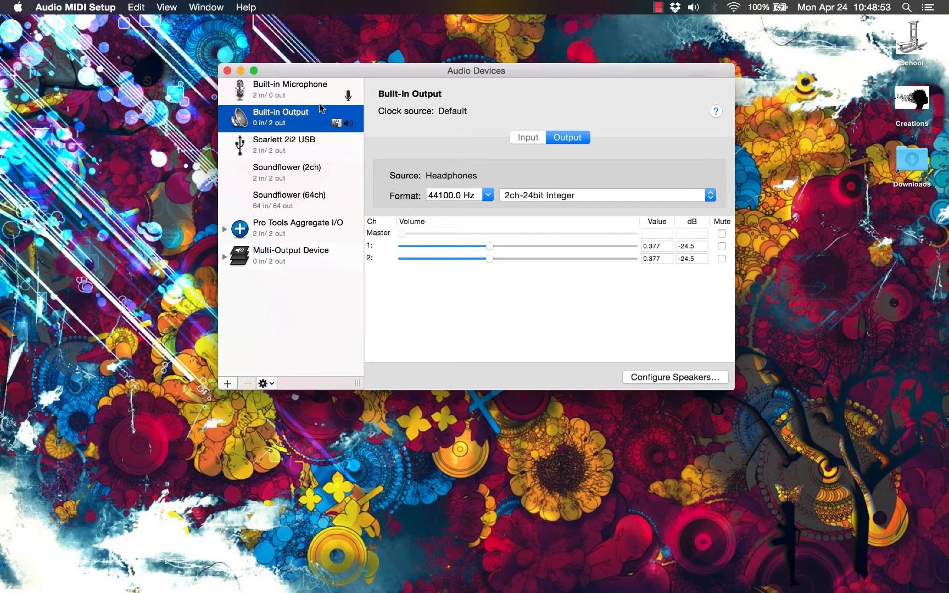
{"action": "mouse_move", "coordinate": [333, 175]}
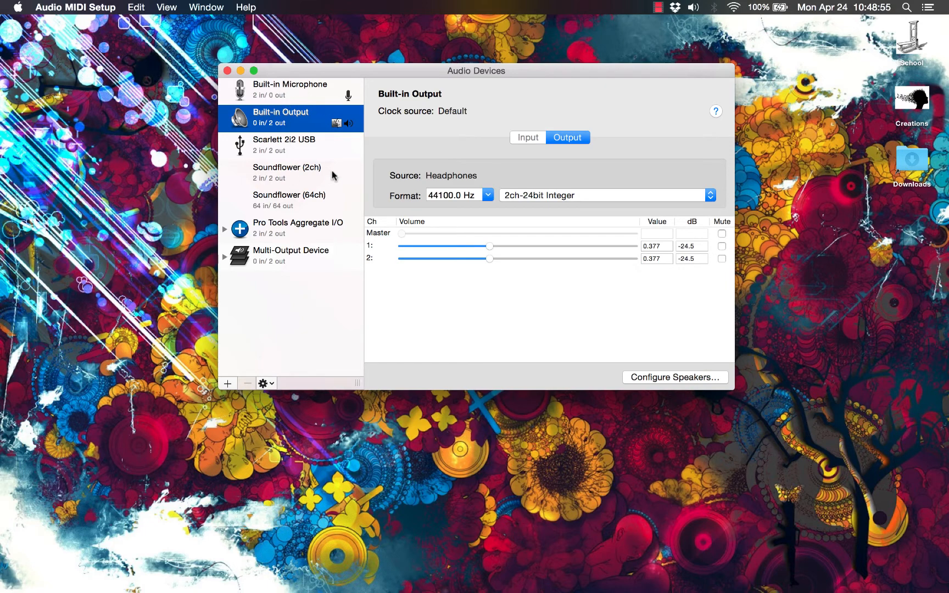
{"action": "mouse_move", "coordinate": [335, 234]}
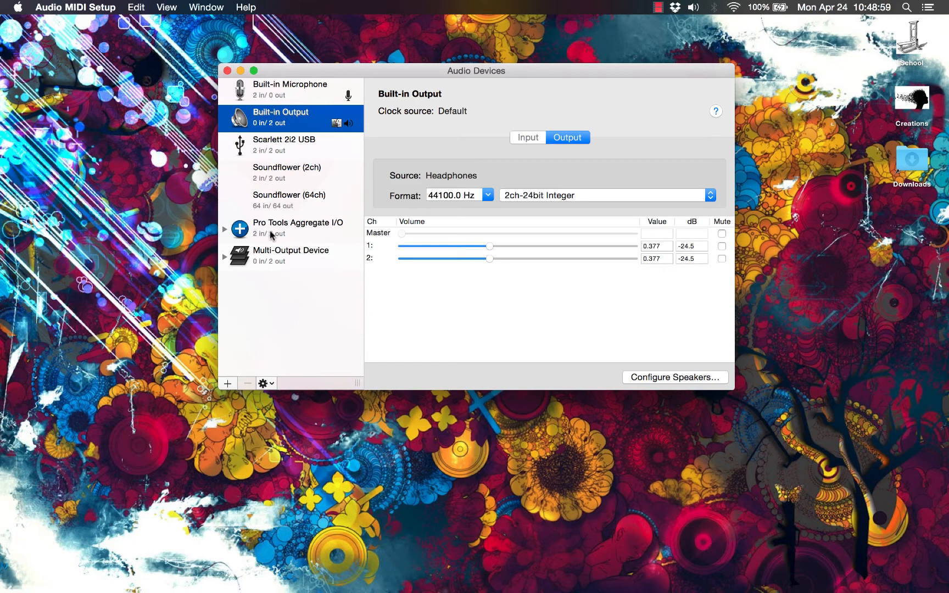
{"action": "mouse_move", "coordinate": [325, 98]}
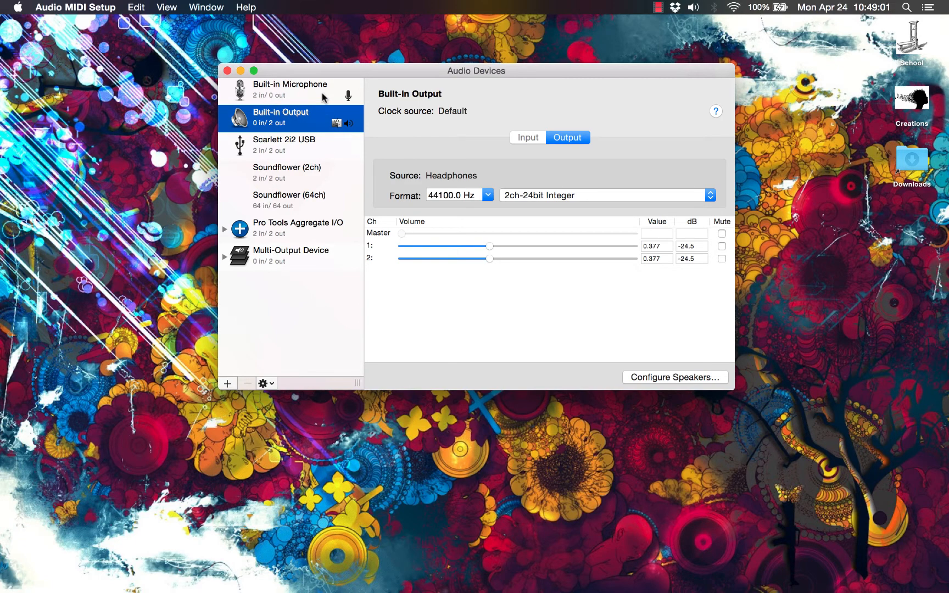
{"action": "mouse_move", "coordinate": [302, 243]}
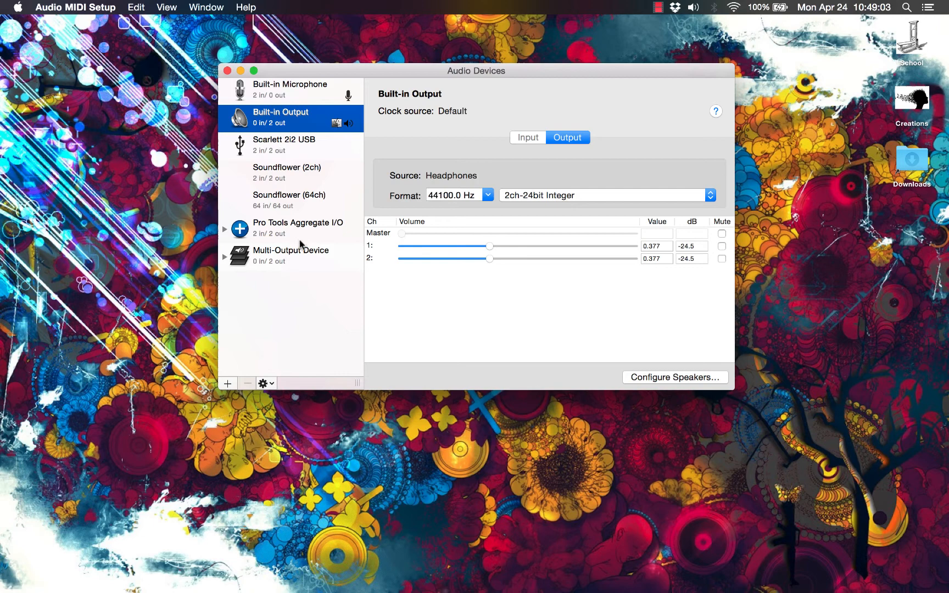
{"action": "mouse_move", "coordinate": [281, 237]}
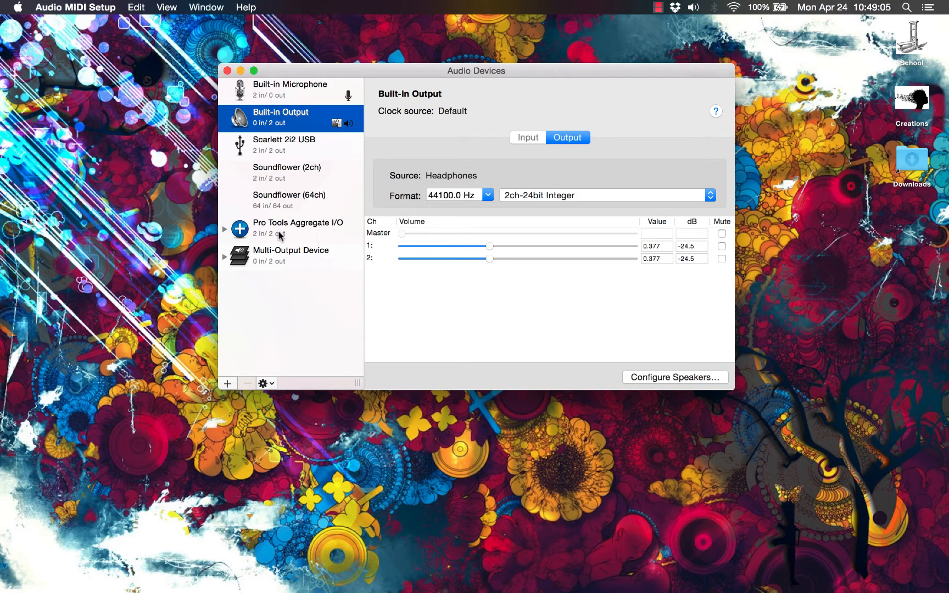
{"action": "mouse_move", "coordinate": [294, 234]}
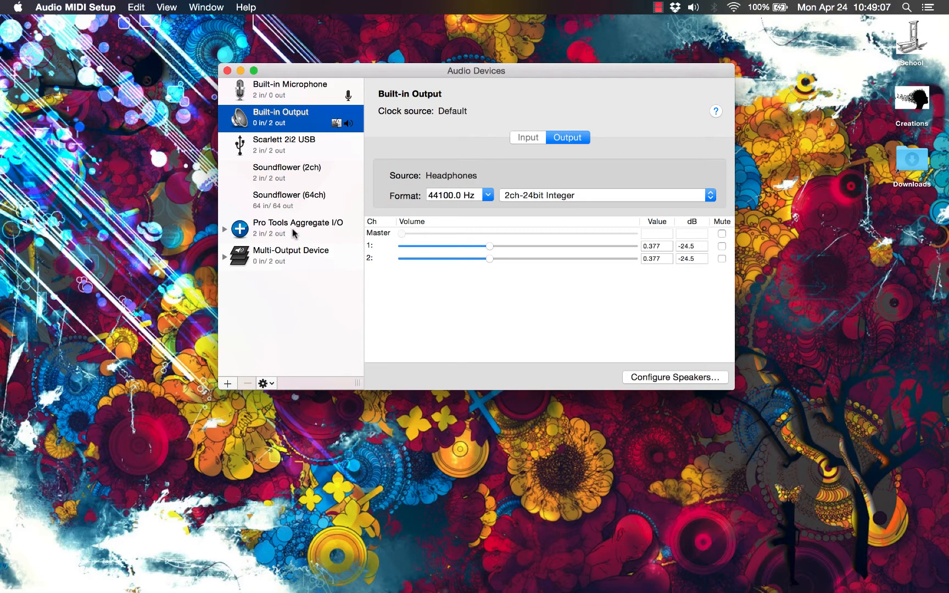
{"action": "mouse_move", "coordinate": [316, 226]}
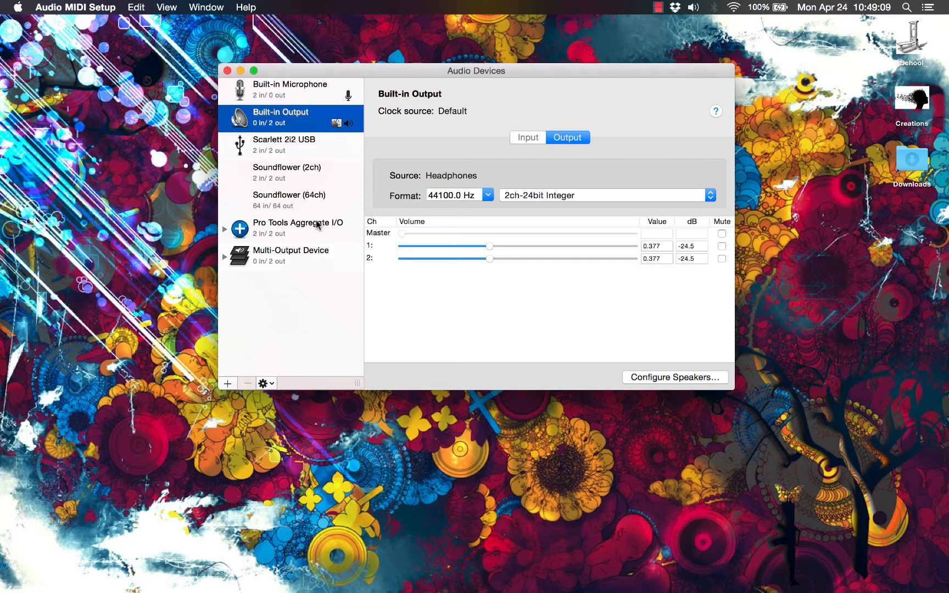
{"action": "mouse_move", "coordinate": [425, 282]}
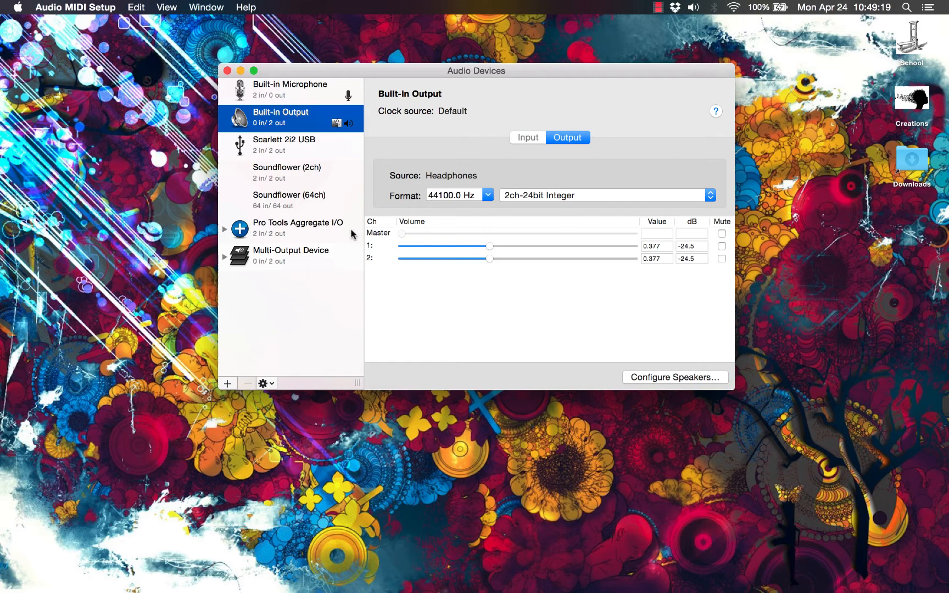
{"action": "mouse_move", "coordinate": [616, 559]}
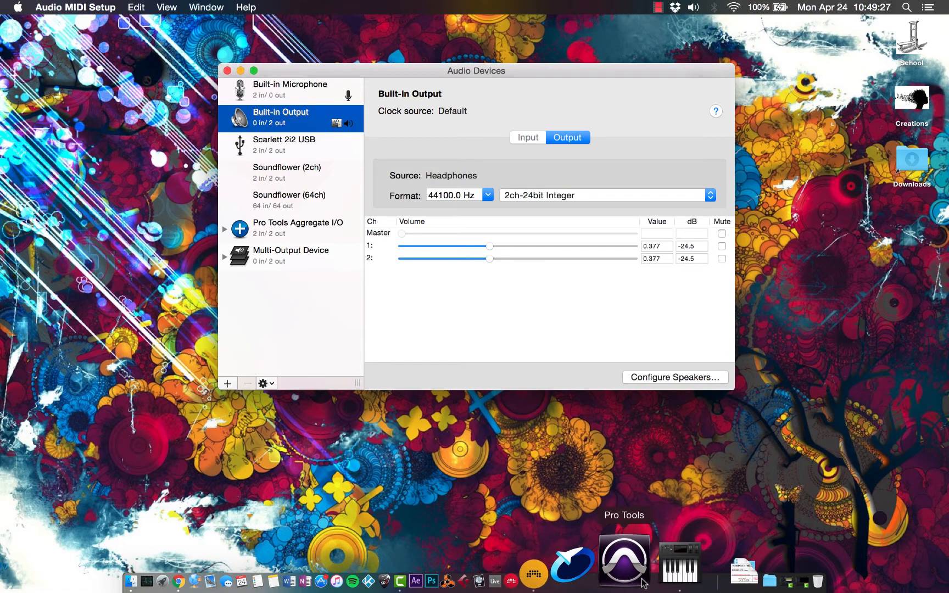
{"action": "mouse_move", "coordinate": [630, 557]}
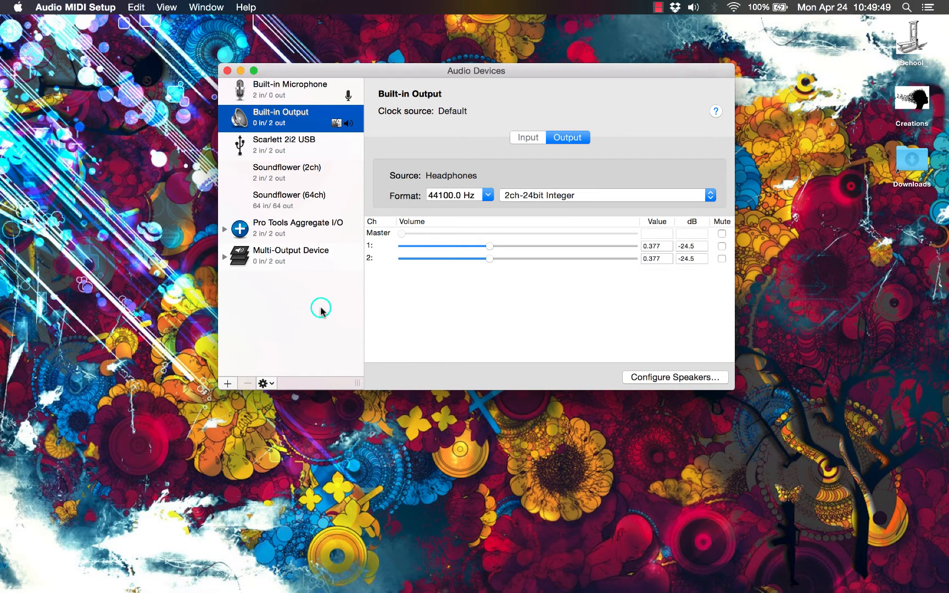
{"action": "mouse_move", "coordinate": [333, 295]}
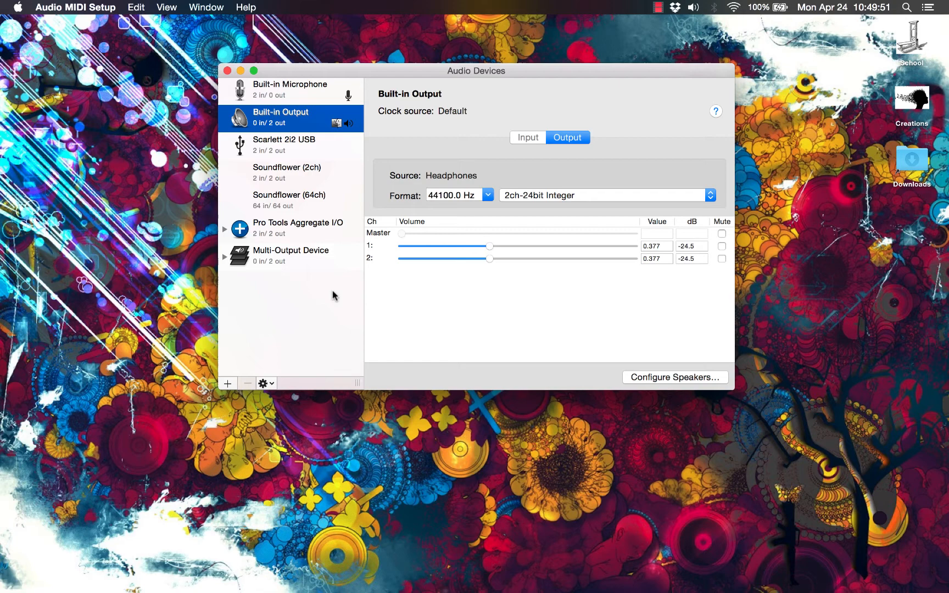
{"action": "mouse_move", "coordinate": [371, 255]}
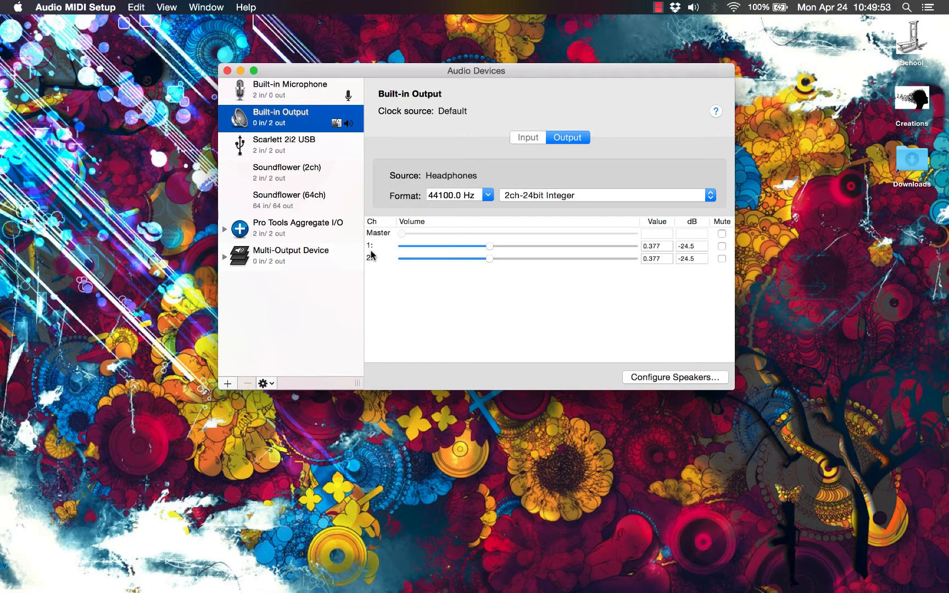
Step: Show the Pro Tools Aggregate I/O device's settings in the Audio Devices sidebar
{"action": "left_click", "coordinate": [297, 228]}
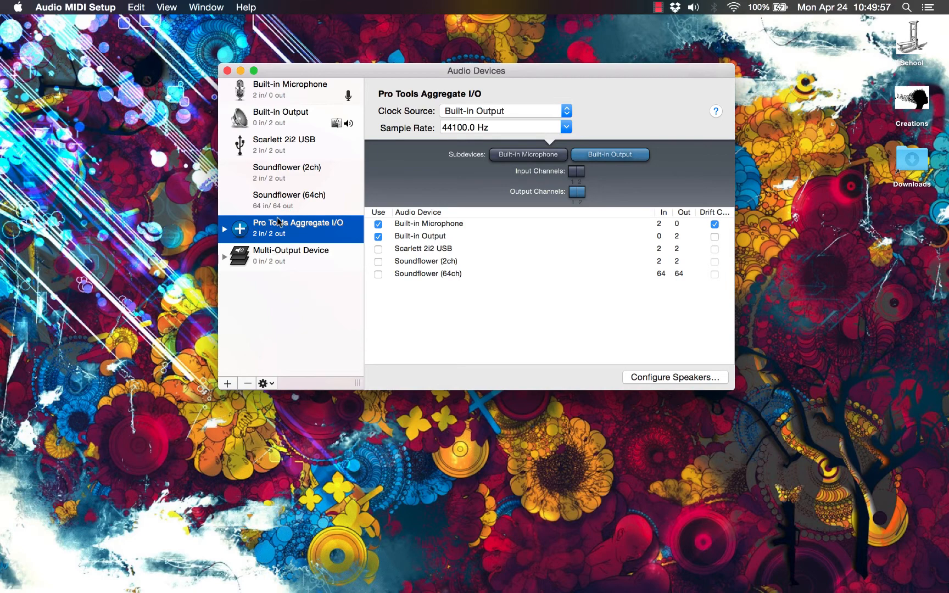
{"action": "mouse_move", "coordinate": [270, 244]}
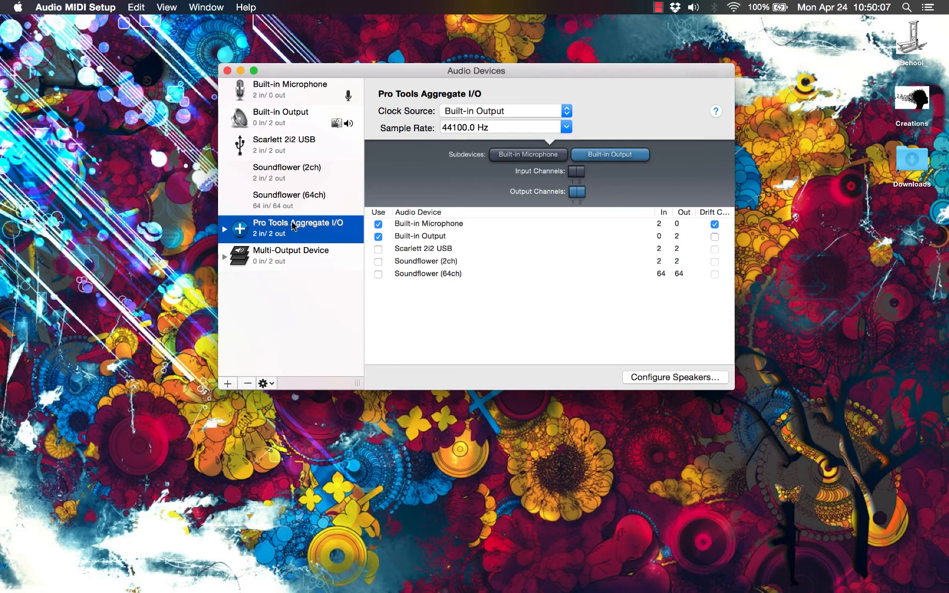
{"action": "mouse_move", "coordinate": [347, 236]}
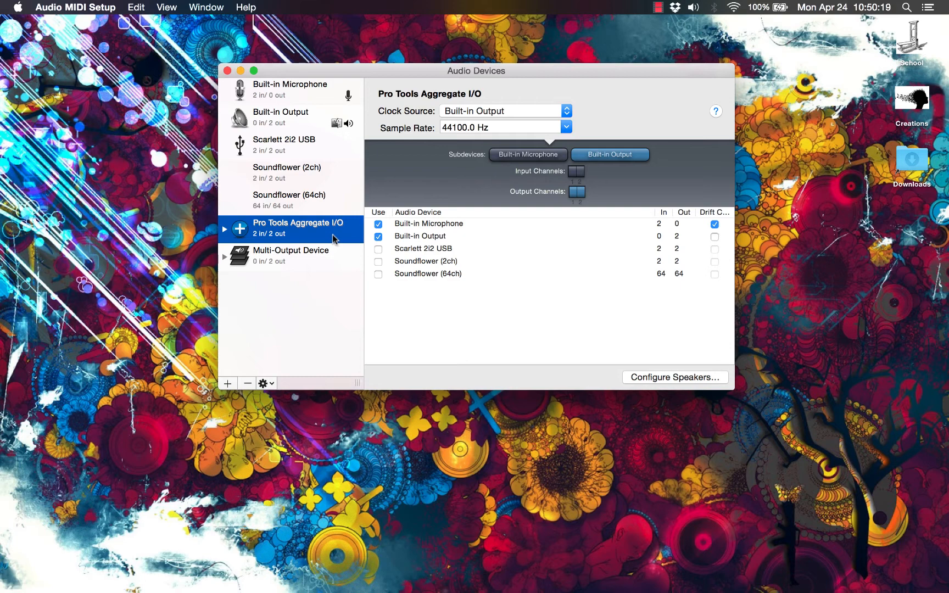
{"action": "mouse_move", "coordinate": [347, 232]}
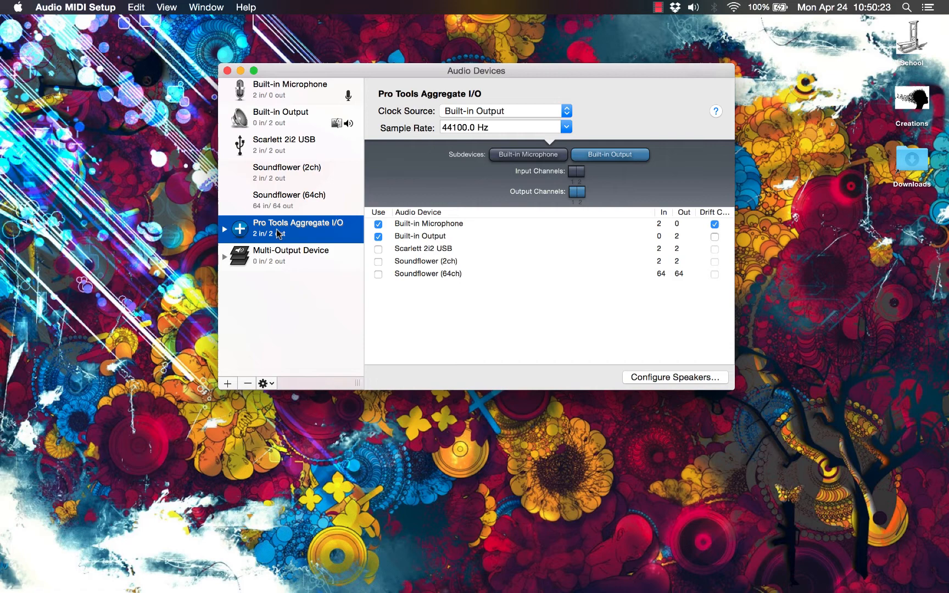
{"action": "mouse_move", "coordinate": [346, 312]}
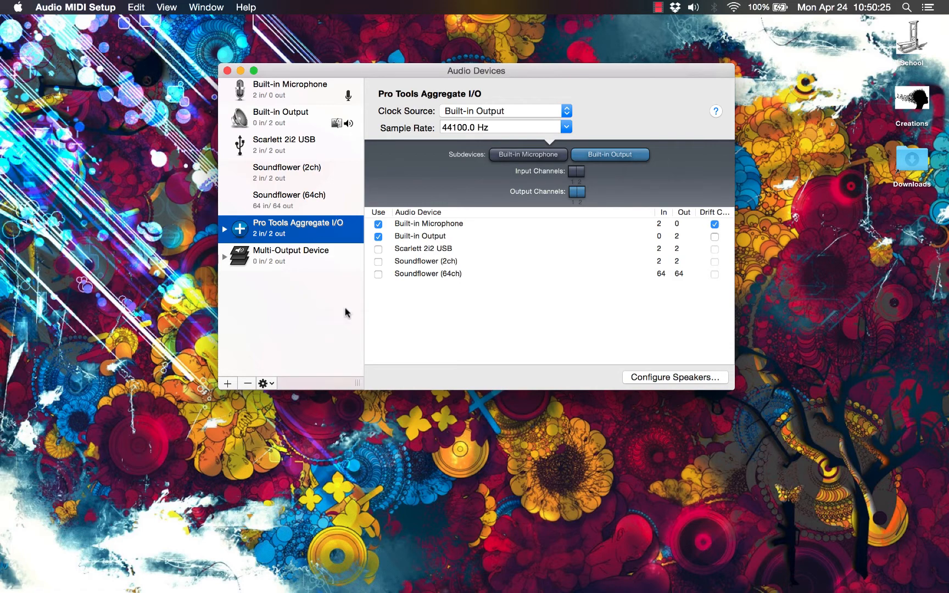
{"action": "mouse_move", "coordinate": [312, 343]}
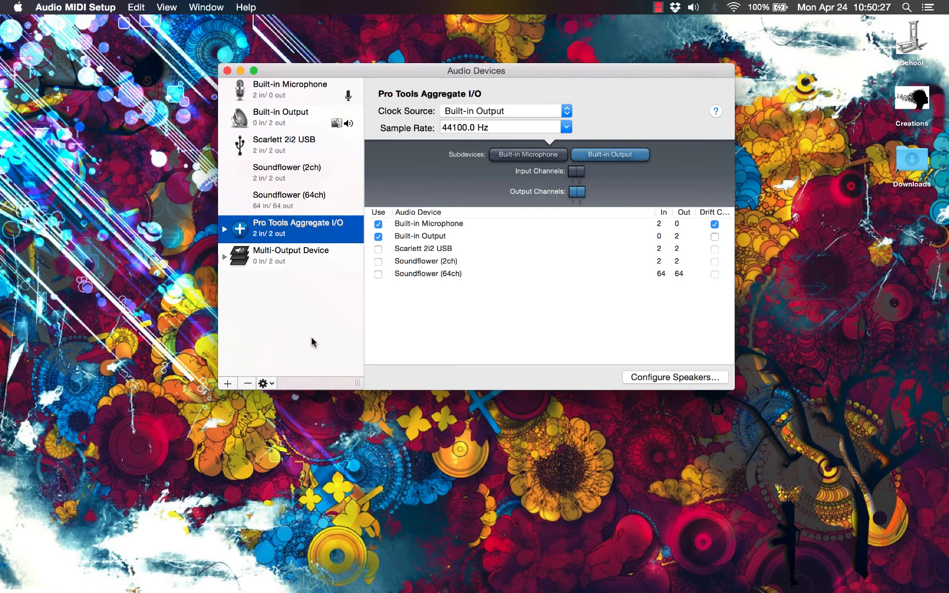
{"action": "mouse_move", "coordinate": [308, 340]}
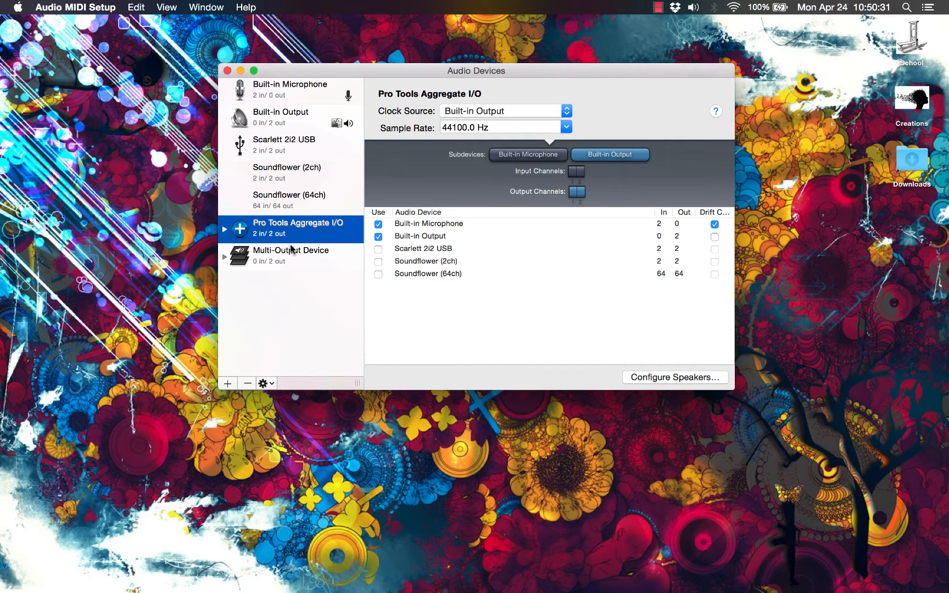
{"action": "mouse_move", "coordinate": [293, 251]}
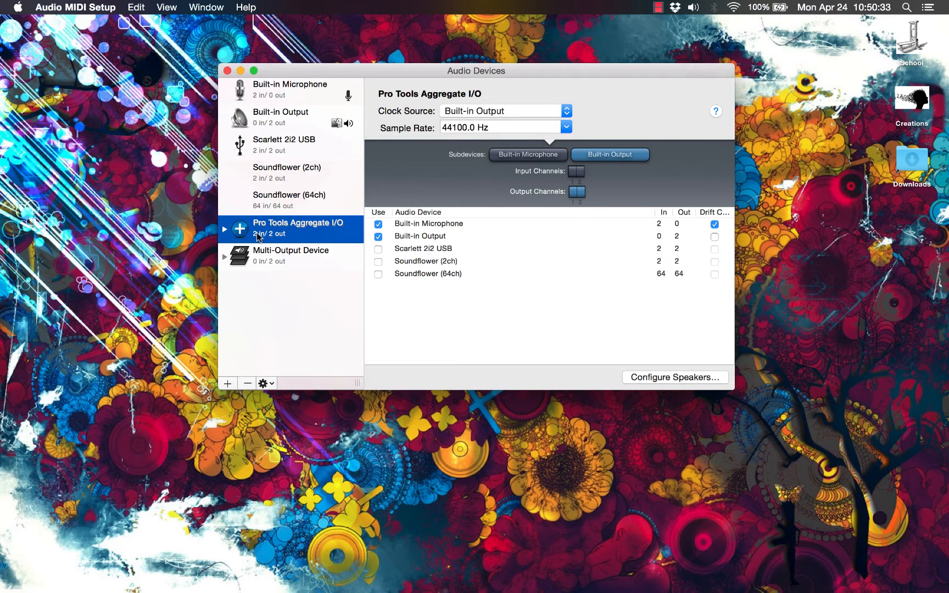
{"action": "mouse_move", "coordinate": [353, 223]}
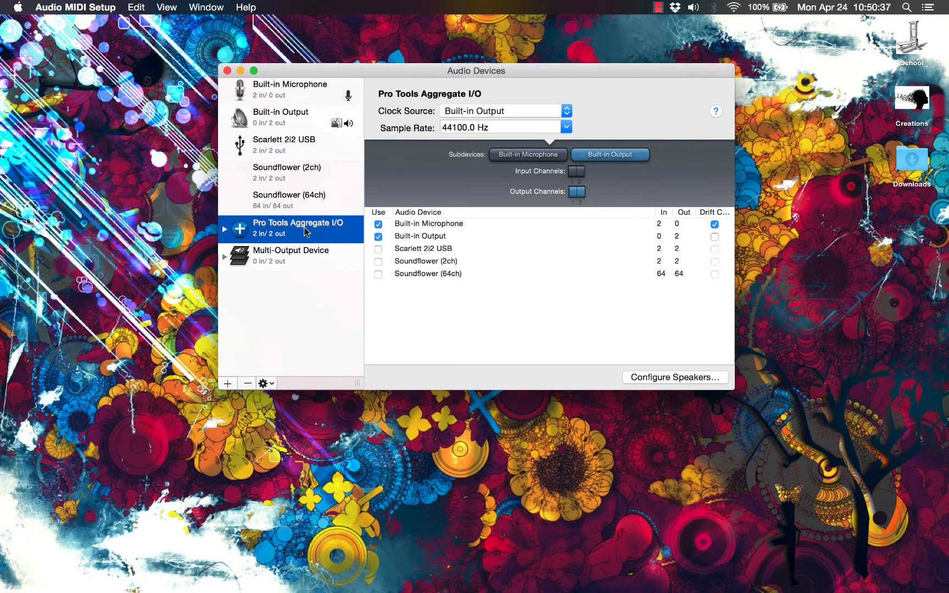
{"action": "mouse_move", "coordinate": [327, 247]}
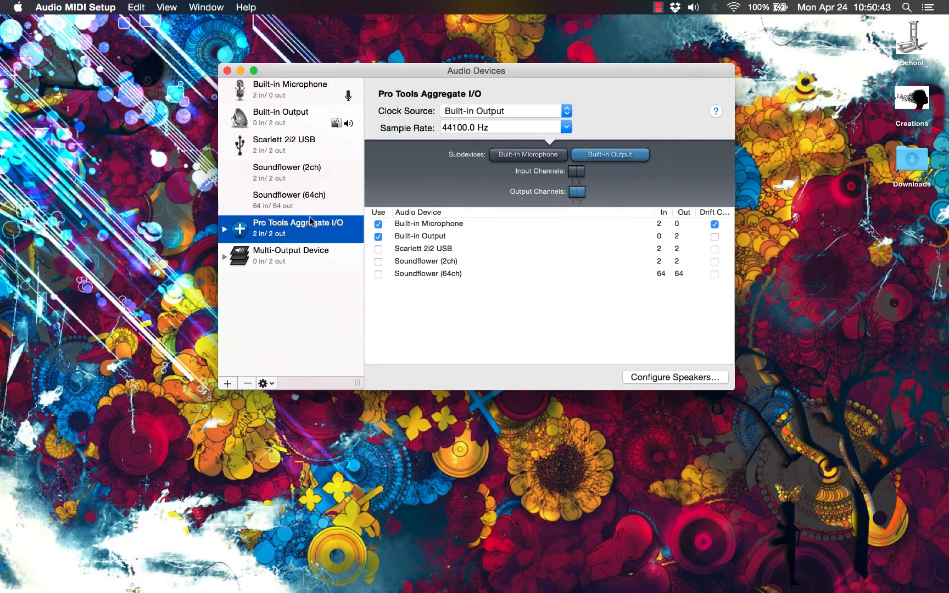
{"action": "mouse_move", "coordinate": [309, 245]}
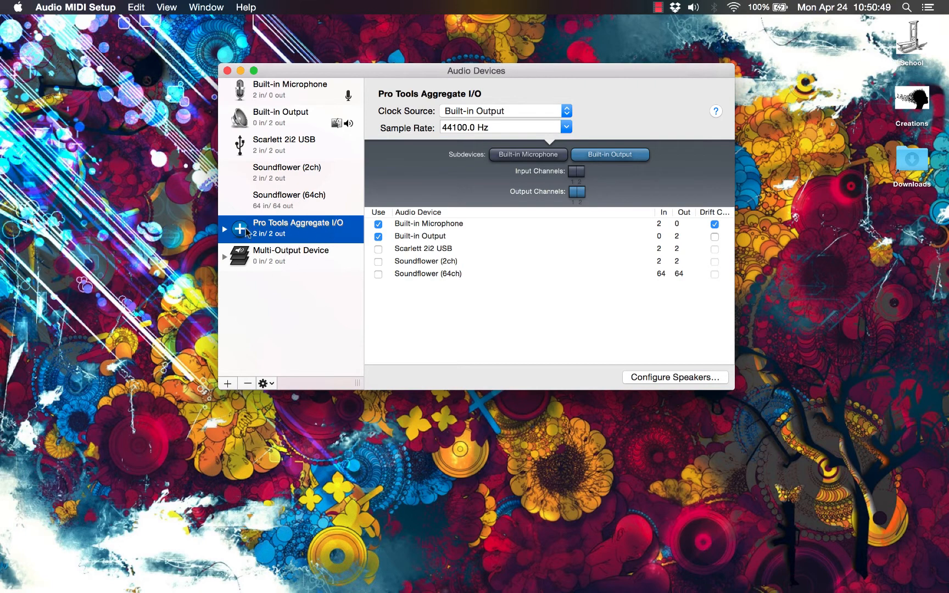
{"action": "mouse_move", "coordinate": [348, 240]}
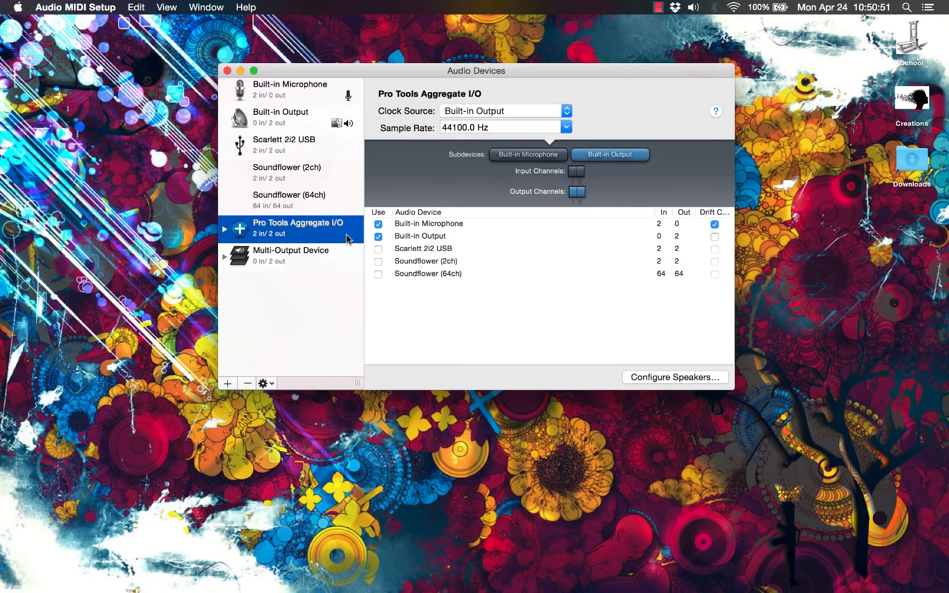
{"action": "mouse_move", "coordinate": [348, 239]}
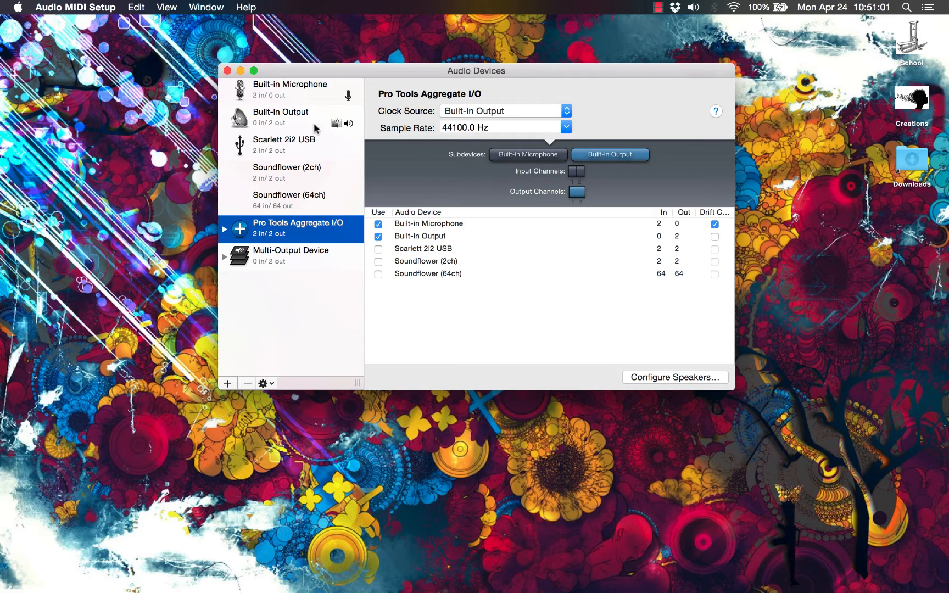
{"action": "mouse_move", "coordinate": [332, 134]}
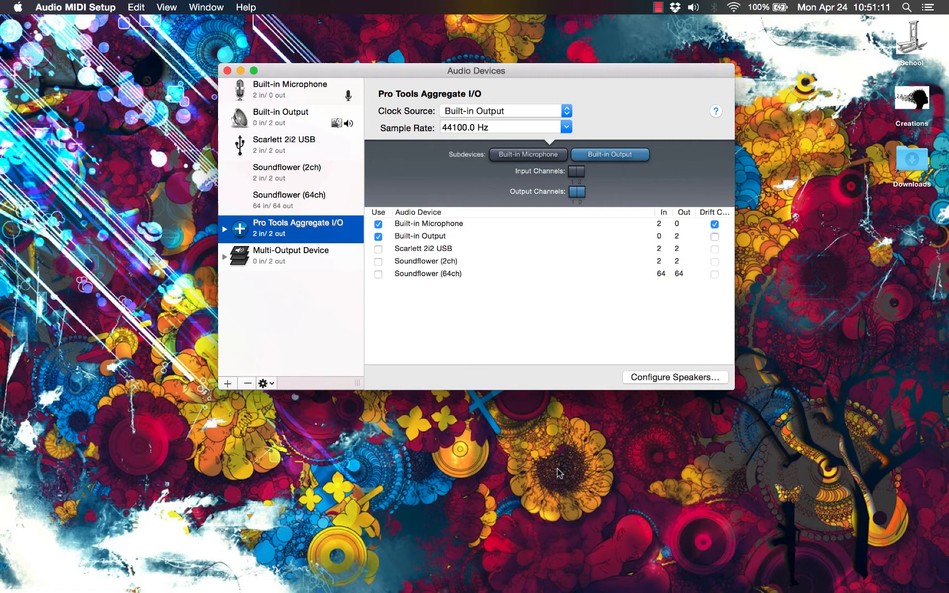
{"action": "mouse_move", "coordinate": [458, 331]}
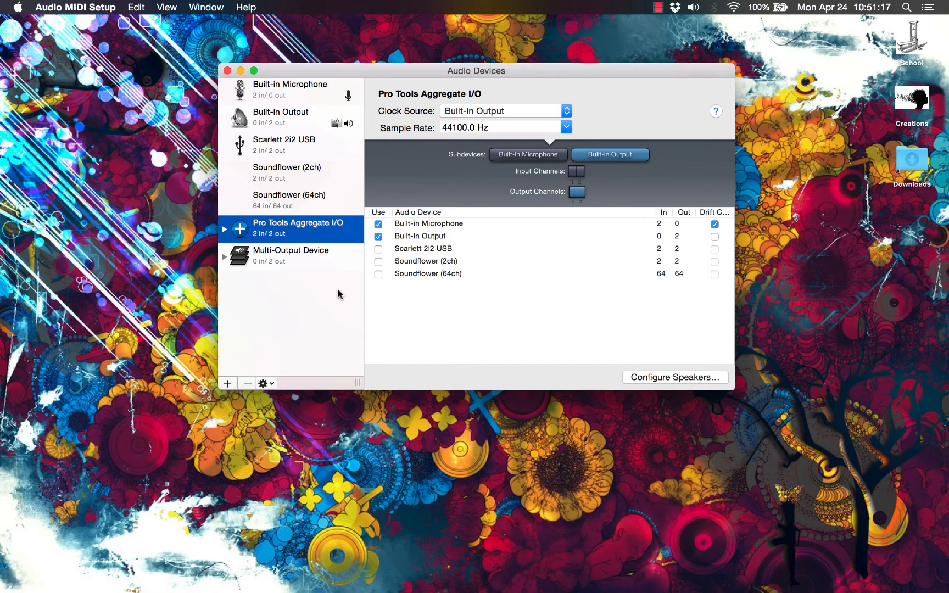
{"action": "mouse_move", "coordinate": [258, 254]}
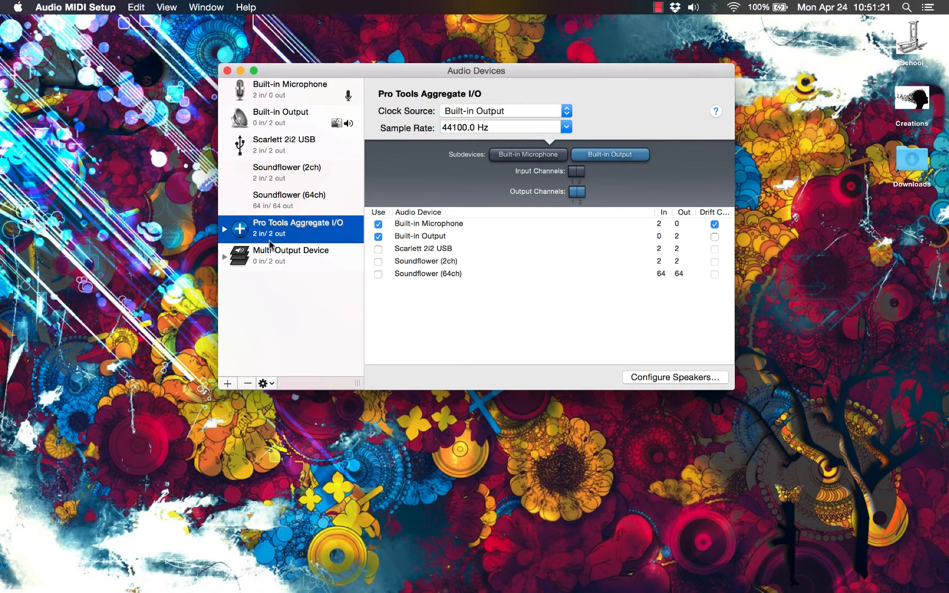
{"action": "mouse_move", "coordinate": [311, 254]}
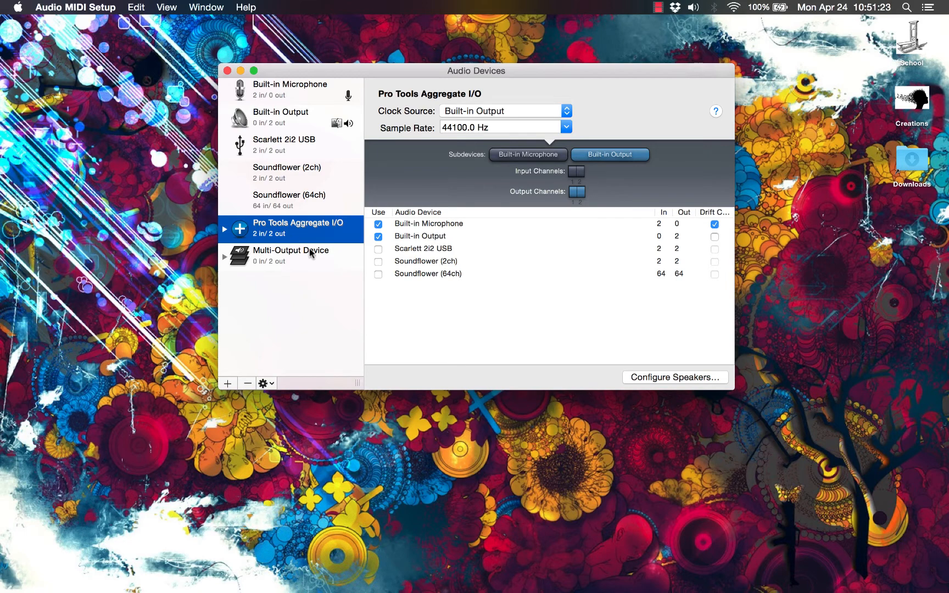
{"action": "mouse_move", "coordinate": [336, 253]}
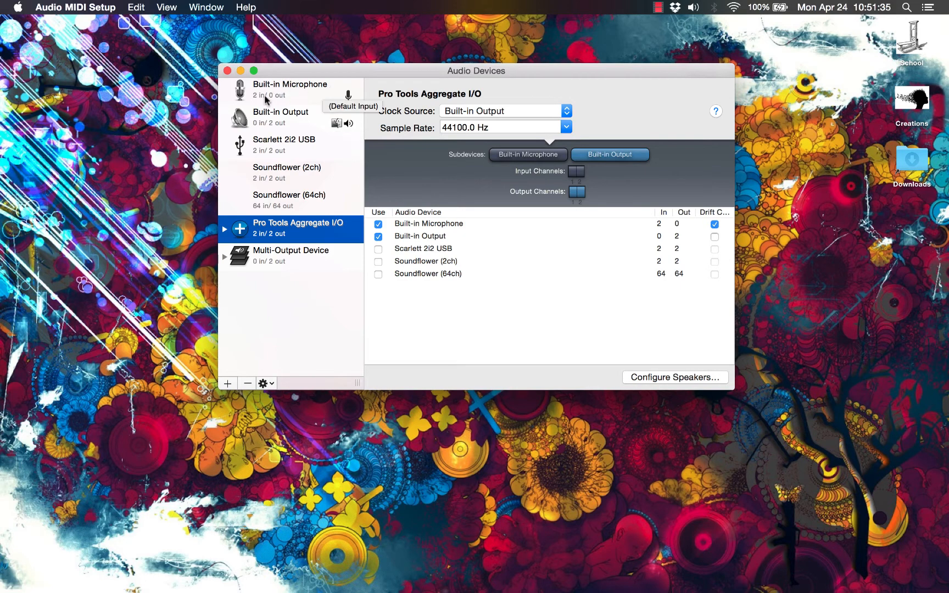
{"action": "left_click", "coordinate": [280, 117]}
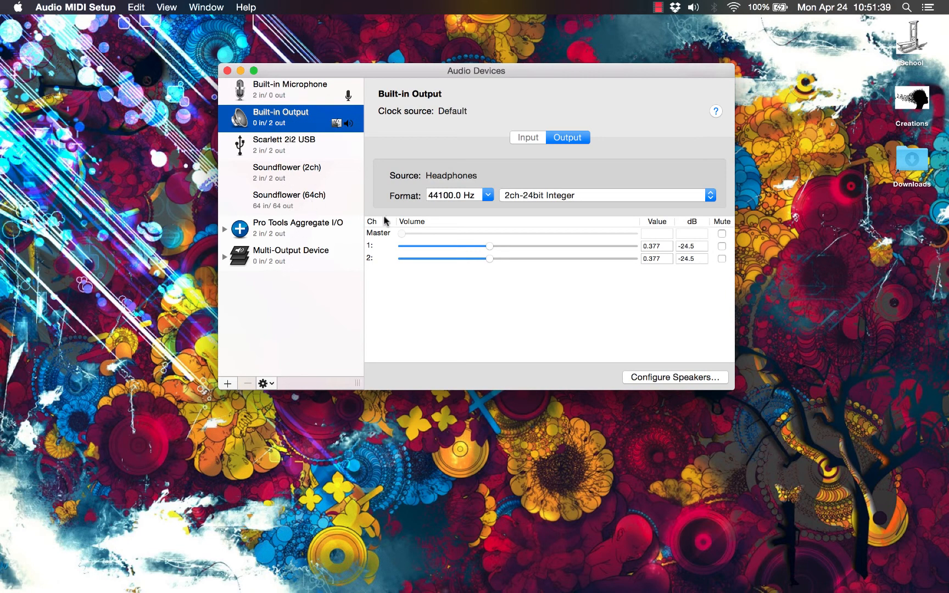
{"action": "mouse_move", "coordinate": [301, 236]}
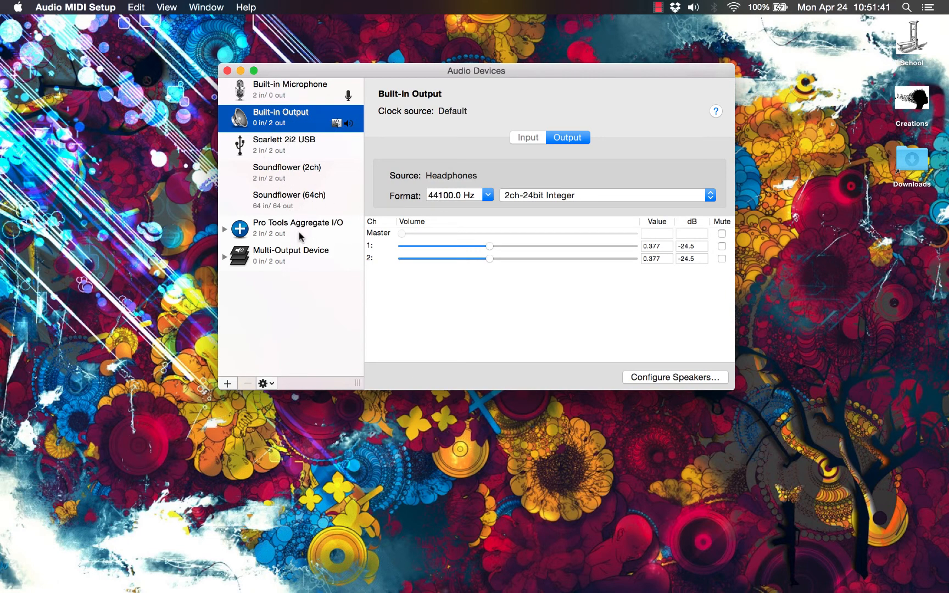
{"action": "left_click", "coordinate": [298, 228]}
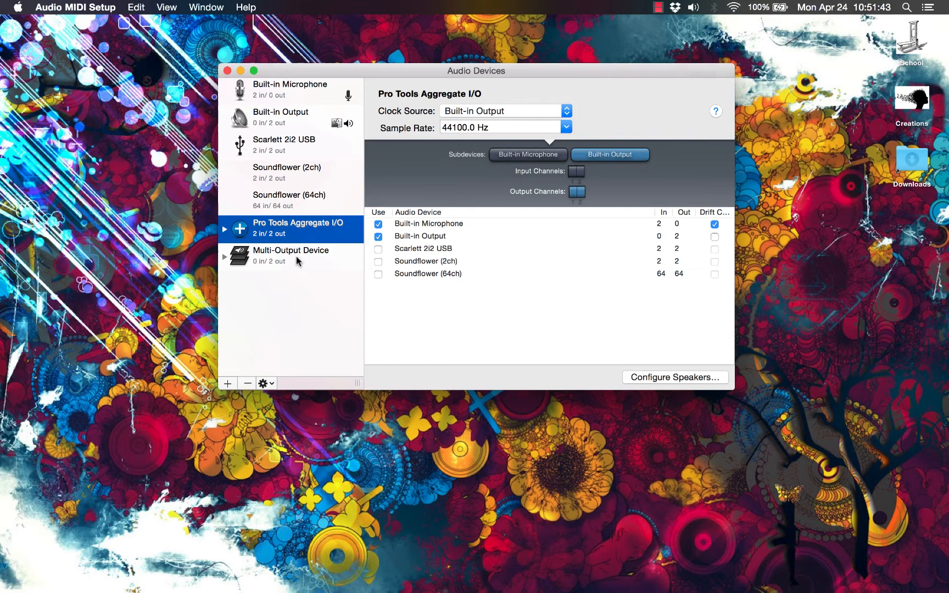
{"action": "mouse_move", "coordinate": [305, 180]}
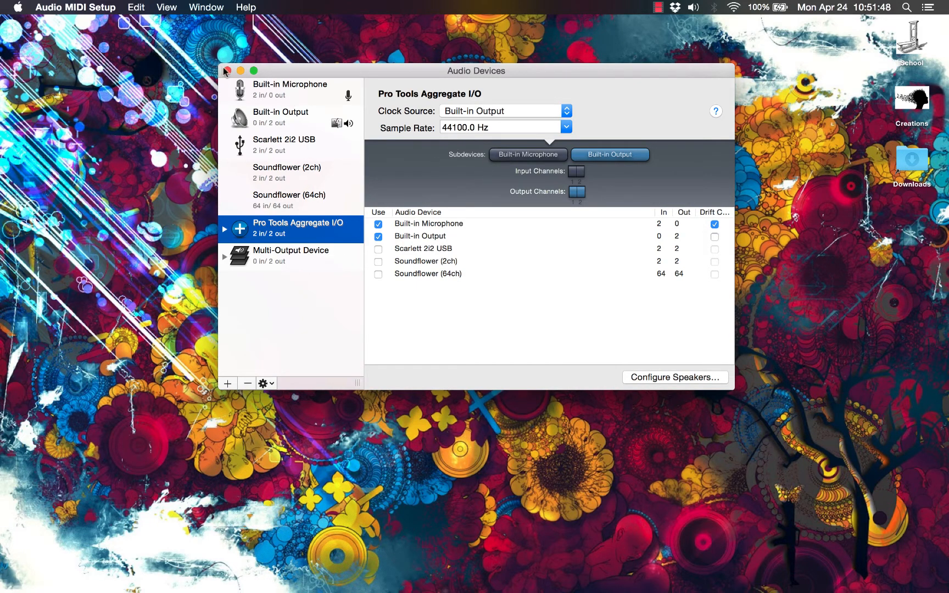
Step: Close Audio MIDI Setup and select Bitwig's Plug-in Host and engine files in the Library folder
{"action": "left_click", "coordinate": [228, 70]}
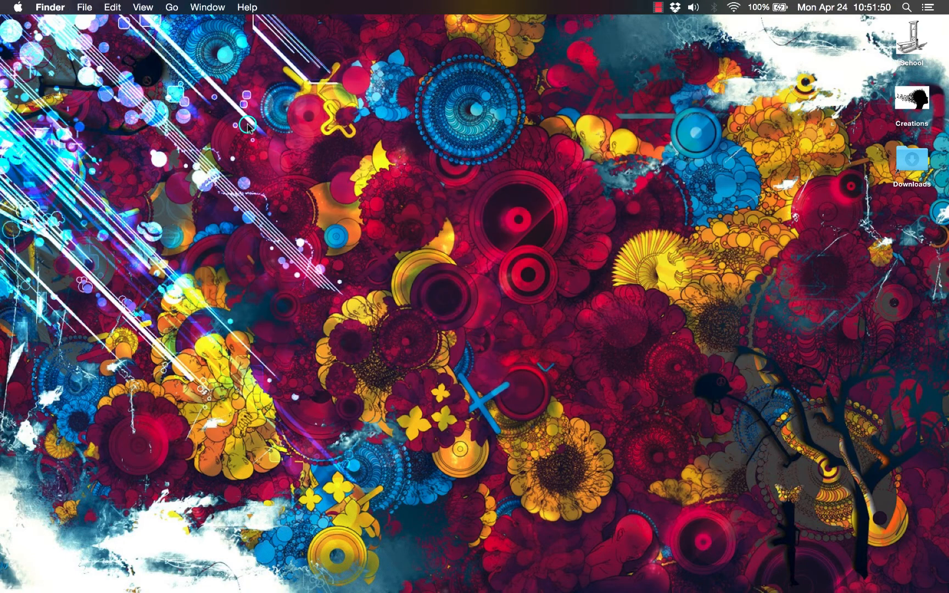
{"action": "mouse_move", "coordinate": [215, 151]}
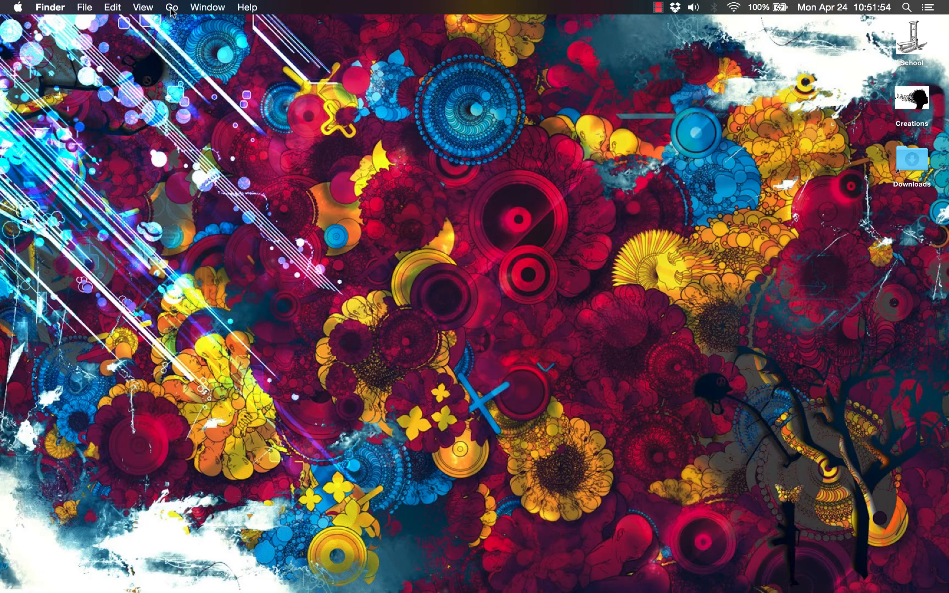
{"action": "left_click", "coordinate": [171, 7]}
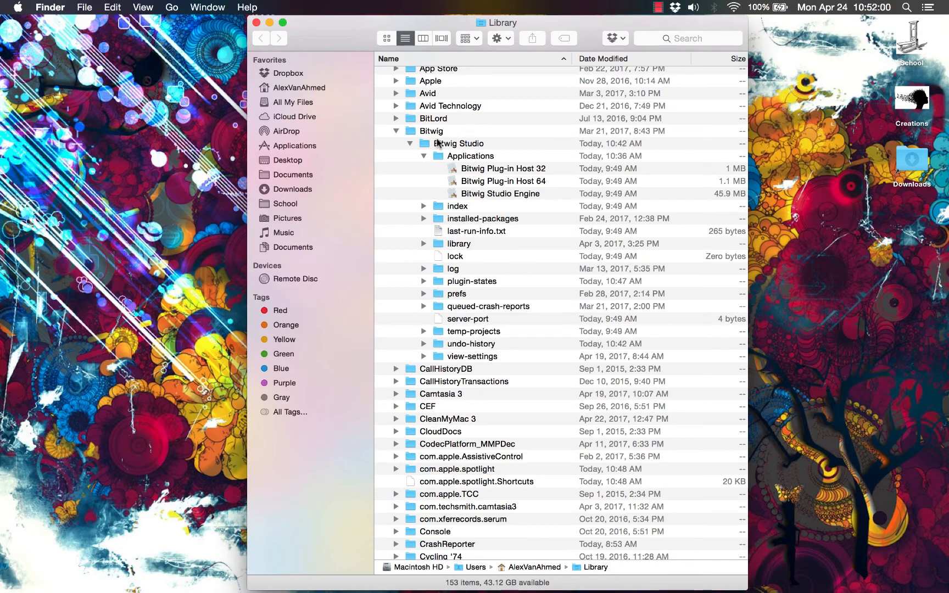
{"action": "mouse_move", "coordinate": [506, 163]}
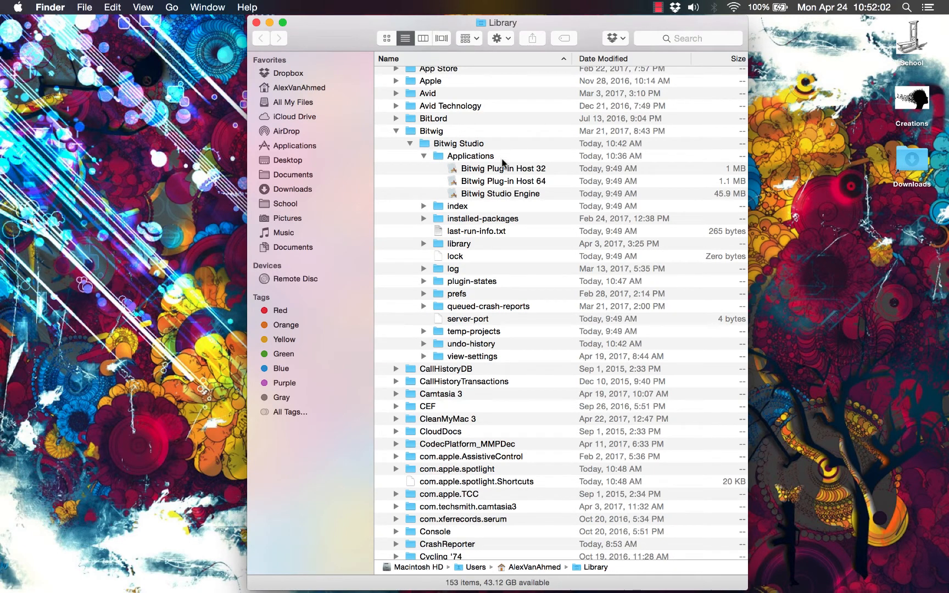
{"action": "left_click", "coordinate": [503, 168]}
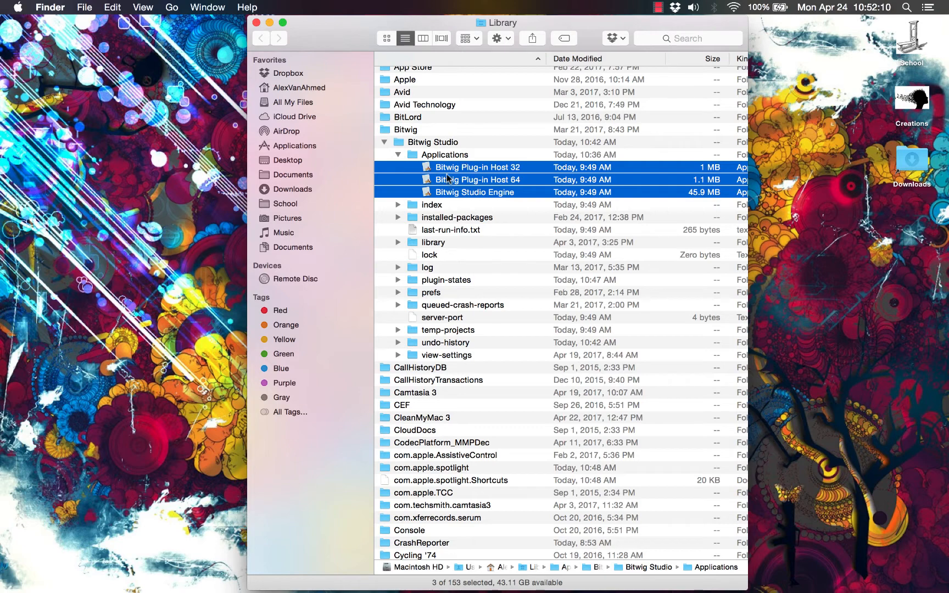
{"action": "mouse_move", "coordinate": [491, 103]}
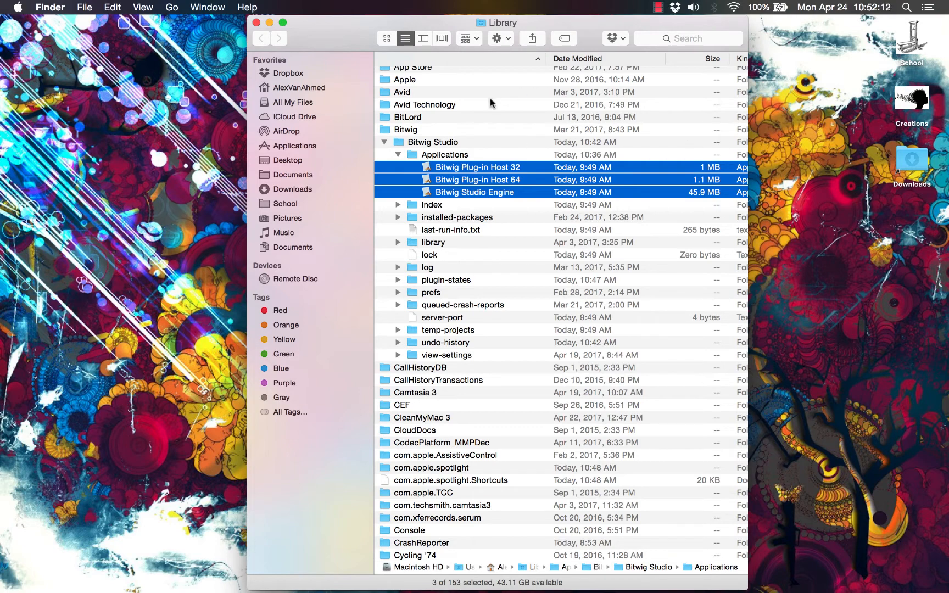
{"action": "mouse_move", "coordinate": [445, 242]}
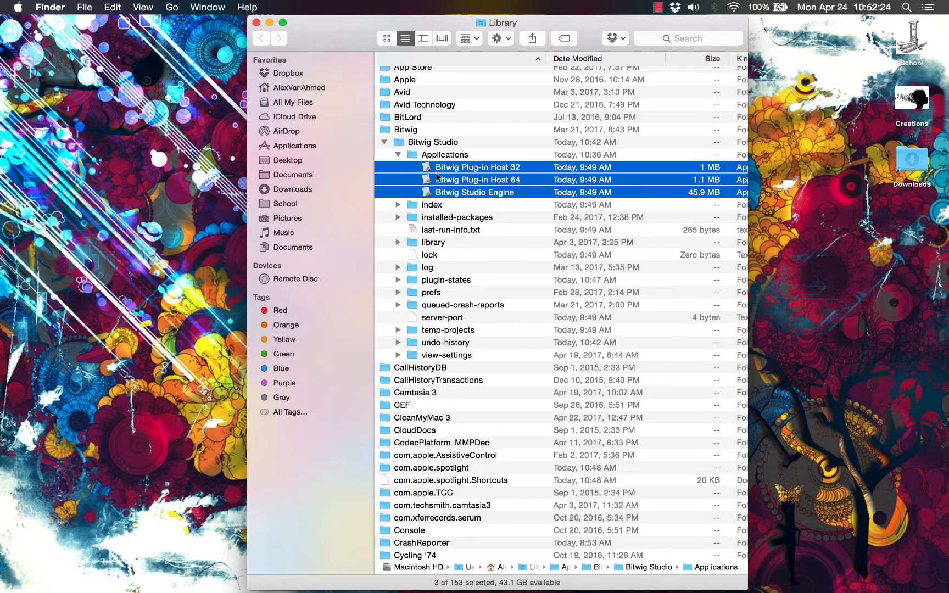
{"action": "mouse_move", "coordinate": [810, 192]}
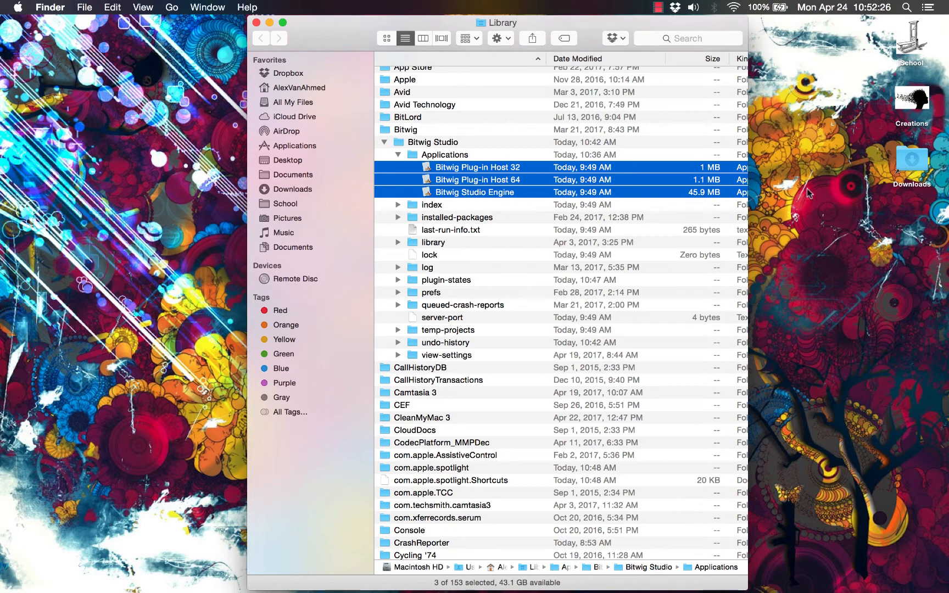
{"action": "mouse_move", "coordinate": [599, 192]}
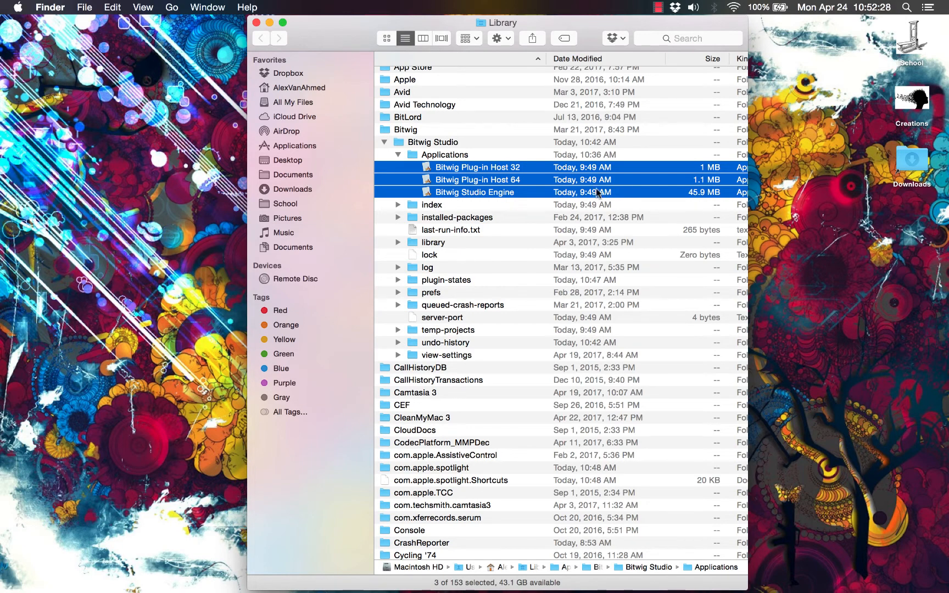
{"action": "mouse_move", "coordinate": [484, 228]}
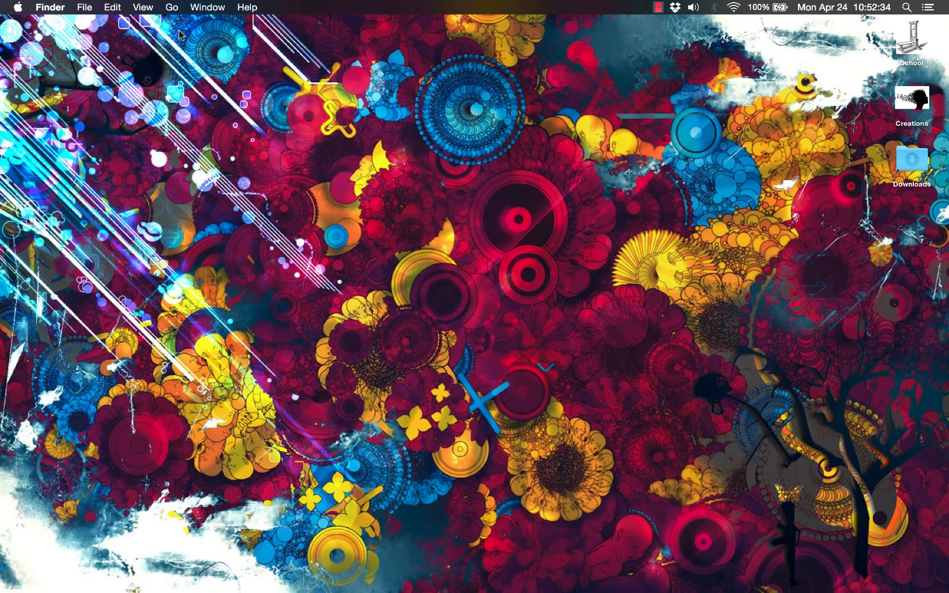
Step: Jump to the user Library via Go and scroll down to Bitwig Studio's Applications folder
{"action": "left_click", "coordinate": [172, 7]}
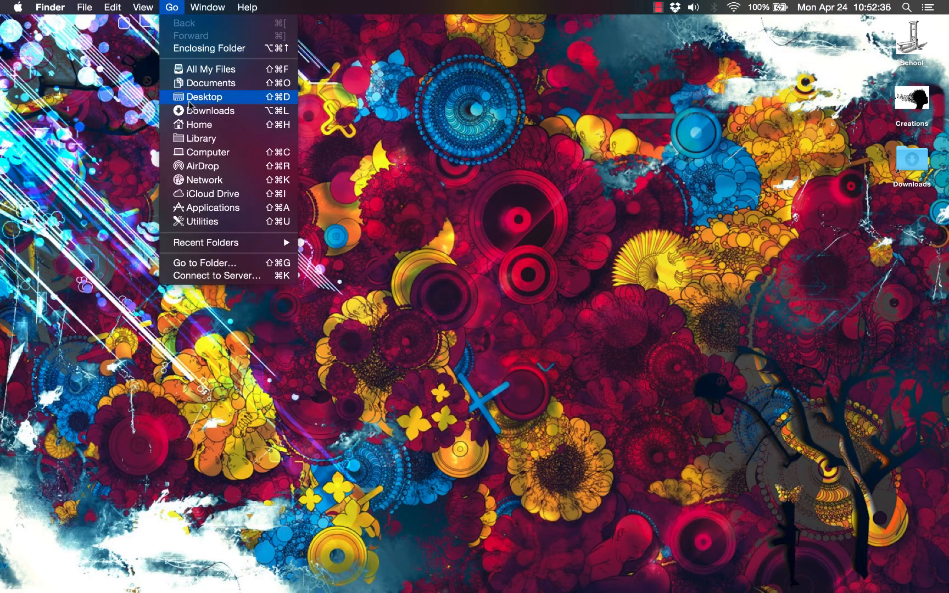
{"action": "left_click", "coordinate": [201, 139]}
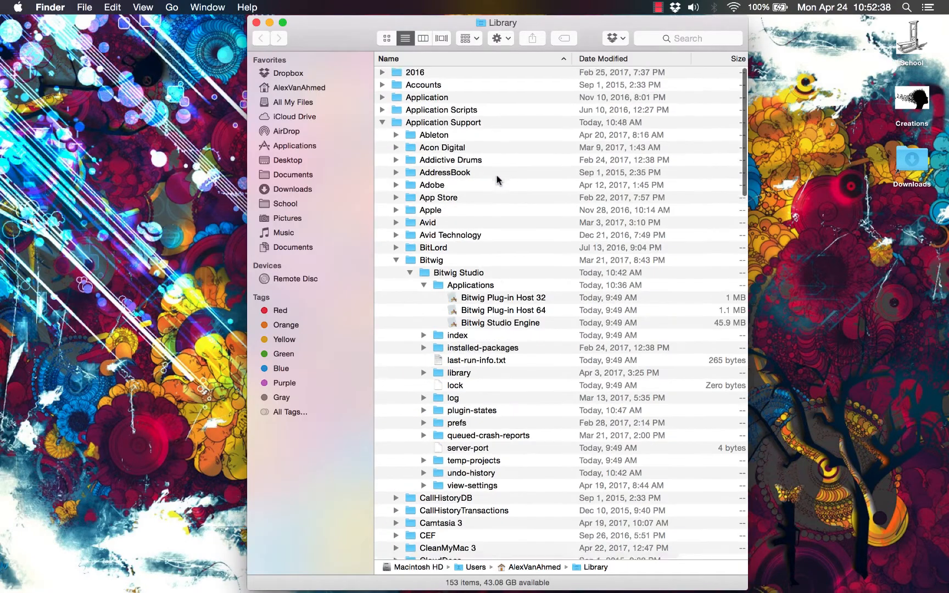
{"action": "scroll", "scroll_direction": "down", "scroll_amount": 3}
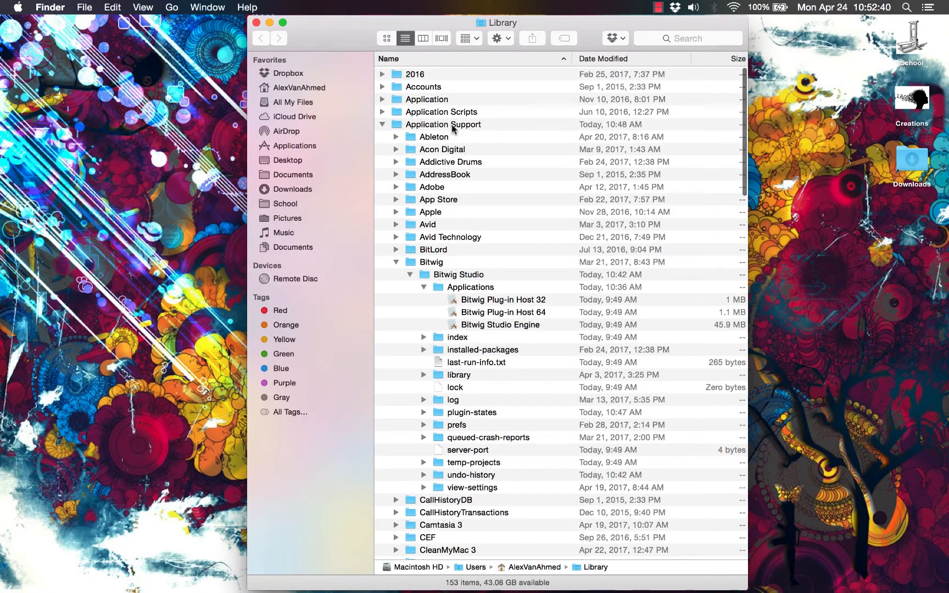
{"action": "scroll", "scroll_direction": "down", "scroll_amount": 3}
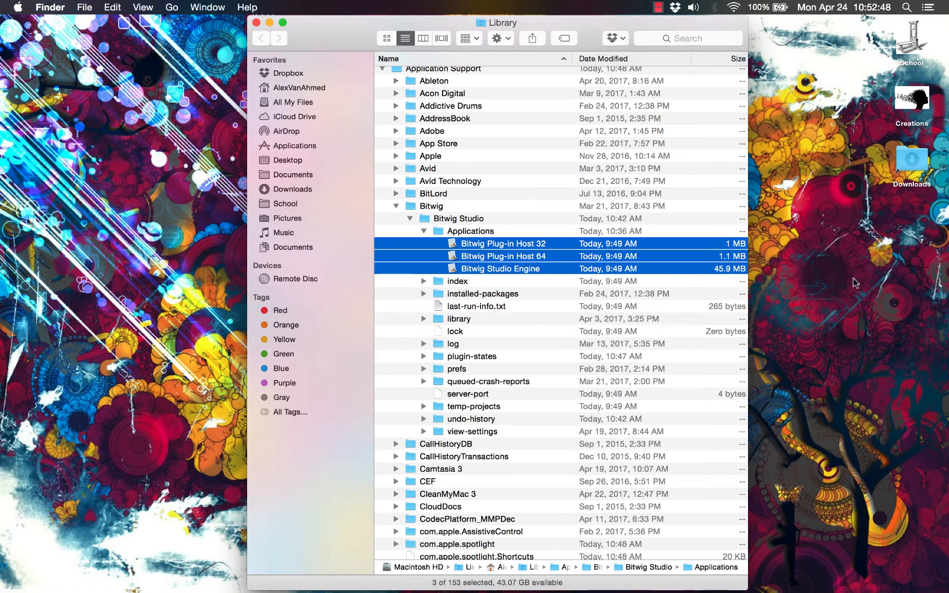
{"action": "mouse_move", "coordinate": [289, 116]}
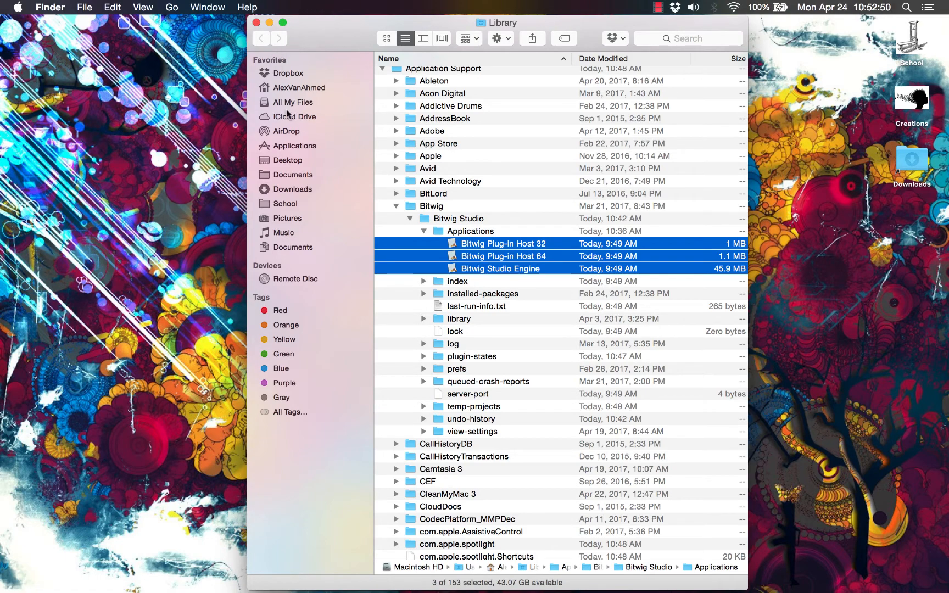
{"action": "mouse_move", "coordinate": [343, 422]}
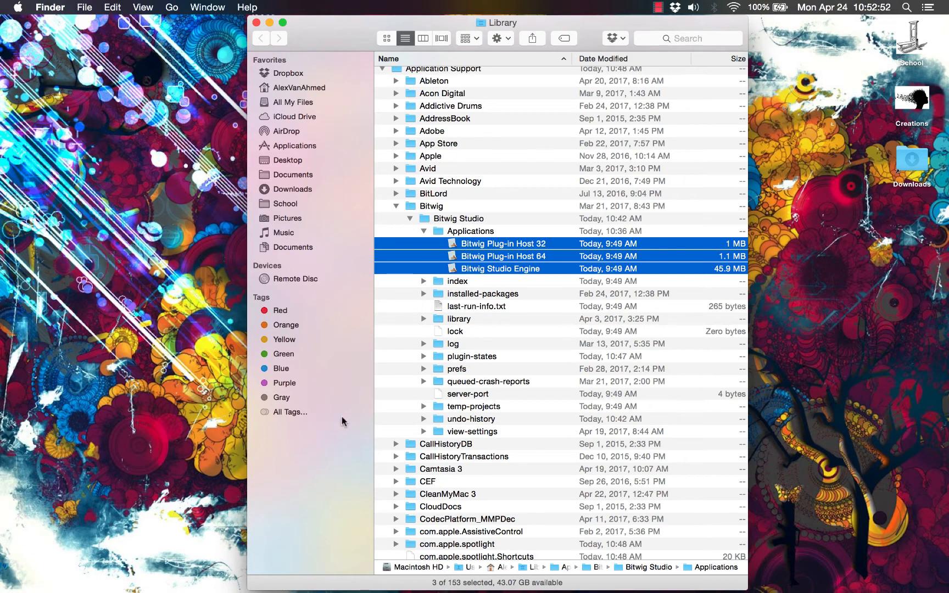
{"action": "mouse_move", "coordinate": [650, 562]}
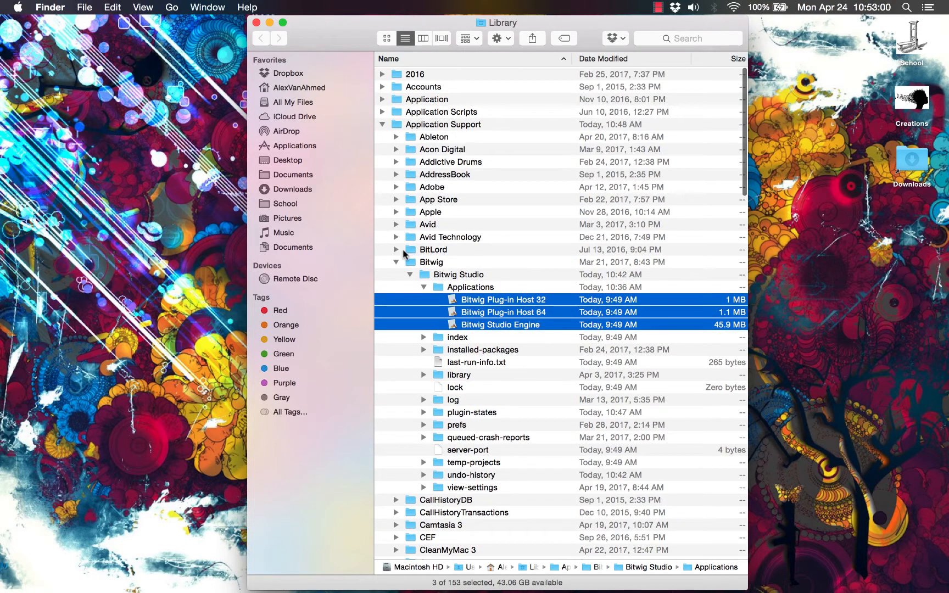
{"action": "scroll", "scroll_direction": "down", "scroll_amount": 3}
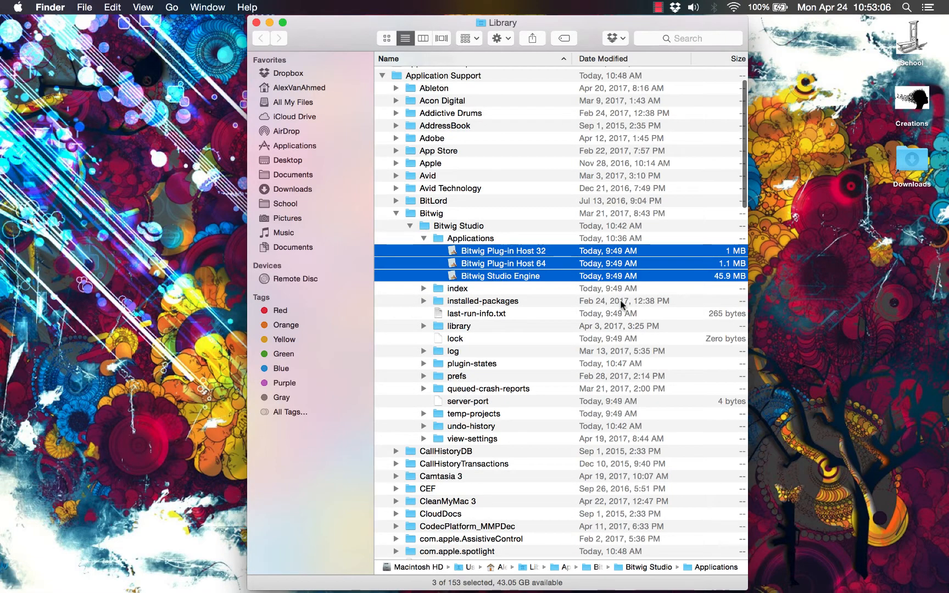
{"action": "mouse_move", "coordinate": [781, 320]}
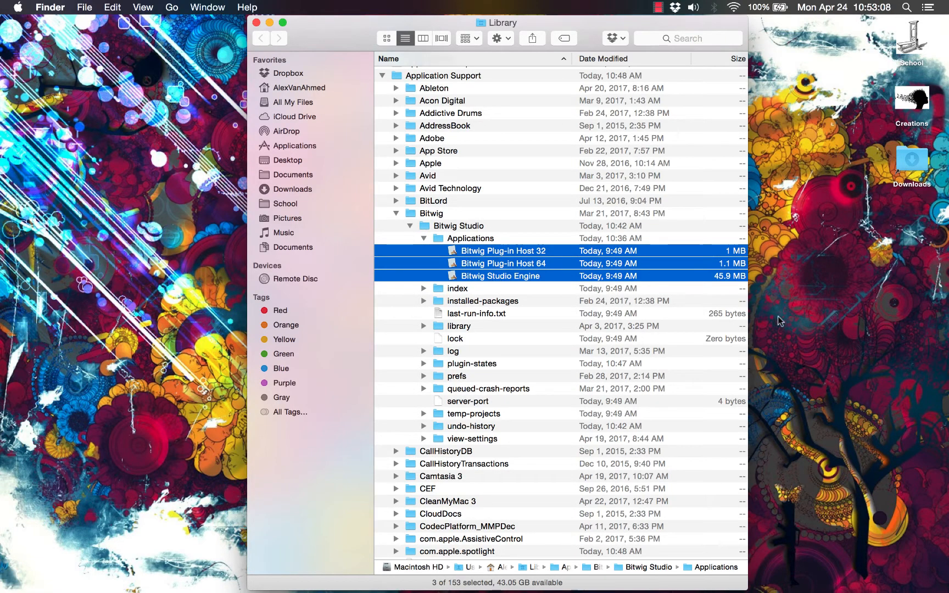
{"action": "mouse_move", "coordinate": [347, 263]}
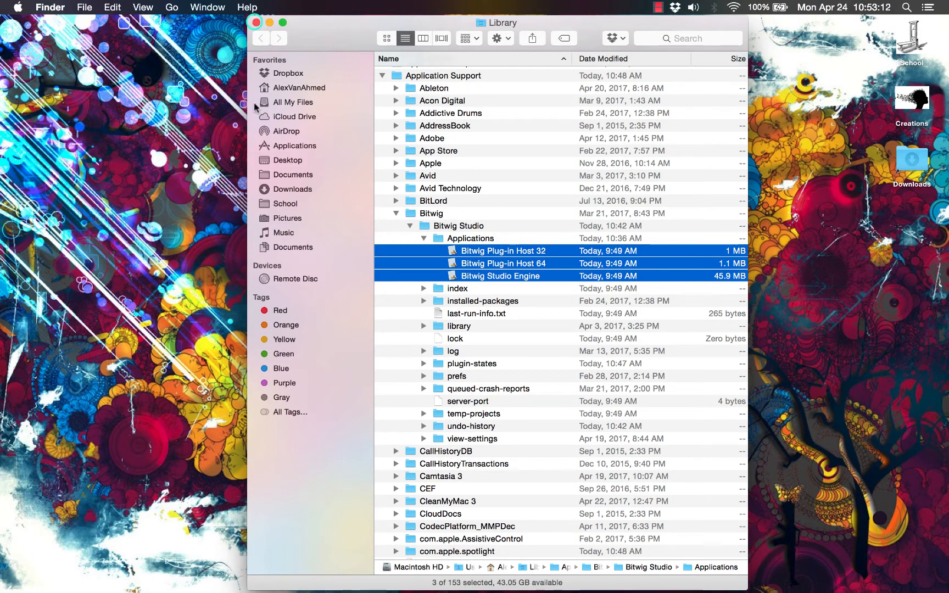
Step: Switch back to the Bitwig Relic project's Arrange view
{"action": "left_click", "coordinate": [255, 22]}
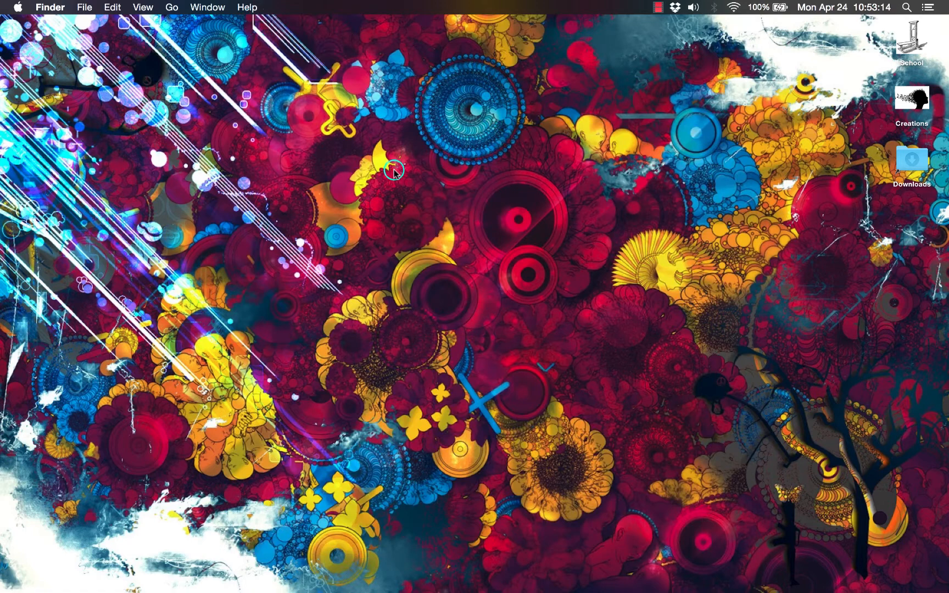
{"action": "mouse_move", "coordinate": [505, 378]}
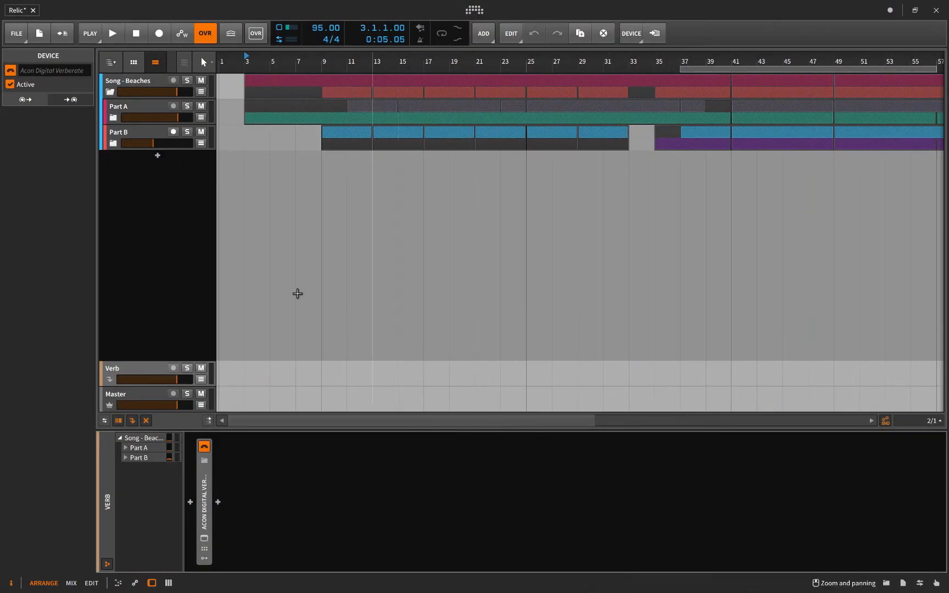
{"action": "mouse_move", "coordinate": [245, 230]}
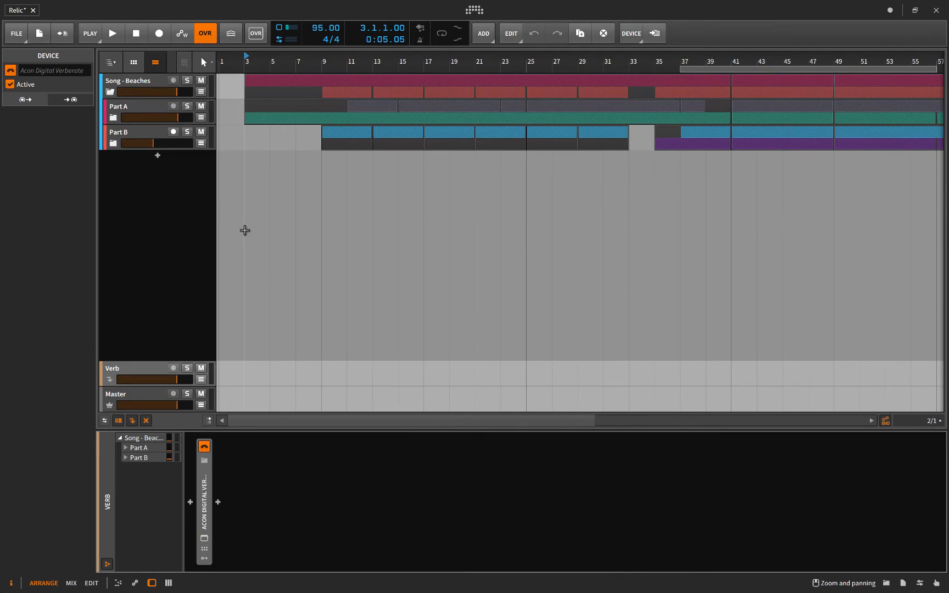
{"action": "mouse_move", "coordinate": [264, 200]}
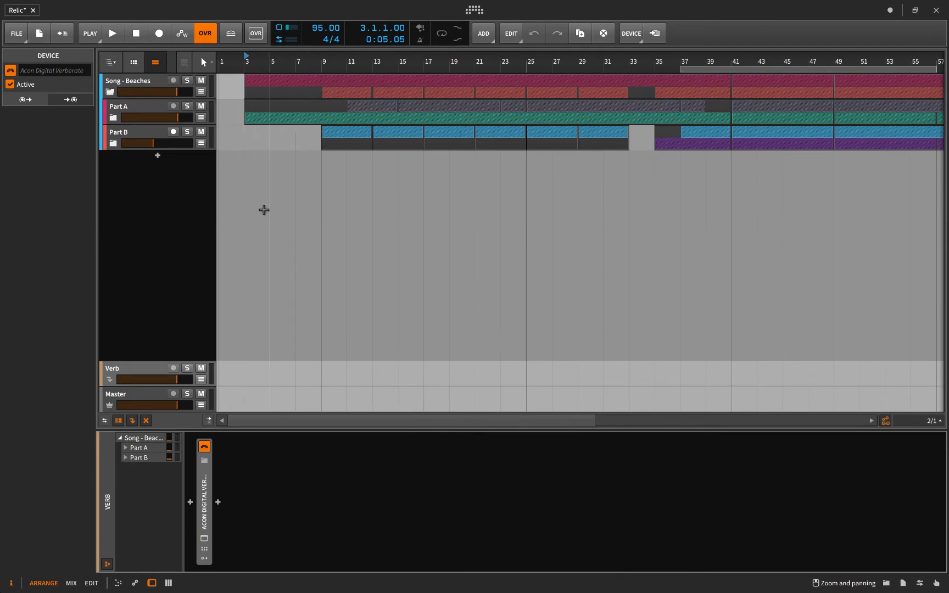
{"action": "mouse_move", "coordinate": [253, 145]}
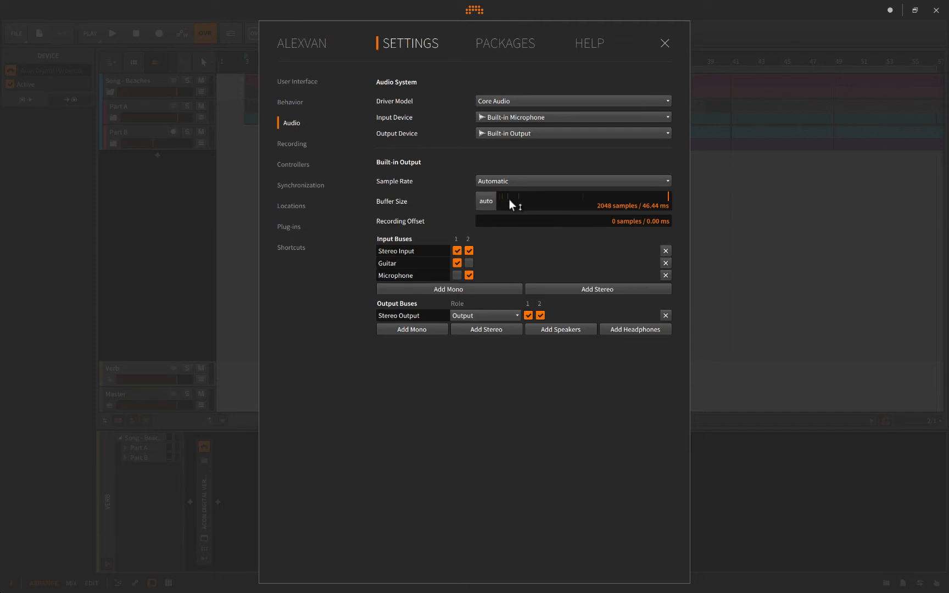
{"action": "mouse_move", "coordinate": [514, 203]}
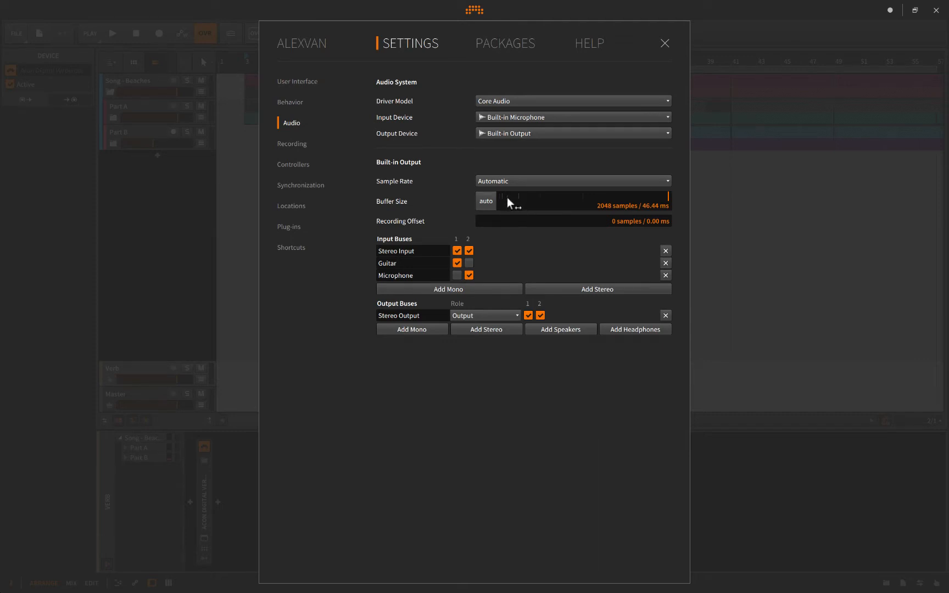
{"action": "mouse_move", "coordinate": [514, 205]}
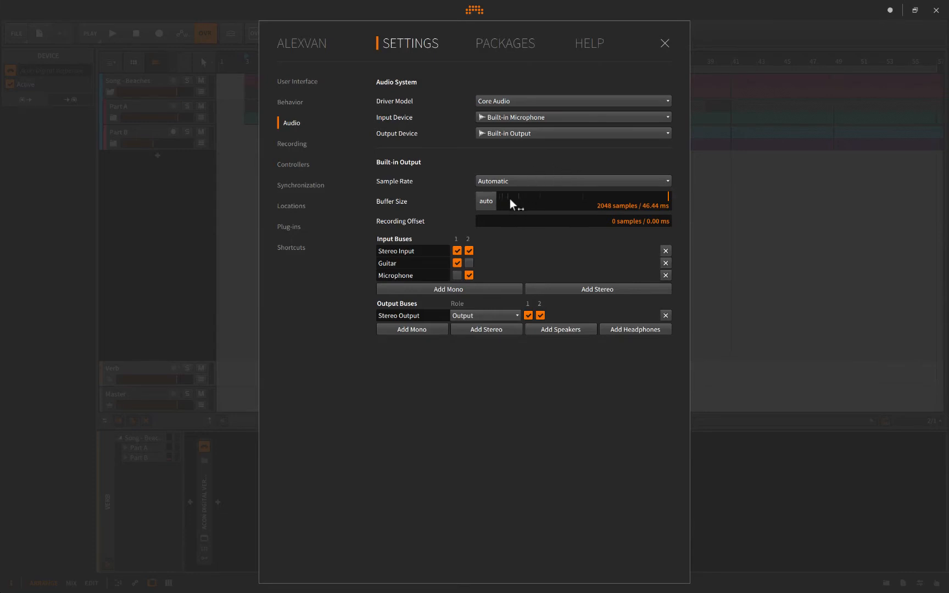
{"action": "mouse_move", "coordinate": [518, 201]}
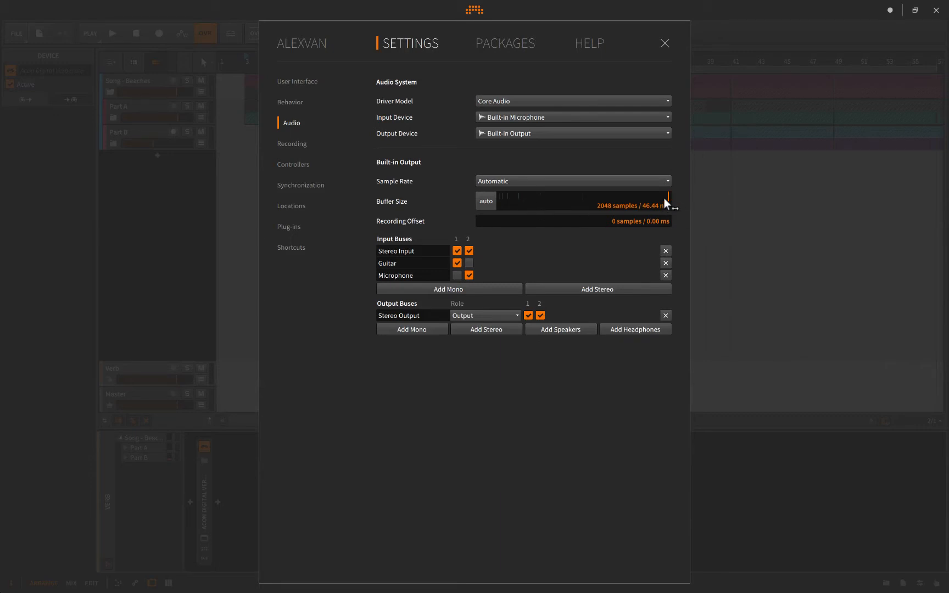
{"action": "mouse_move", "coordinate": [665, 44]}
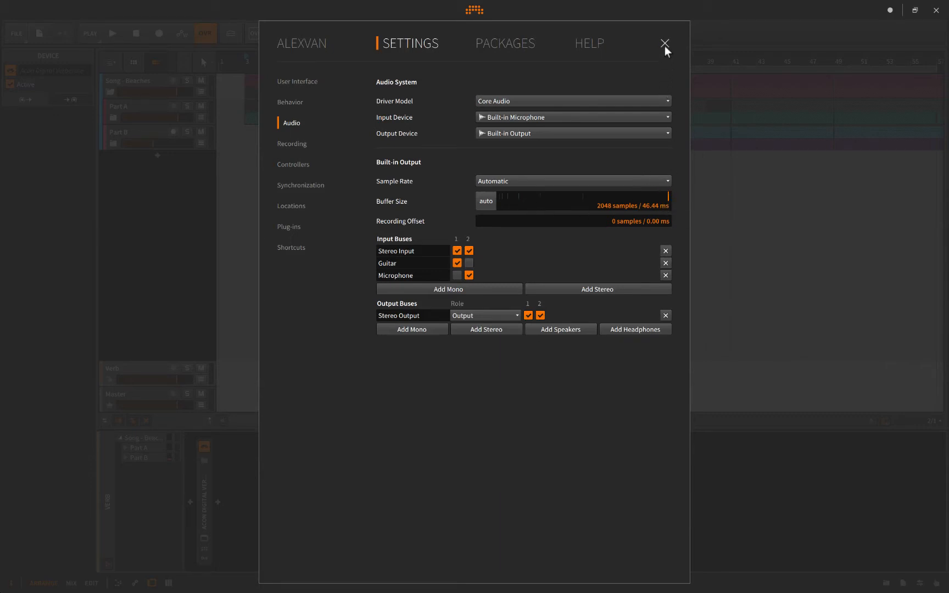
{"action": "left_click", "coordinate": [664, 44]}
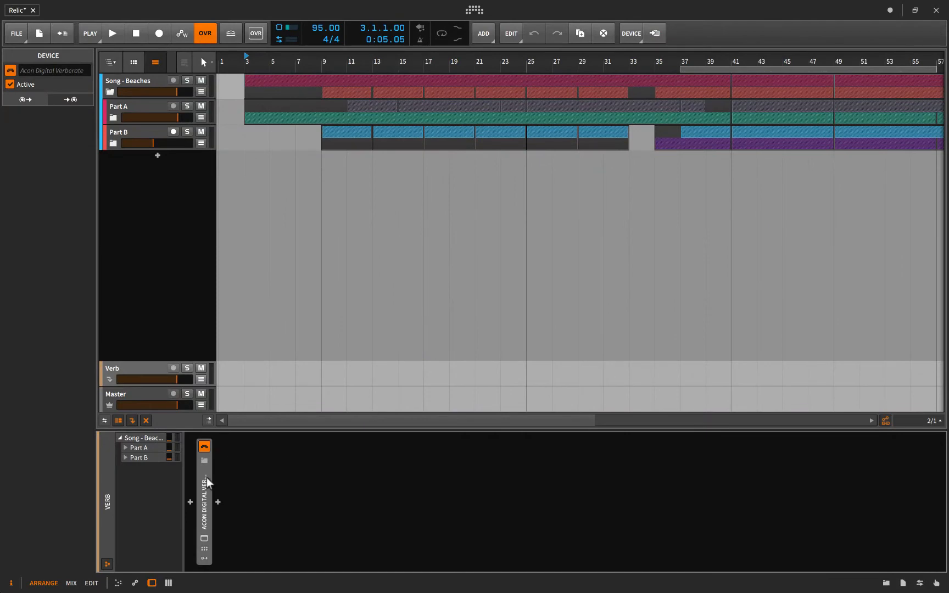
{"action": "mouse_move", "coordinate": [218, 553]}
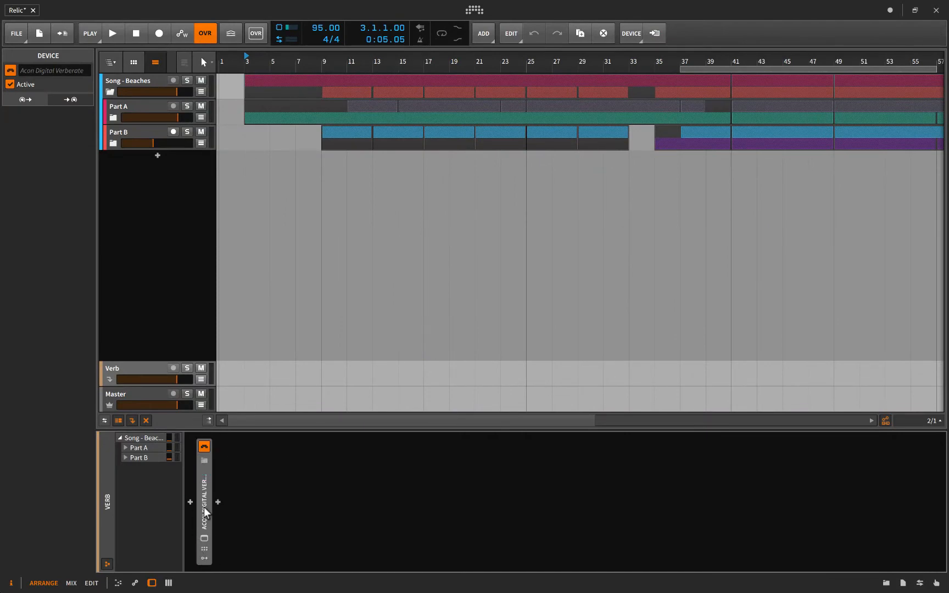
Step: Expand the Verberate device's DryLevel, ReverbLevel and ReverbTime parameters; briefly show and dismiss the Apple menu
{"action": "left_click", "coordinate": [204, 447]}
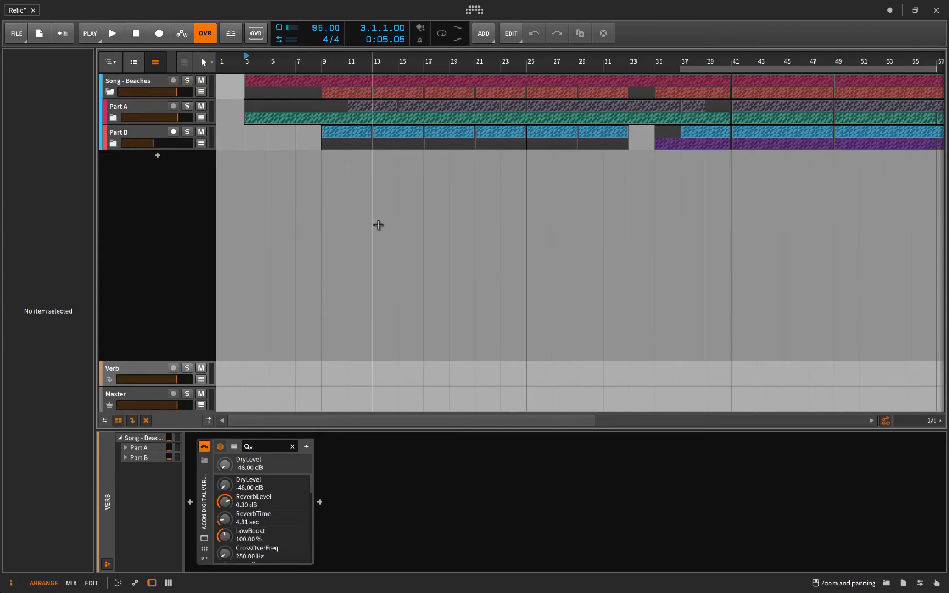
{"action": "mouse_move", "coordinate": [429, 230]}
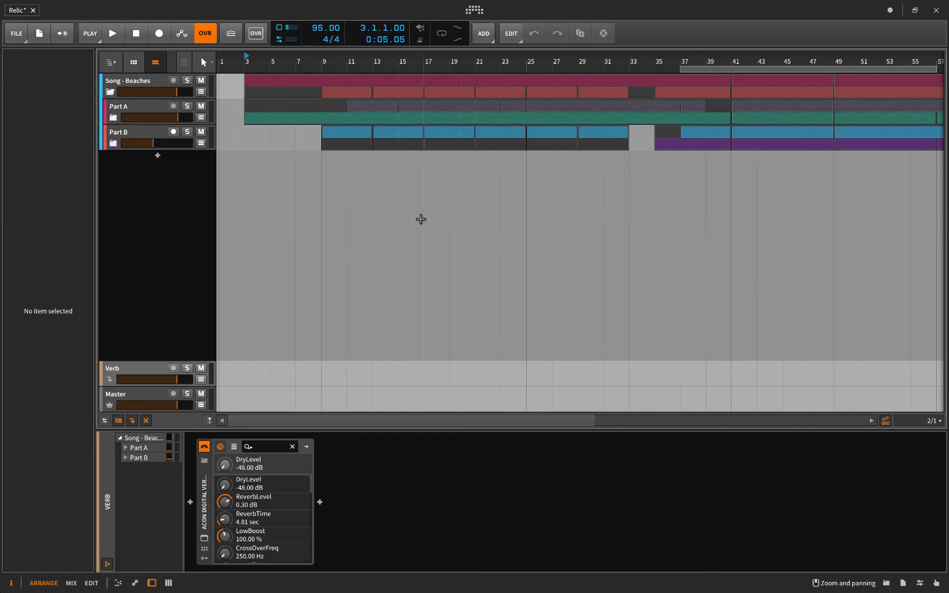
{"action": "mouse_move", "coordinate": [323, 192]}
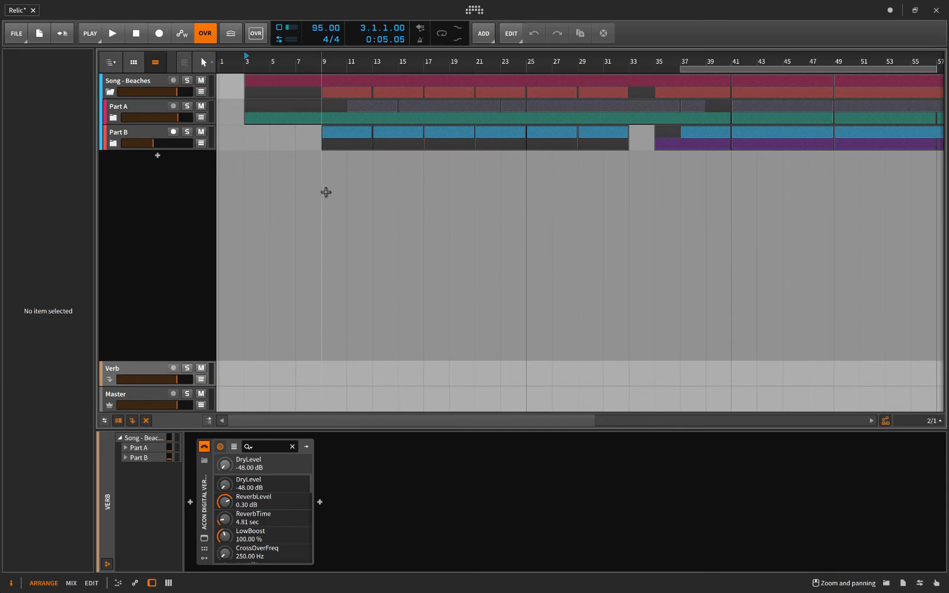
{"action": "mouse_move", "coordinate": [322, 281]}
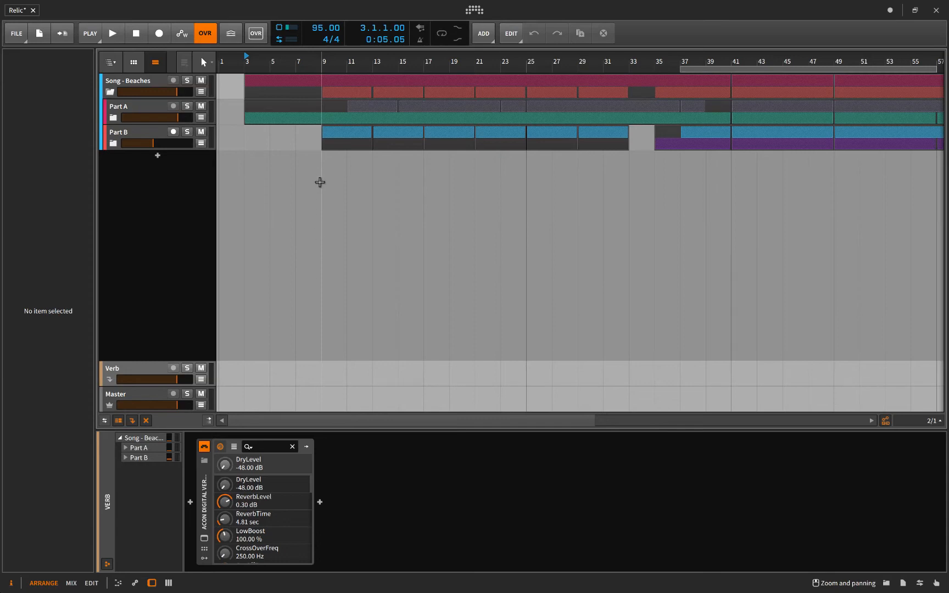
{"action": "mouse_move", "coordinate": [328, 331]}
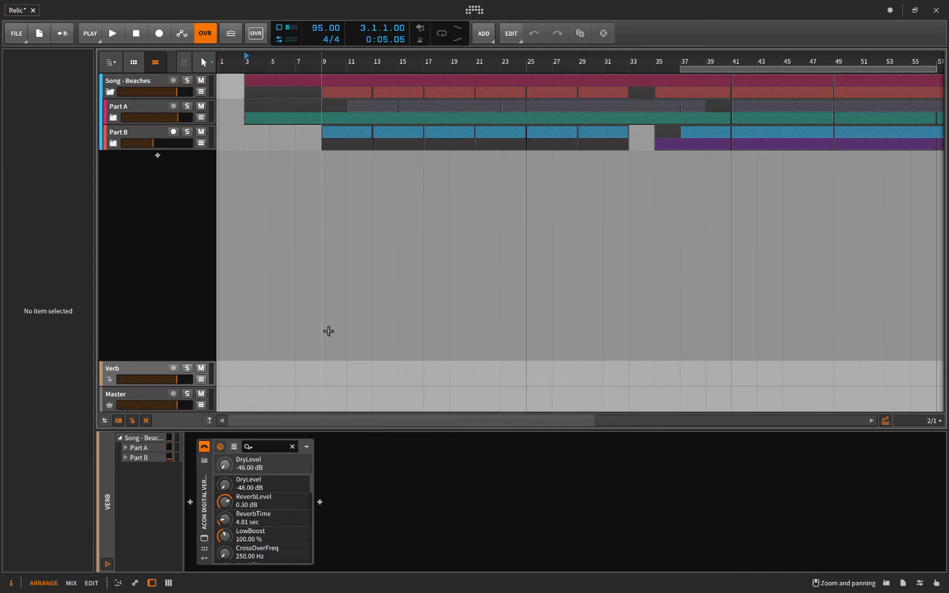
{"action": "mouse_move", "coordinate": [315, 174]}
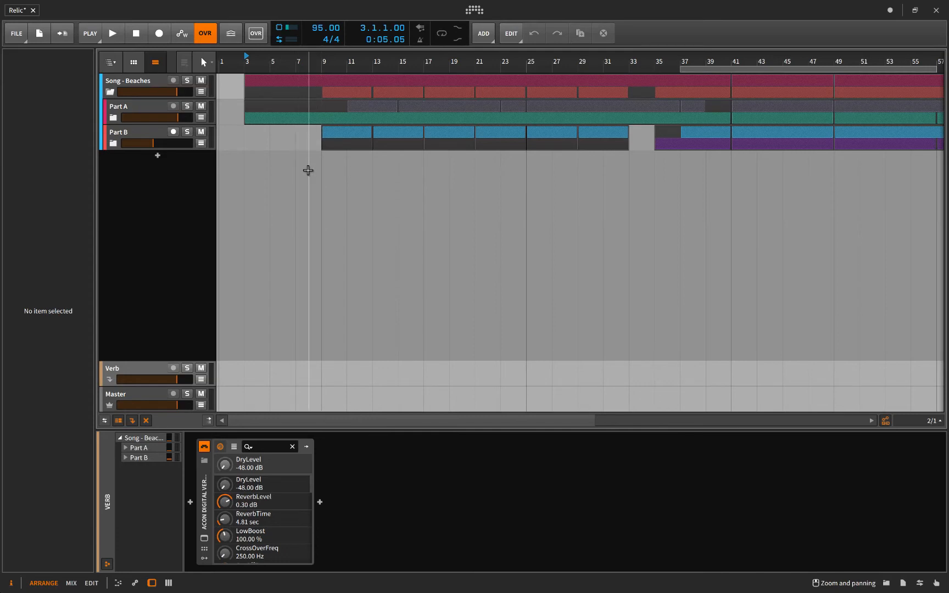
{"action": "left_click", "coordinate": [12, 6]}
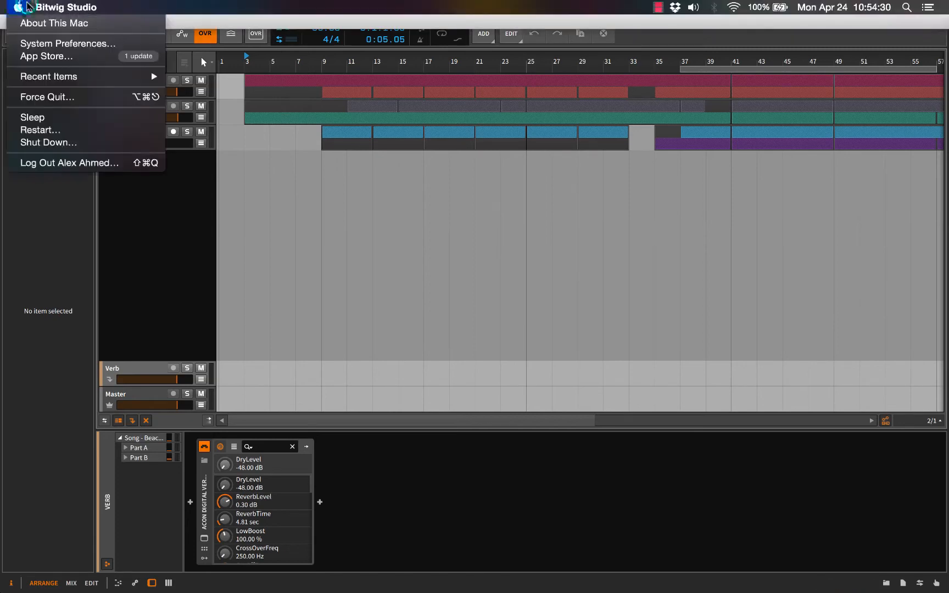
{"action": "left_click", "coordinate": [53, 24]}
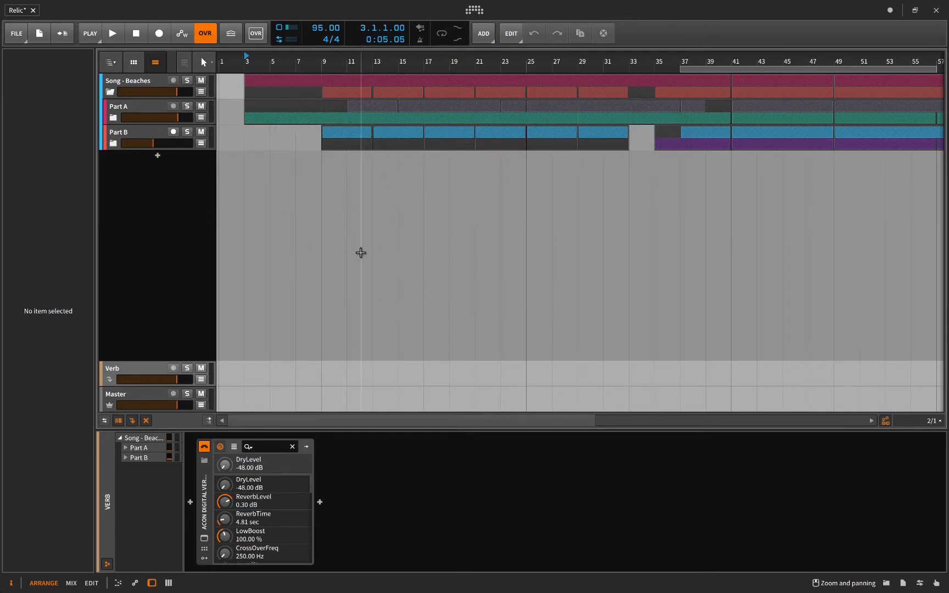
{"action": "mouse_move", "coordinate": [438, 321]}
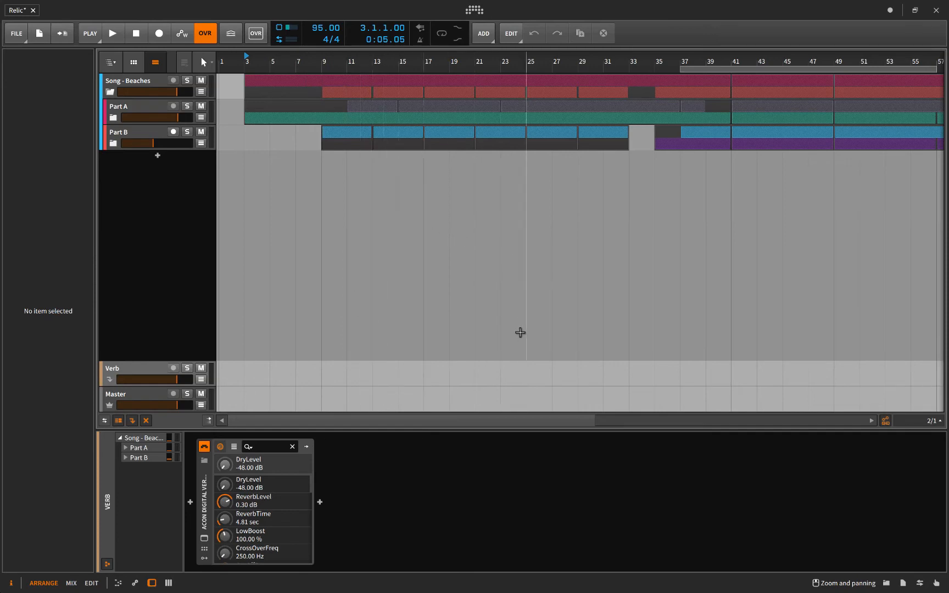
{"action": "mouse_move", "coordinate": [335, 338]}
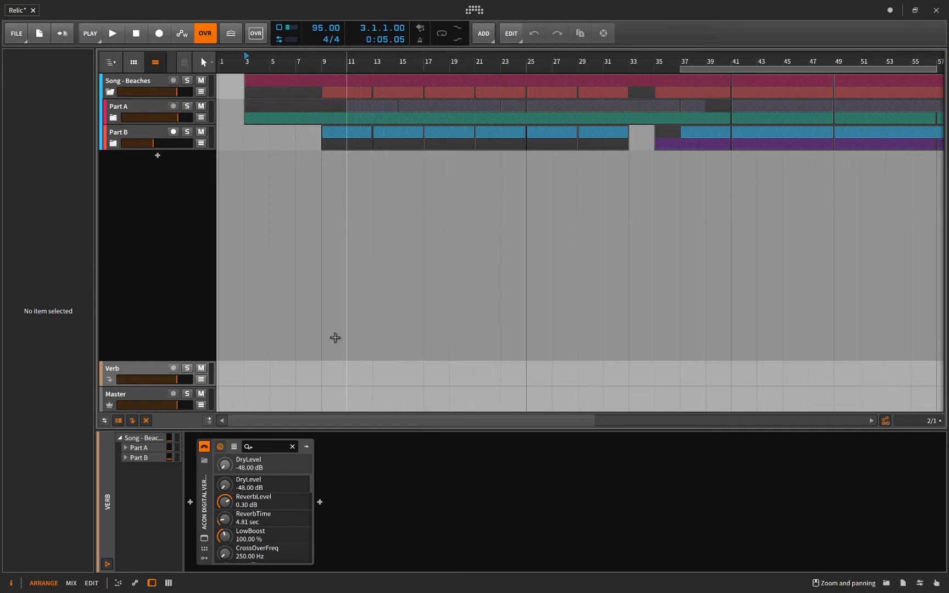
{"action": "mouse_move", "coordinate": [365, 209]}
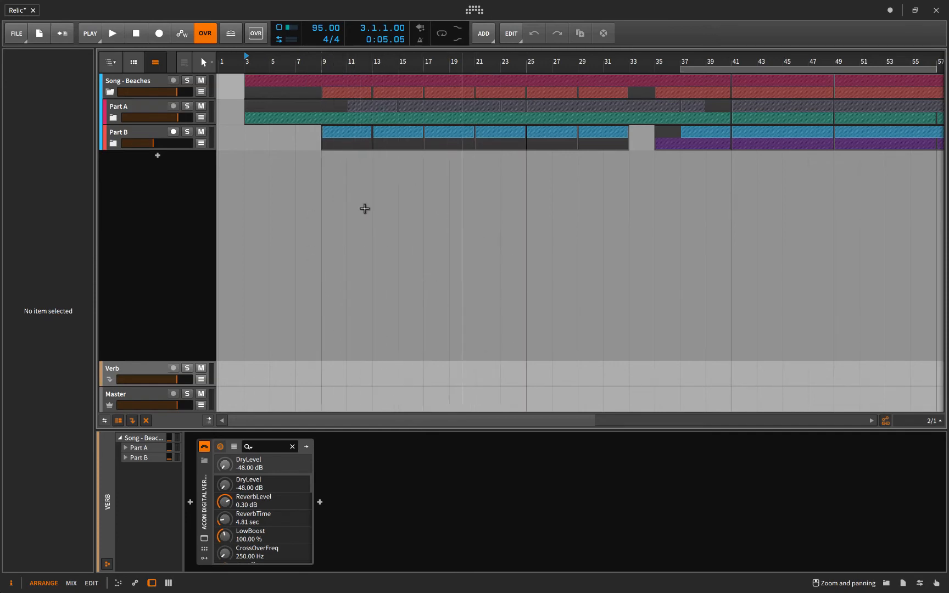
{"action": "mouse_move", "coordinate": [465, 269]}
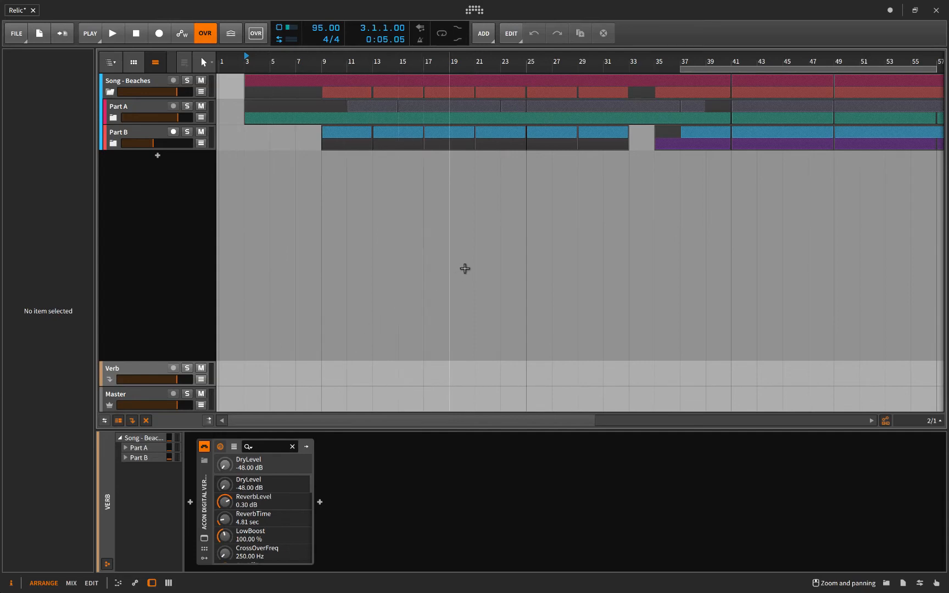
{"action": "mouse_move", "coordinate": [465, 304]}
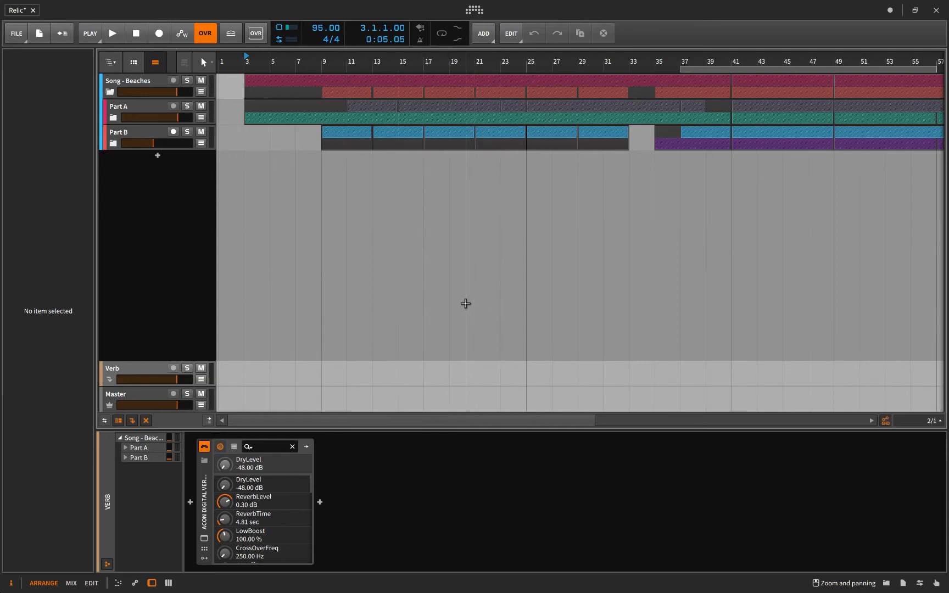
{"action": "mouse_move", "coordinate": [428, 253]}
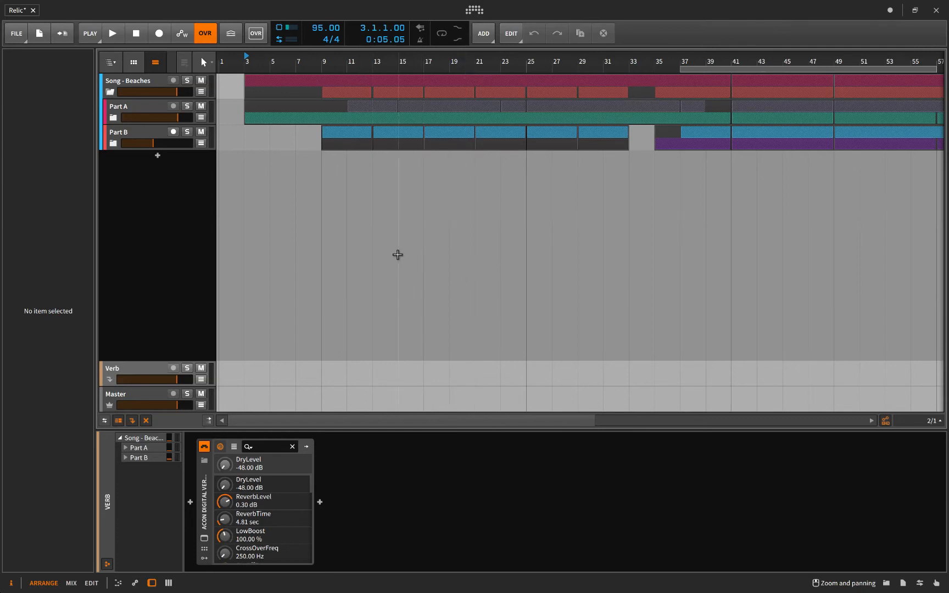
{"action": "mouse_move", "coordinate": [424, 216]}
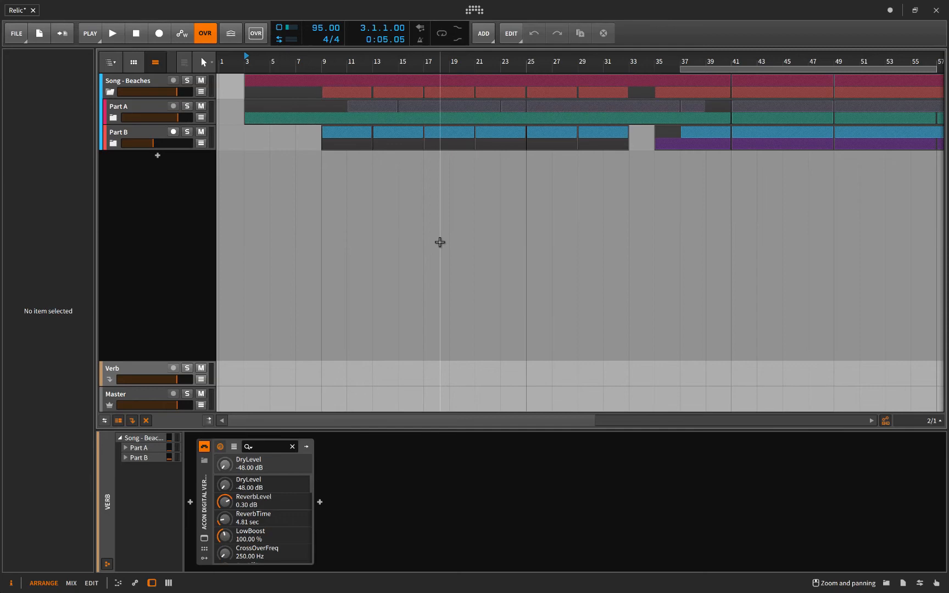
{"action": "mouse_move", "coordinate": [426, 235]}
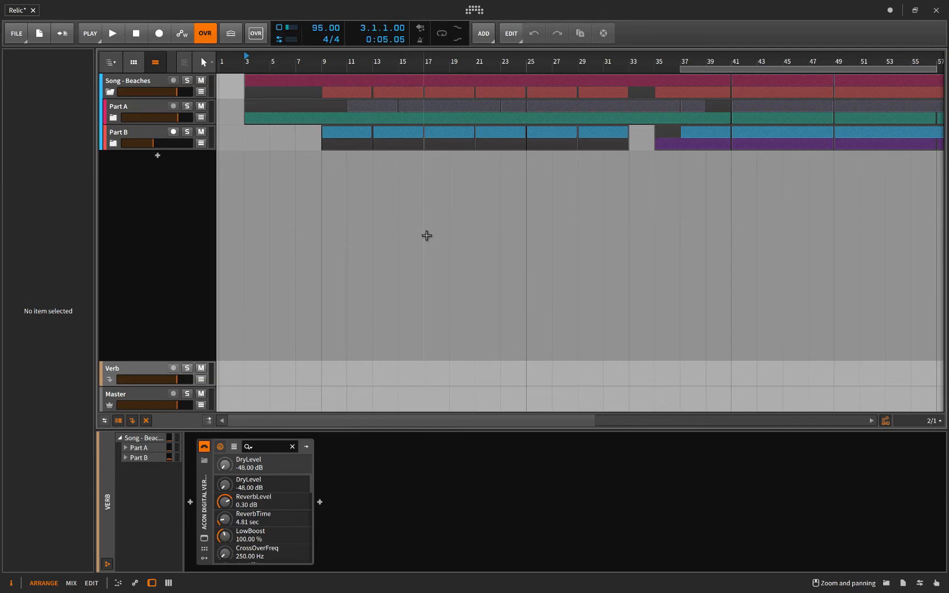
{"action": "mouse_move", "coordinate": [421, 219]}
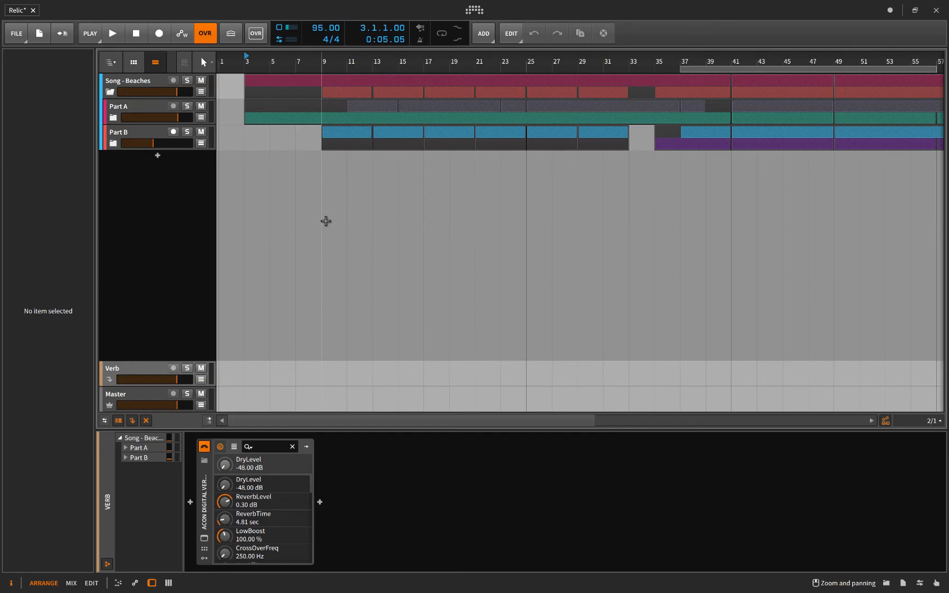
{"action": "mouse_move", "coordinate": [282, 305]}
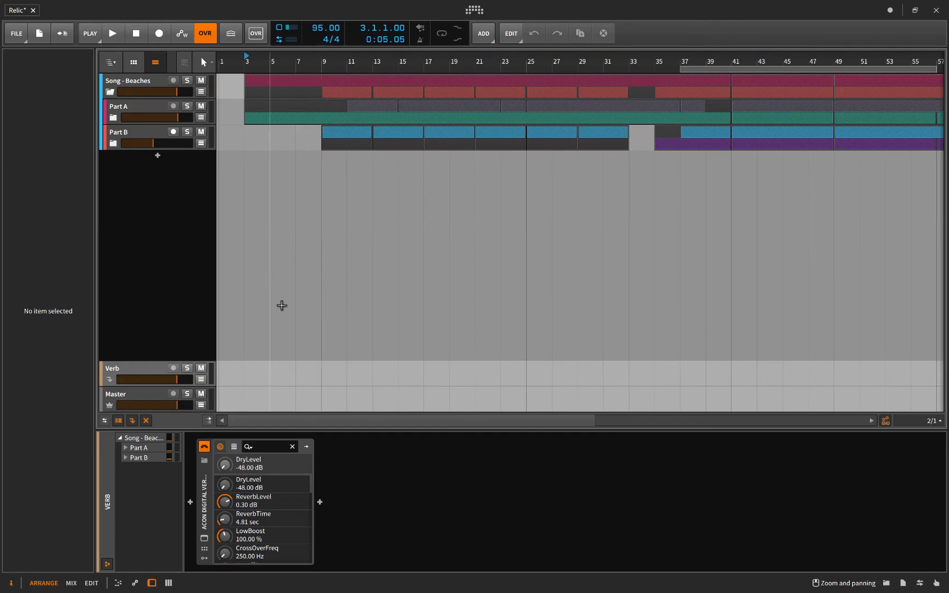
{"action": "mouse_move", "coordinate": [324, 208]}
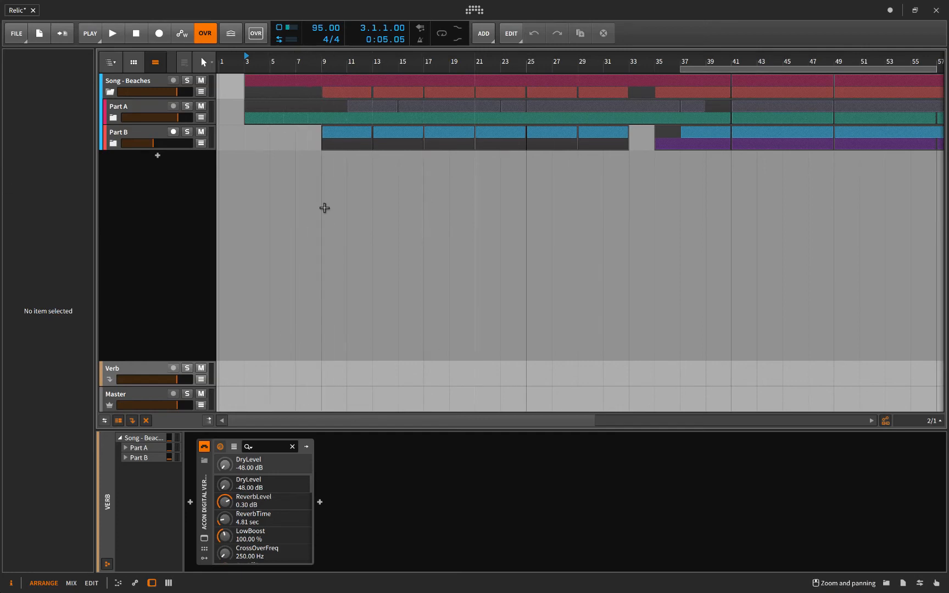
{"action": "mouse_move", "coordinate": [323, 187]}
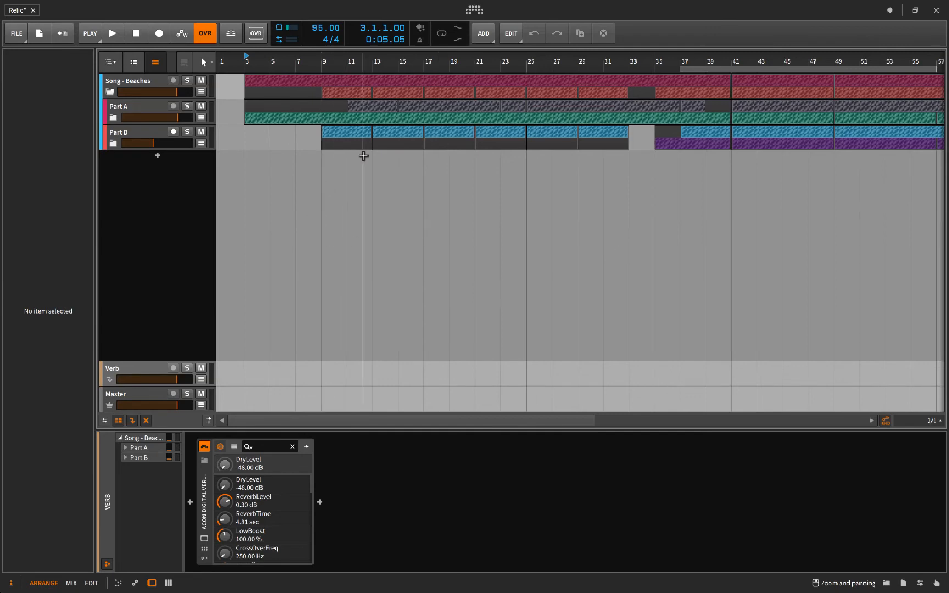
{"action": "mouse_move", "coordinate": [370, 173]}
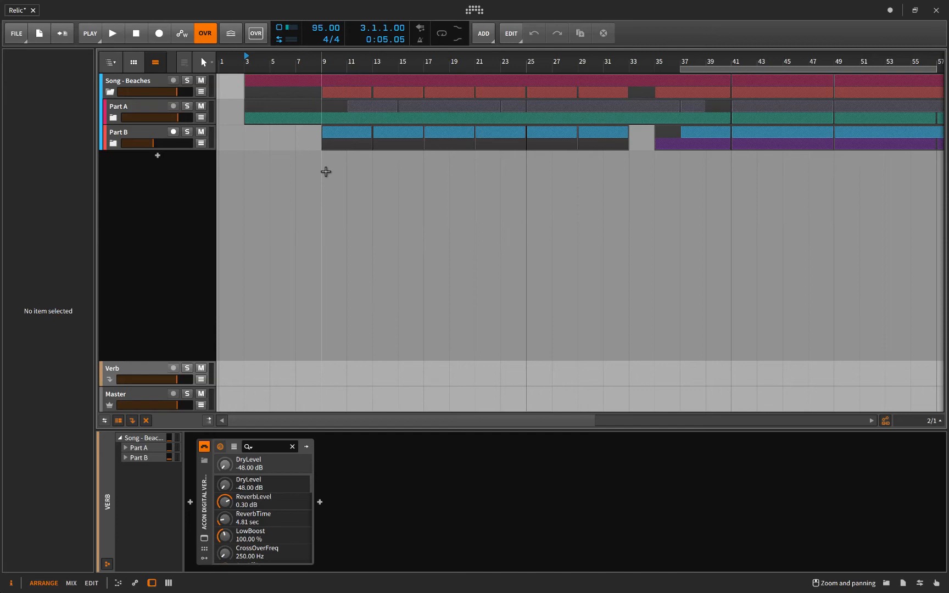
{"action": "mouse_move", "coordinate": [207, 356]}
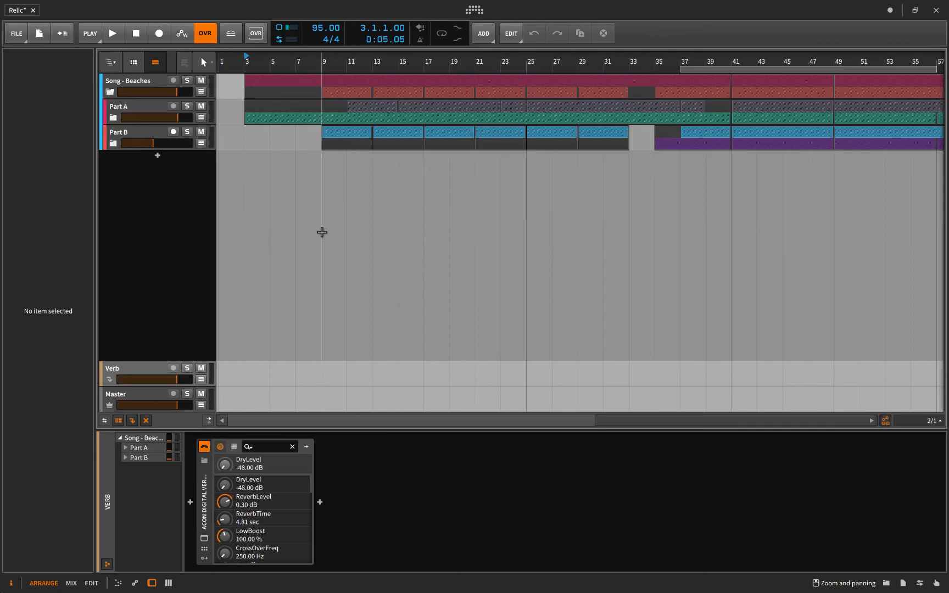
{"action": "mouse_move", "coordinate": [322, 236]}
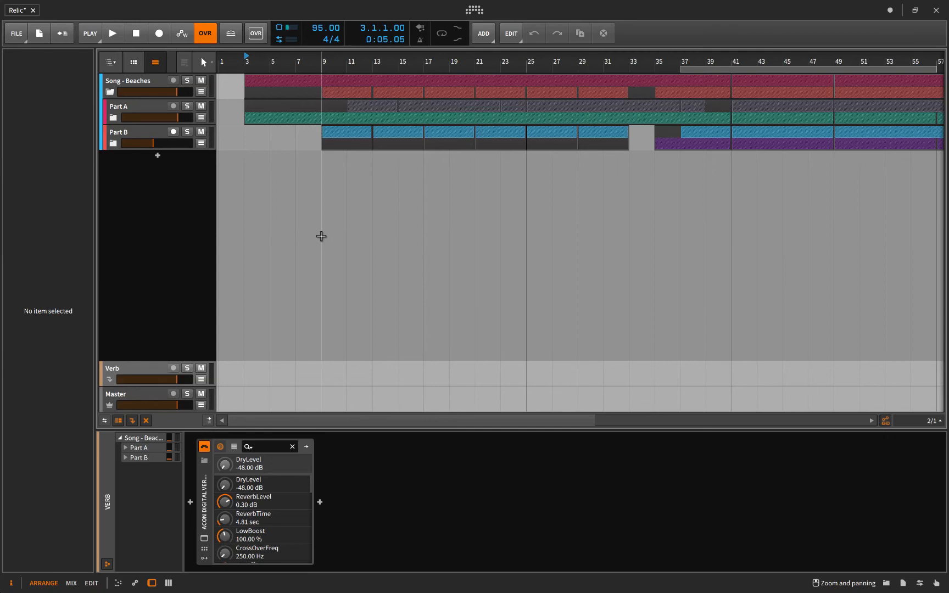
{"action": "mouse_move", "coordinate": [322, 333]}
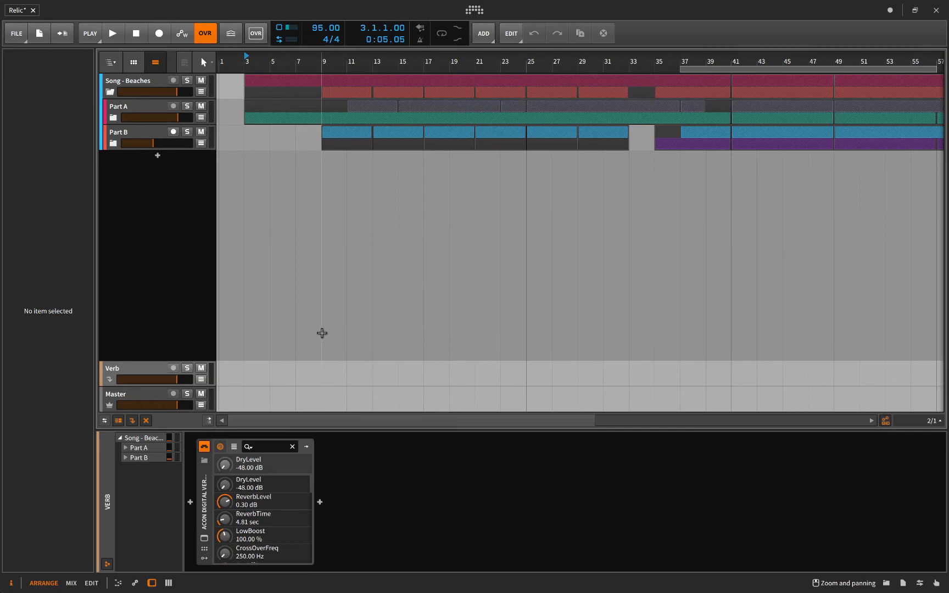
{"action": "mouse_move", "coordinate": [313, 169]}
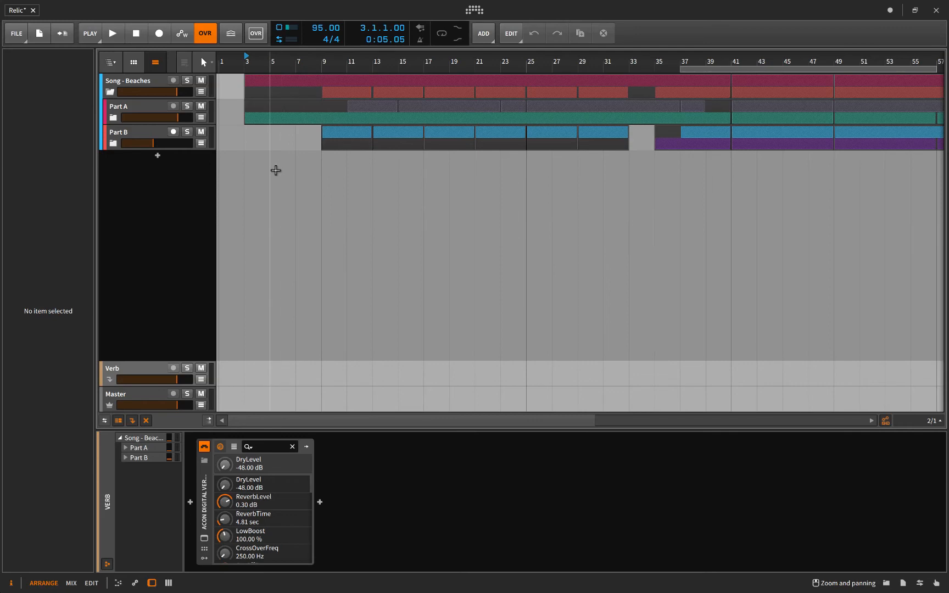
{"action": "mouse_move", "coordinate": [271, 179]}
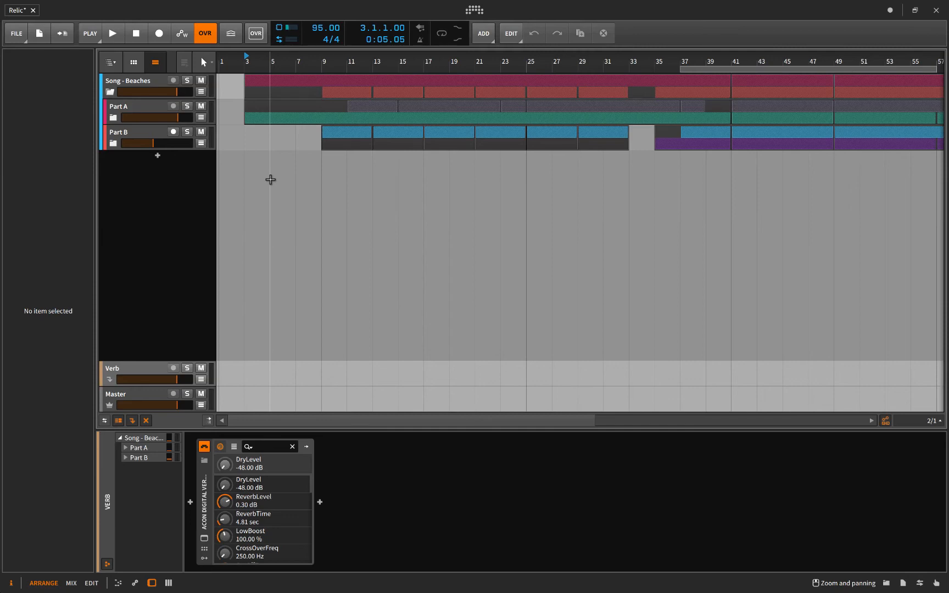
{"action": "mouse_move", "coordinate": [359, 206]}
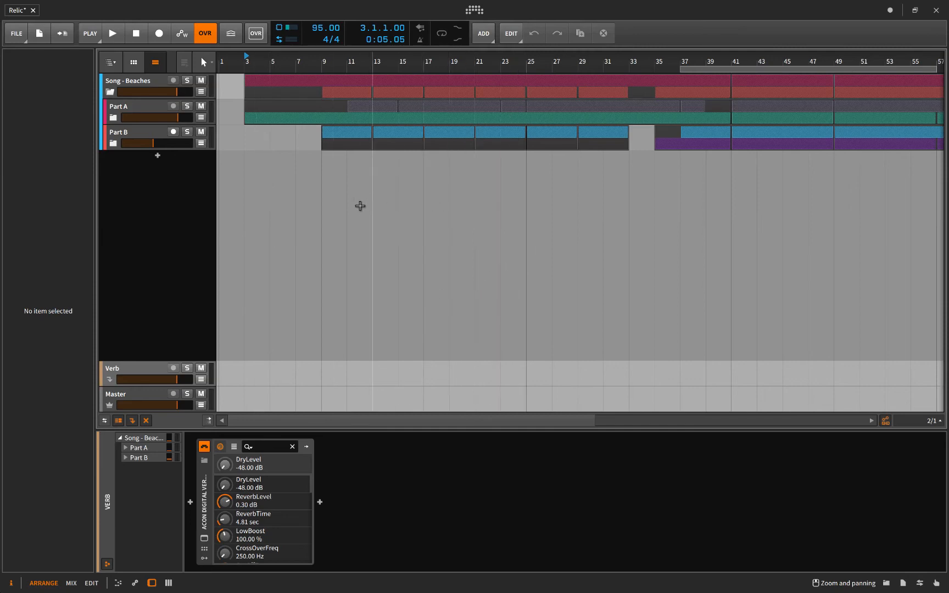
{"action": "mouse_move", "coordinate": [503, 302]}
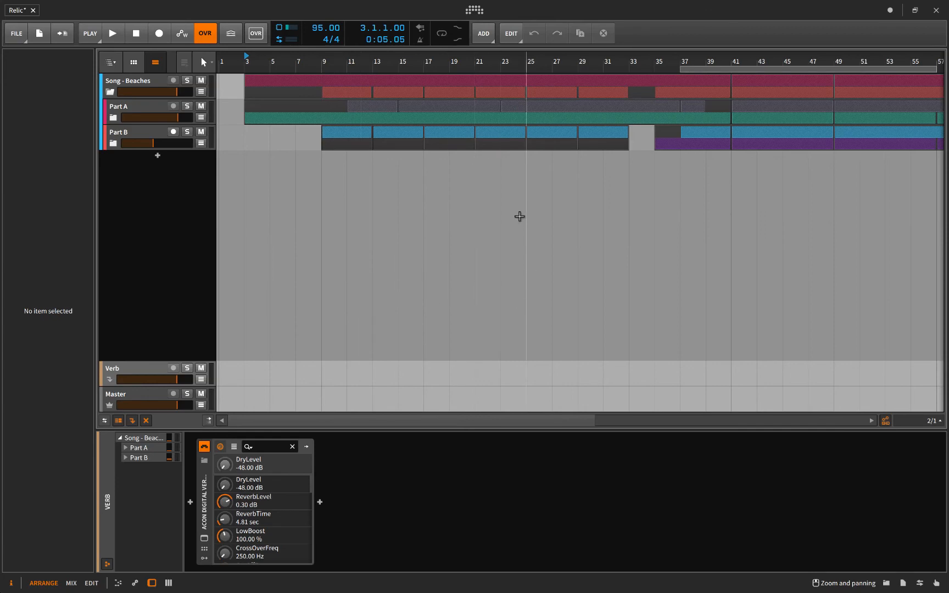
{"action": "mouse_move", "coordinate": [422, 198]}
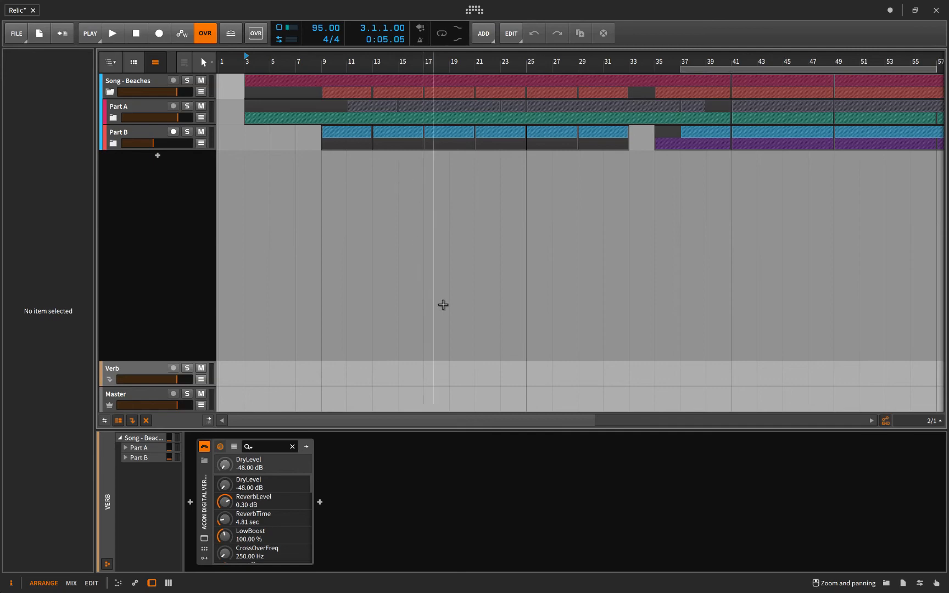
{"action": "mouse_move", "coordinate": [428, 313]}
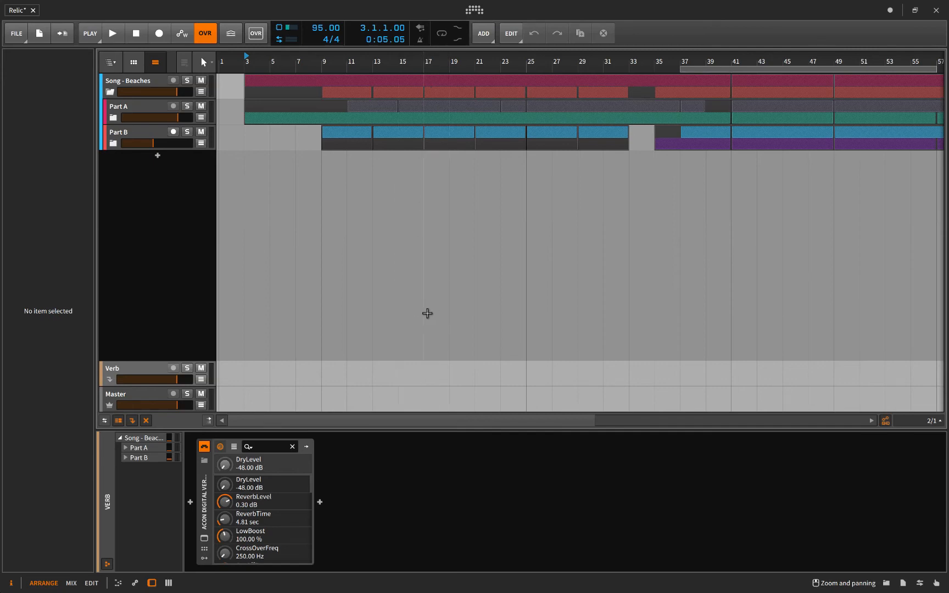
{"action": "mouse_move", "coordinate": [449, 293]}
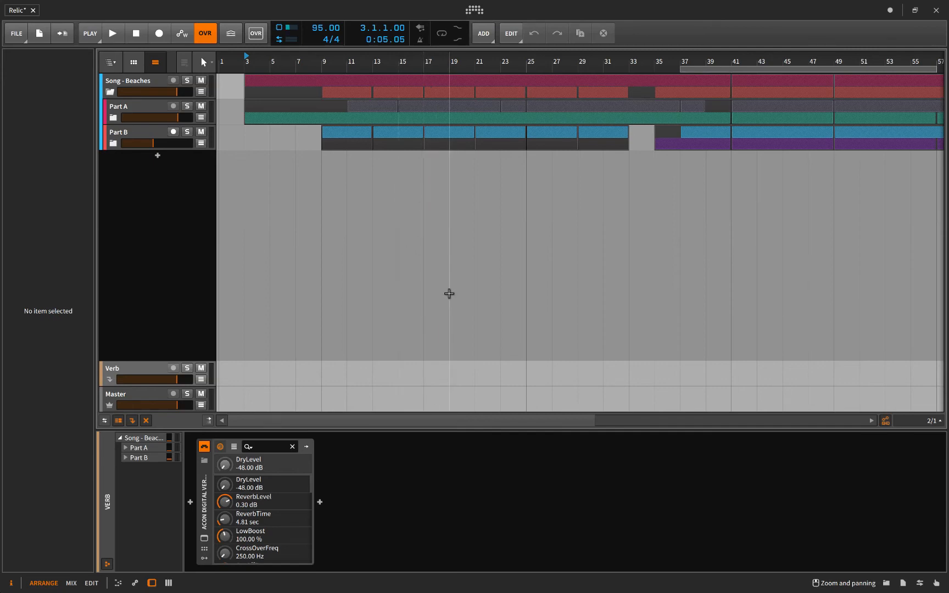
{"action": "mouse_move", "coordinate": [411, 253]}
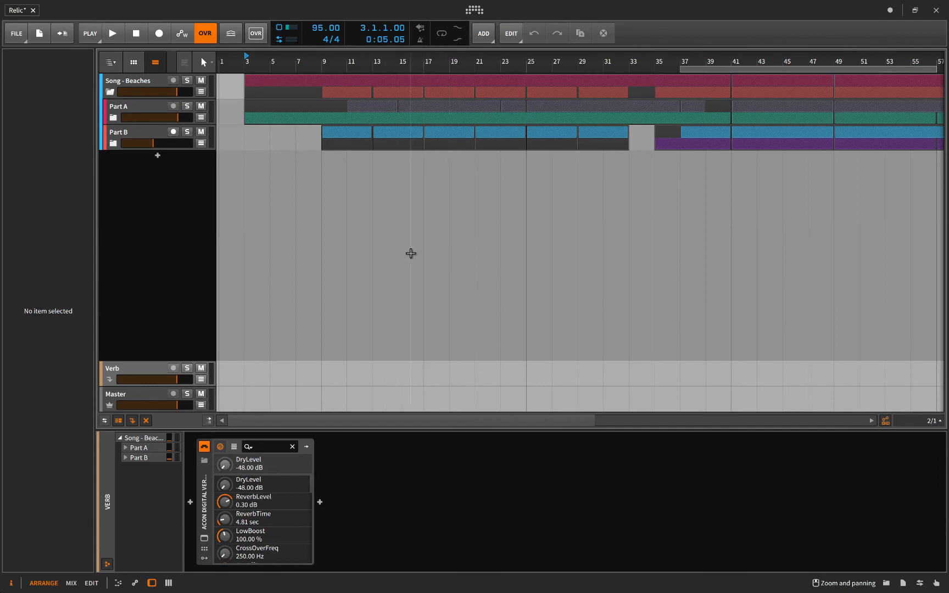
{"action": "mouse_move", "coordinate": [424, 277]}
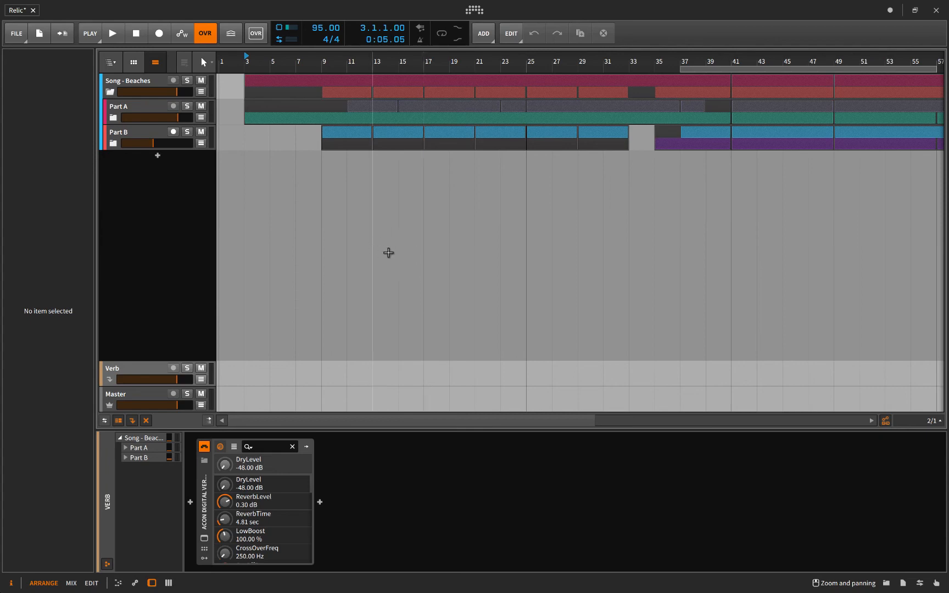
{"action": "mouse_move", "coordinate": [407, 248]}
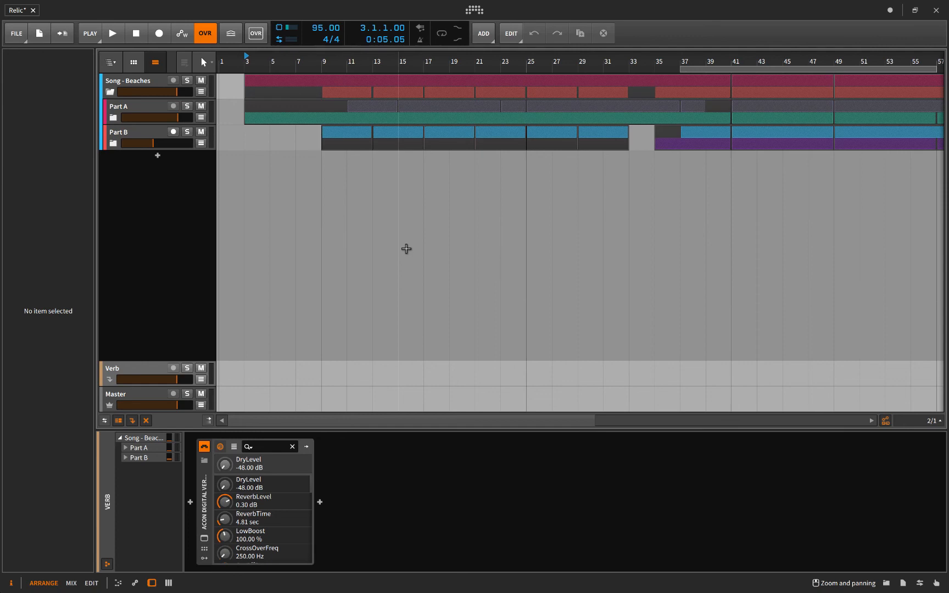
{"action": "mouse_move", "coordinate": [260, 180]}
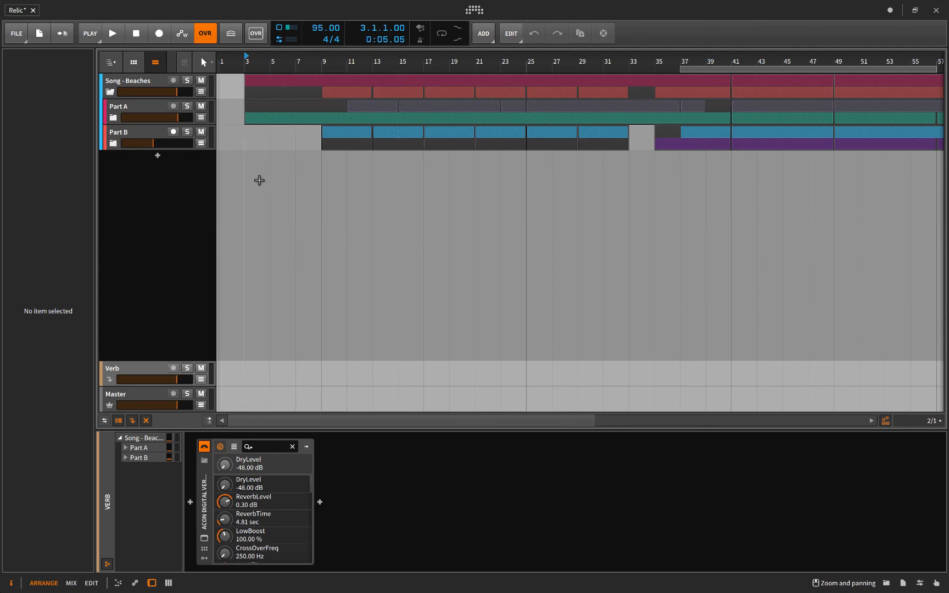
{"action": "mouse_move", "coordinate": [419, 204]}
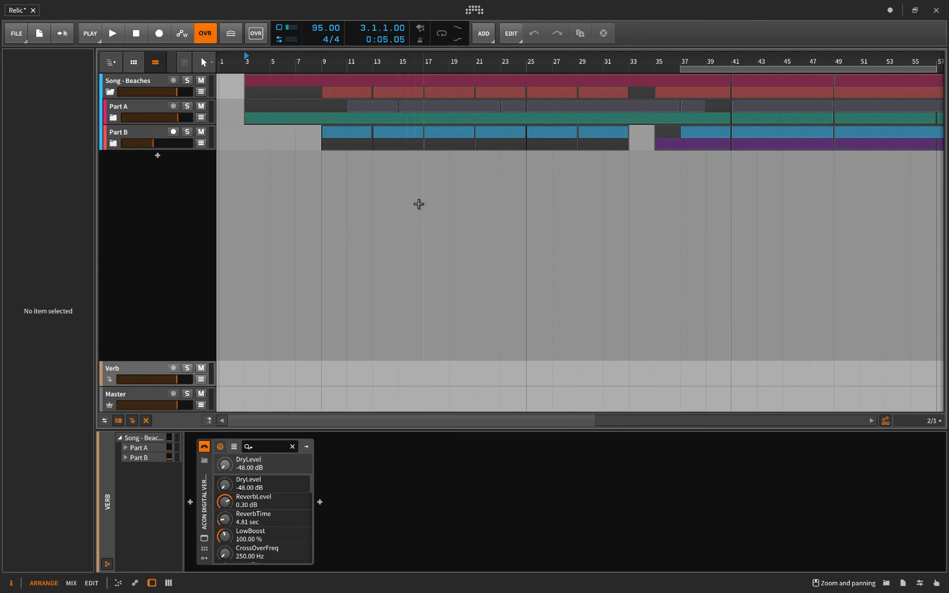
{"action": "mouse_move", "coordinate": [422, 214]}
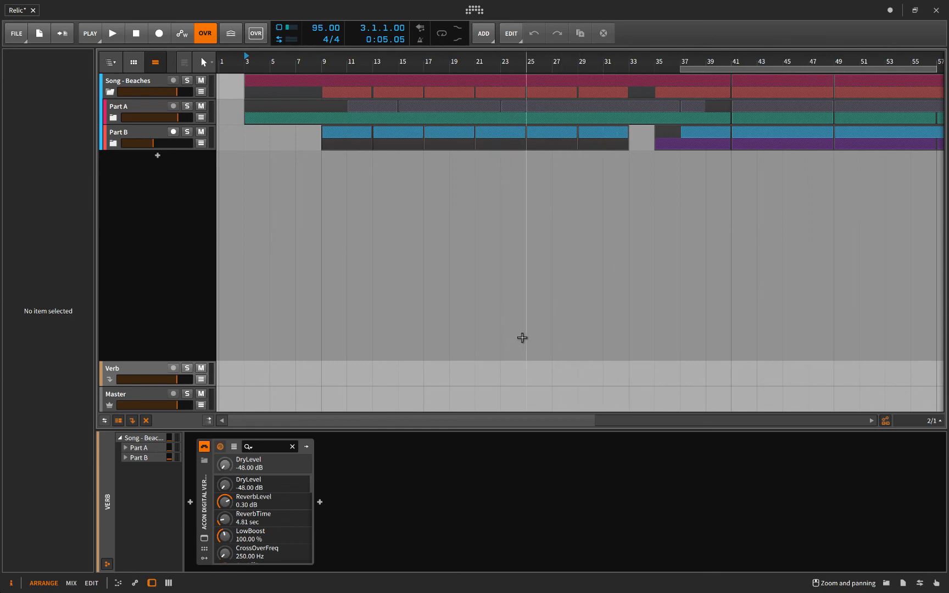
{"action": "mouse_move", "coordinate": [424, 280]}
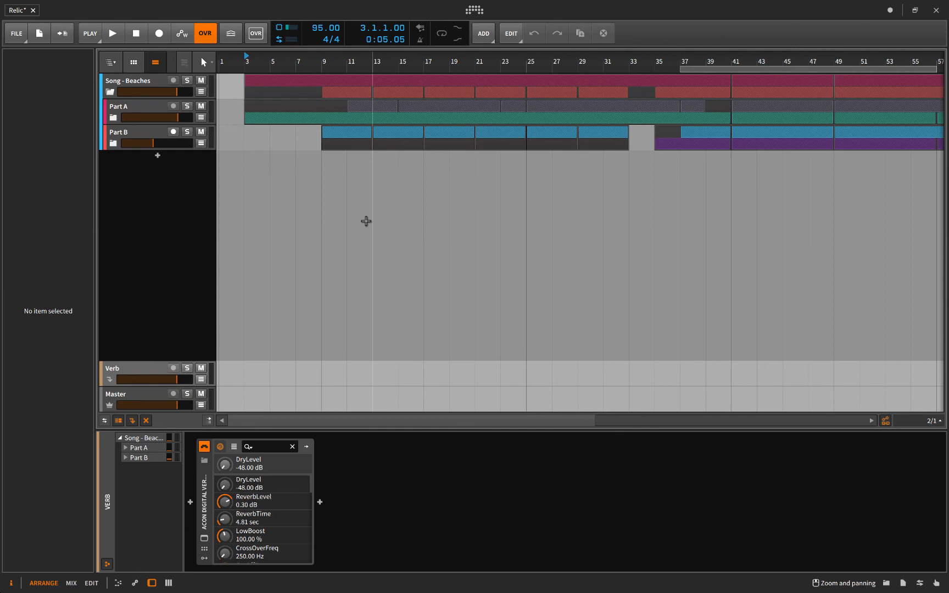
{"action": "mouse_move", "coordinate": [437, 264]}
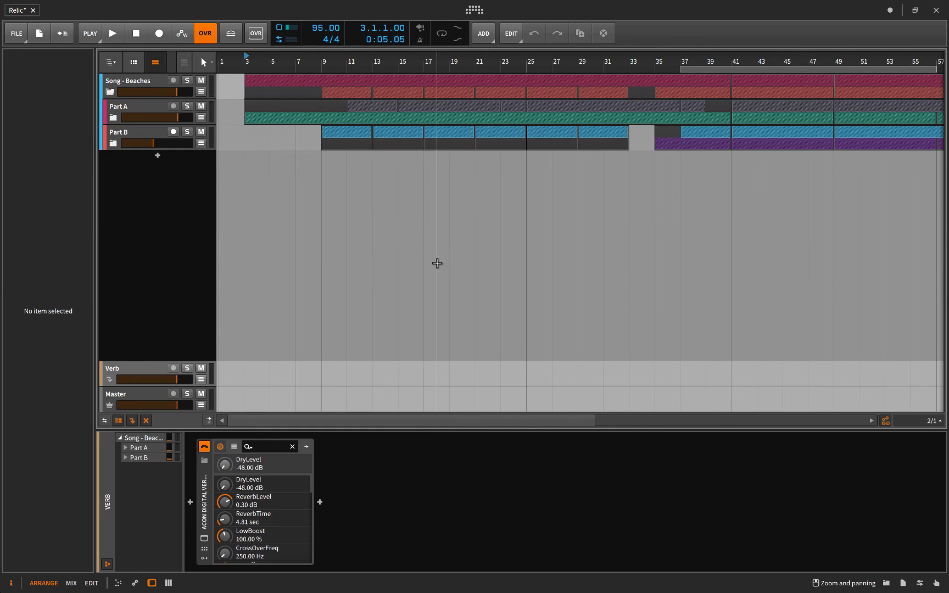